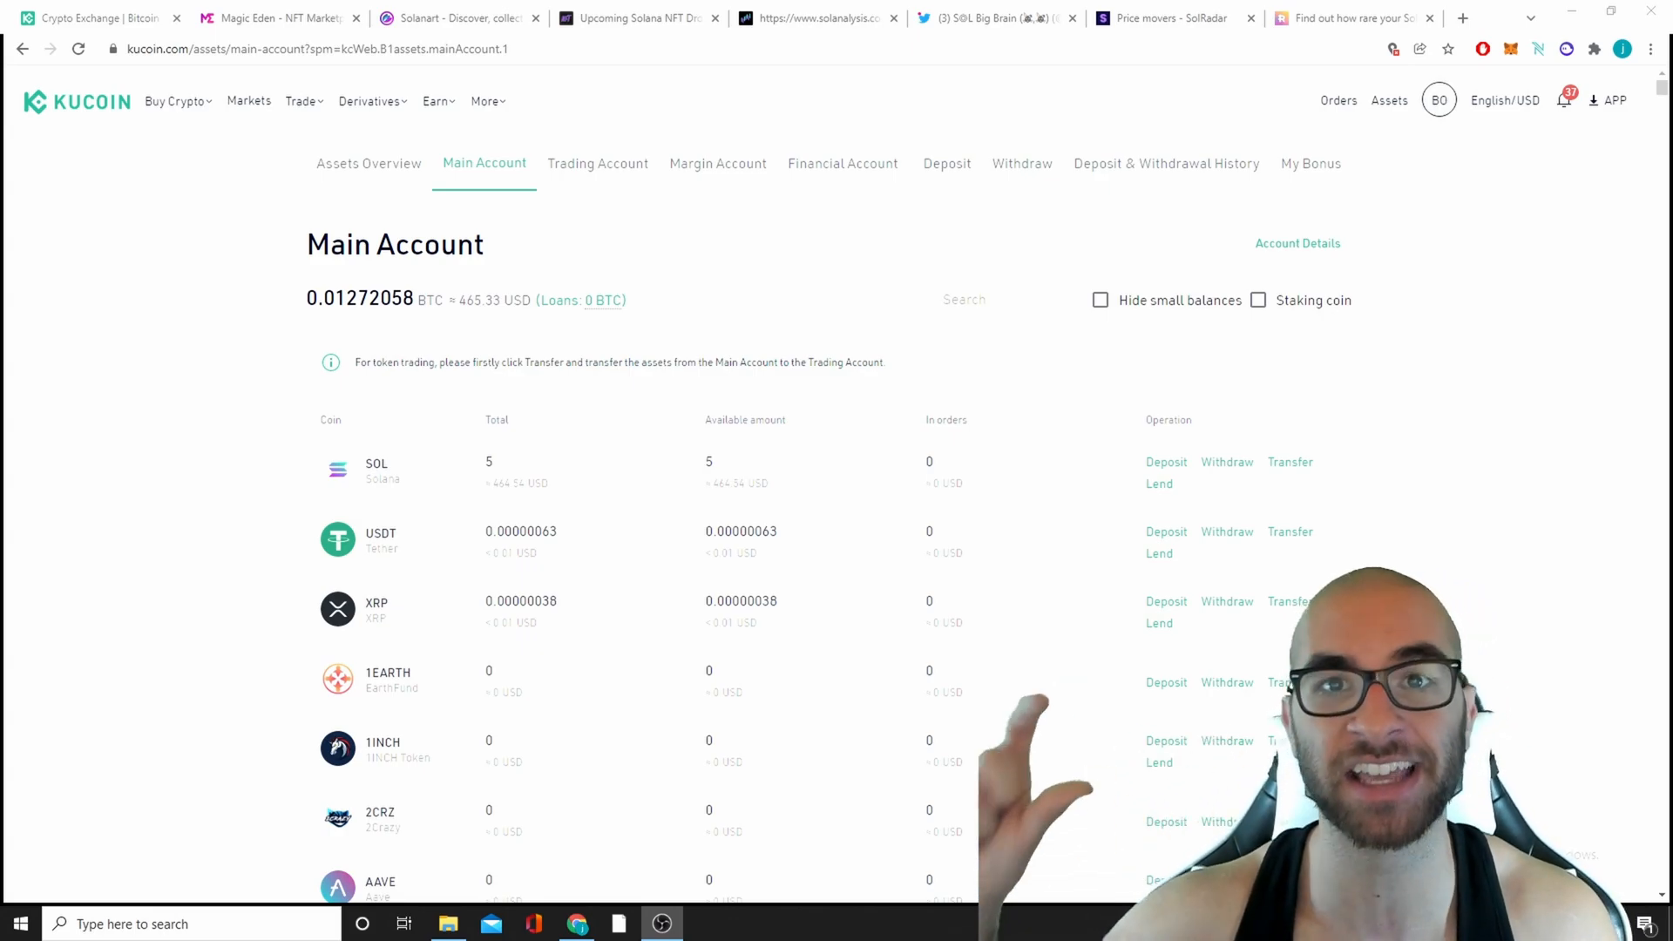
- Start a SOL withdrawal from the KuCoin main account holding 5 SOL
click(1225, 462)
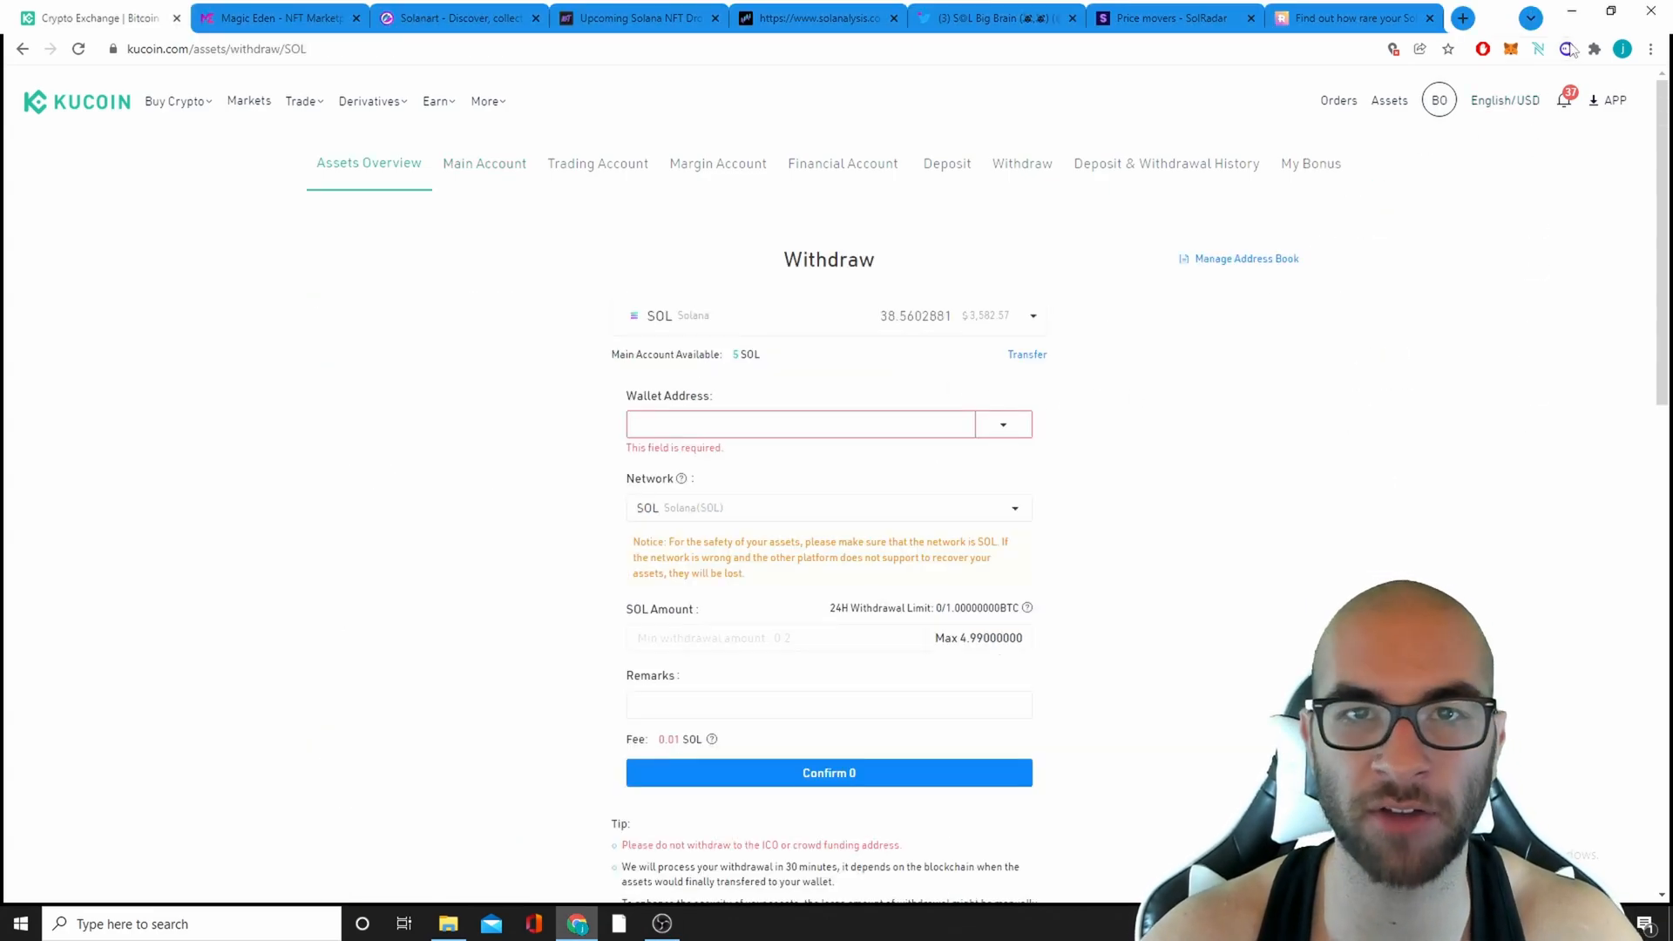
- Copy Phantom's Solana deposit address and paste it into KuCoin's Wallet Address field
click(1567, 48)
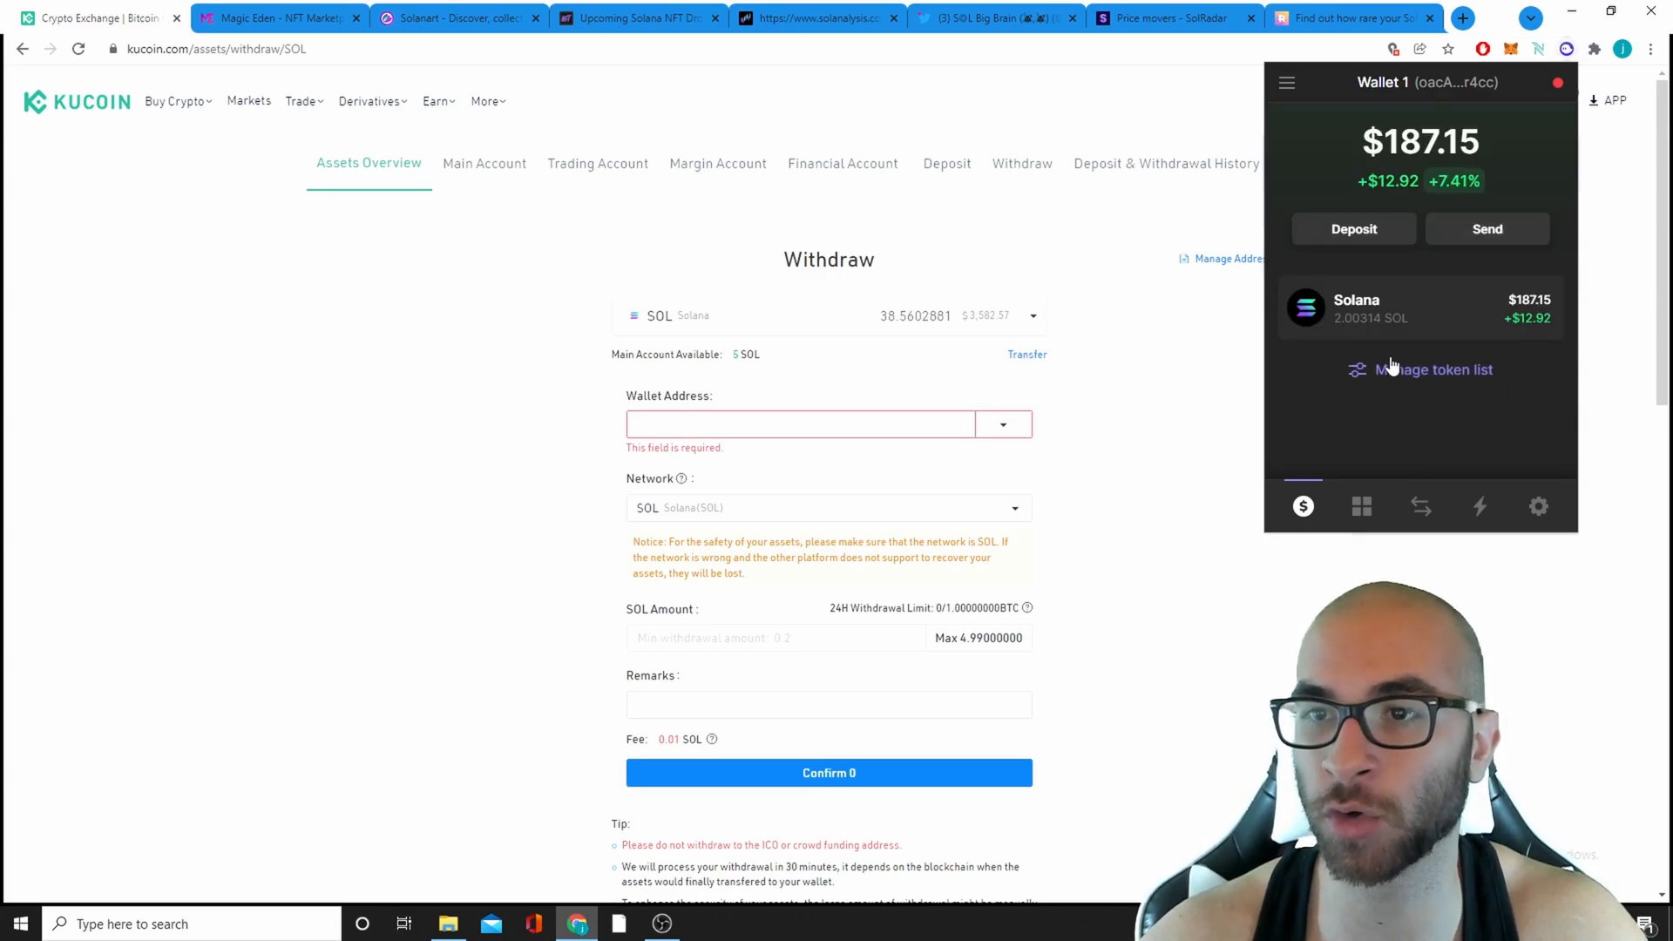
mouse_move(1411, 368)
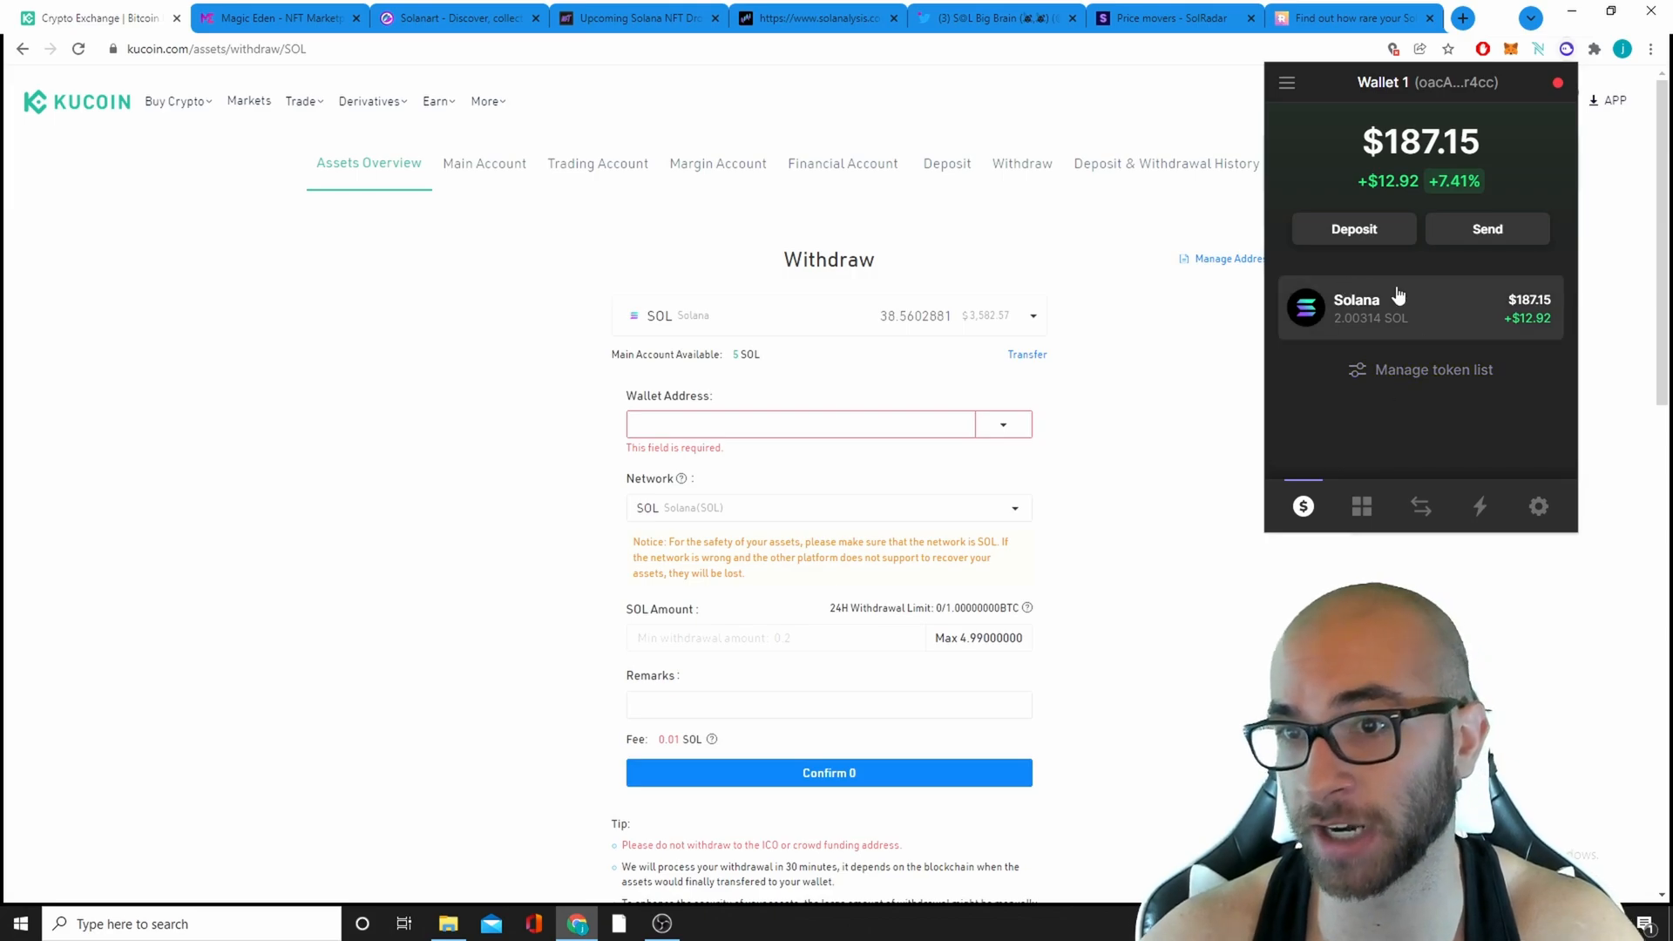
click(1432, 369)
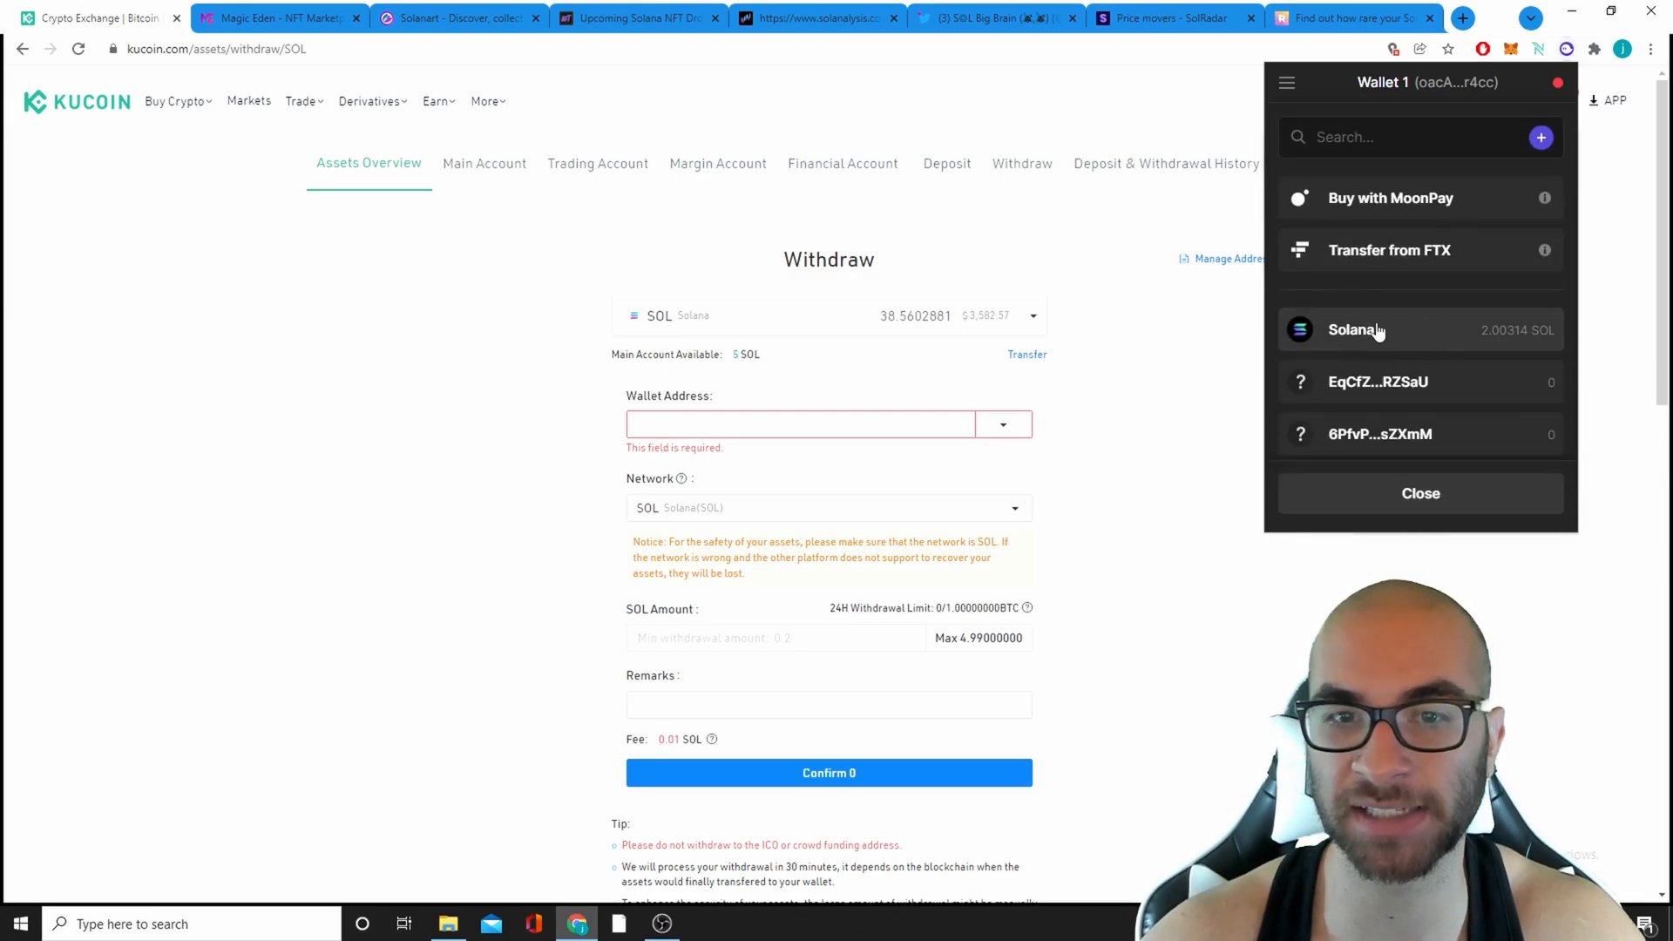
click(1356, 329)
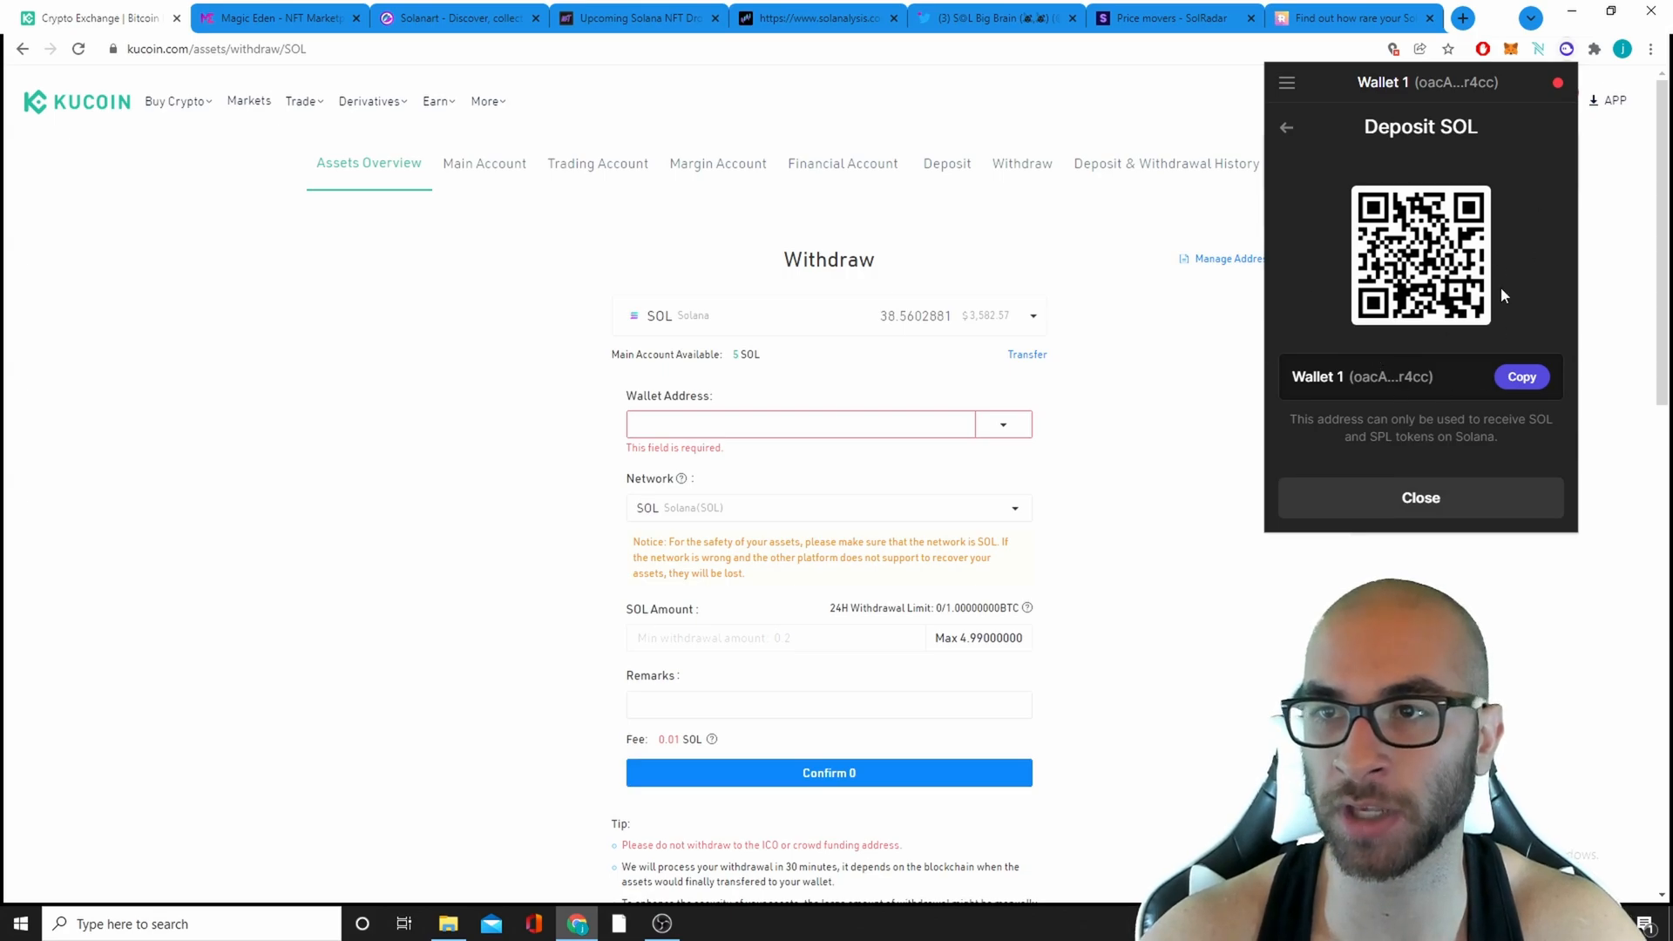
click(1522, 376)
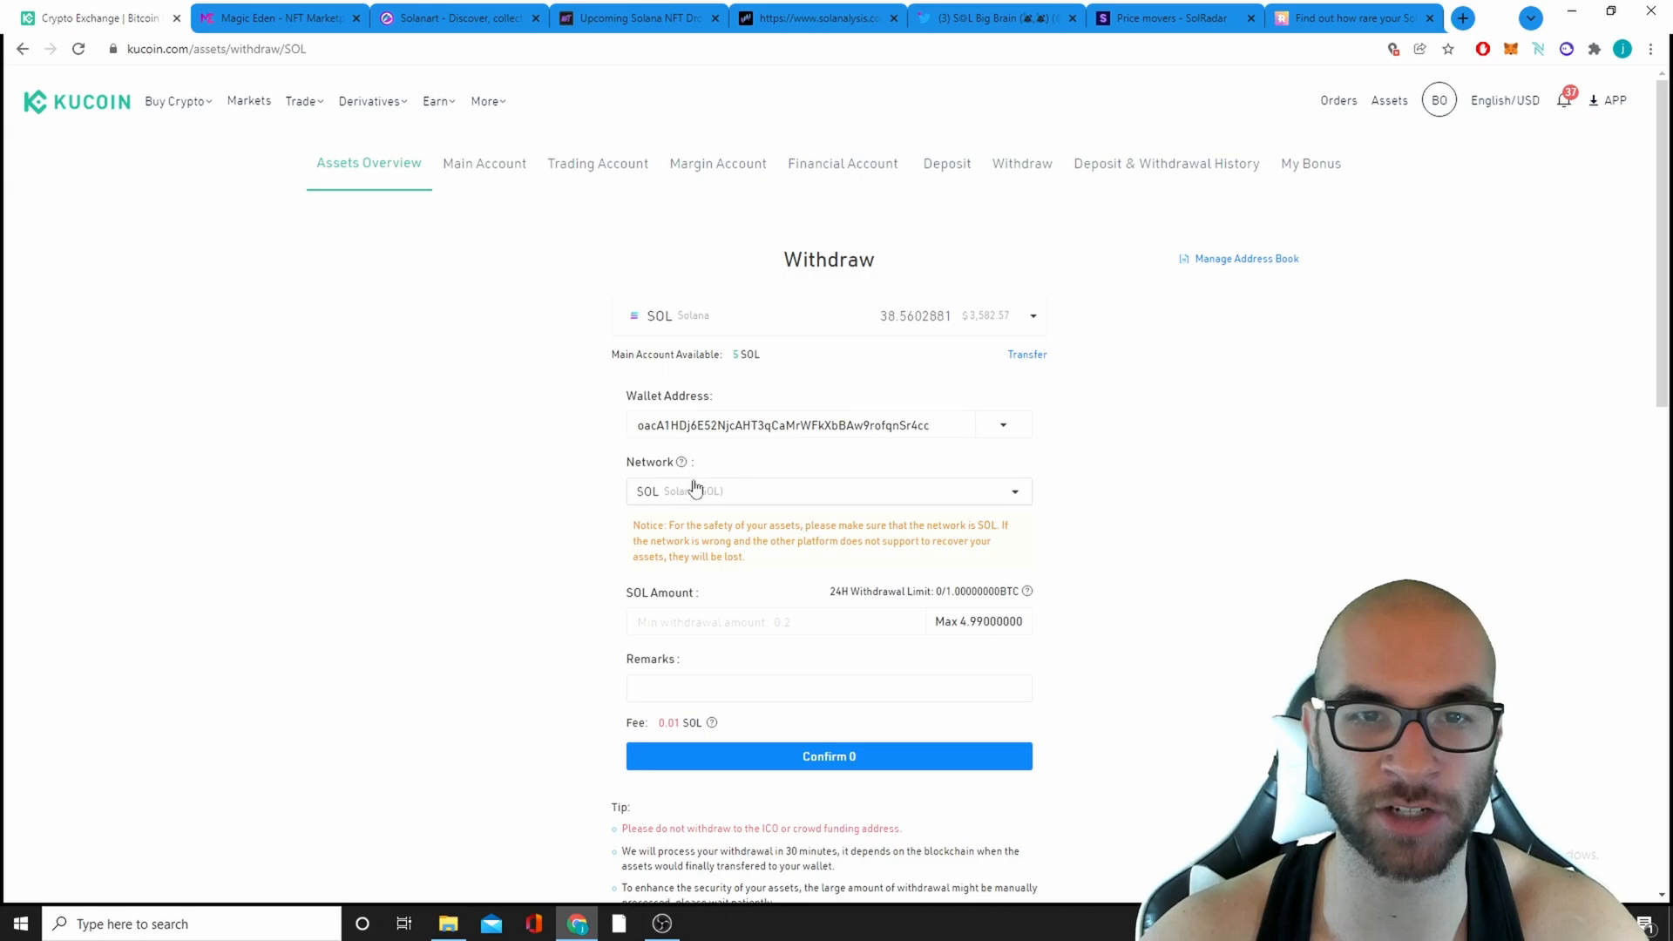
click(826, 491)
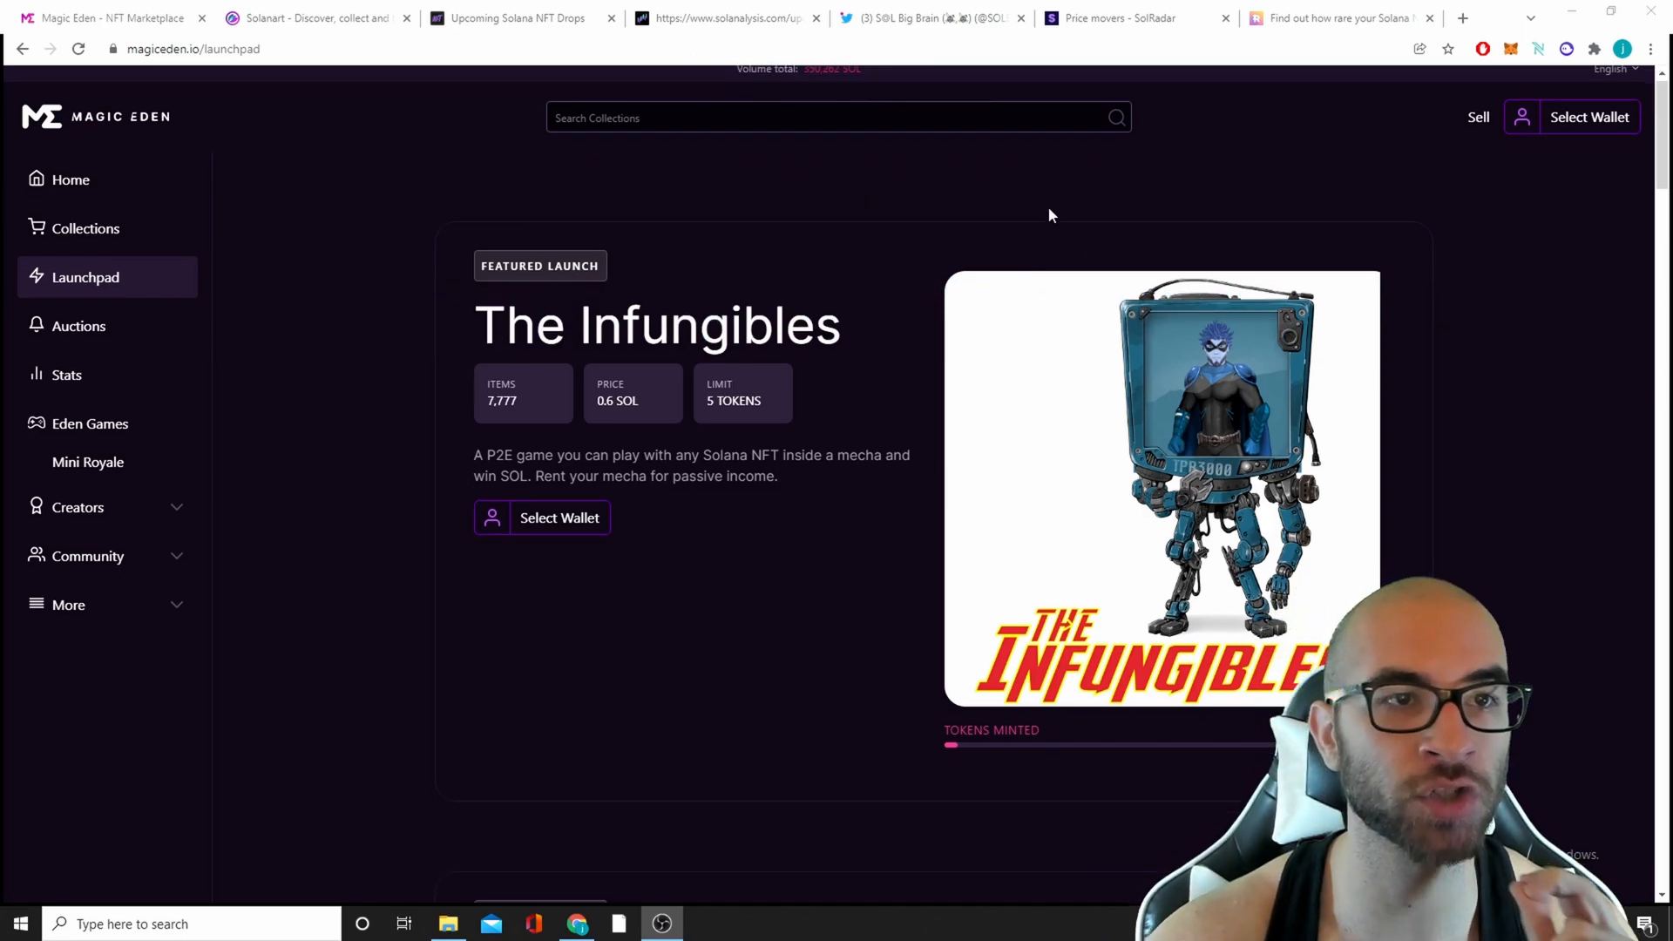
- Browse the featured and live Launchpad mints like The Infungibles and Foxtopia, briefly visiting Collections
scroll(down, 3)
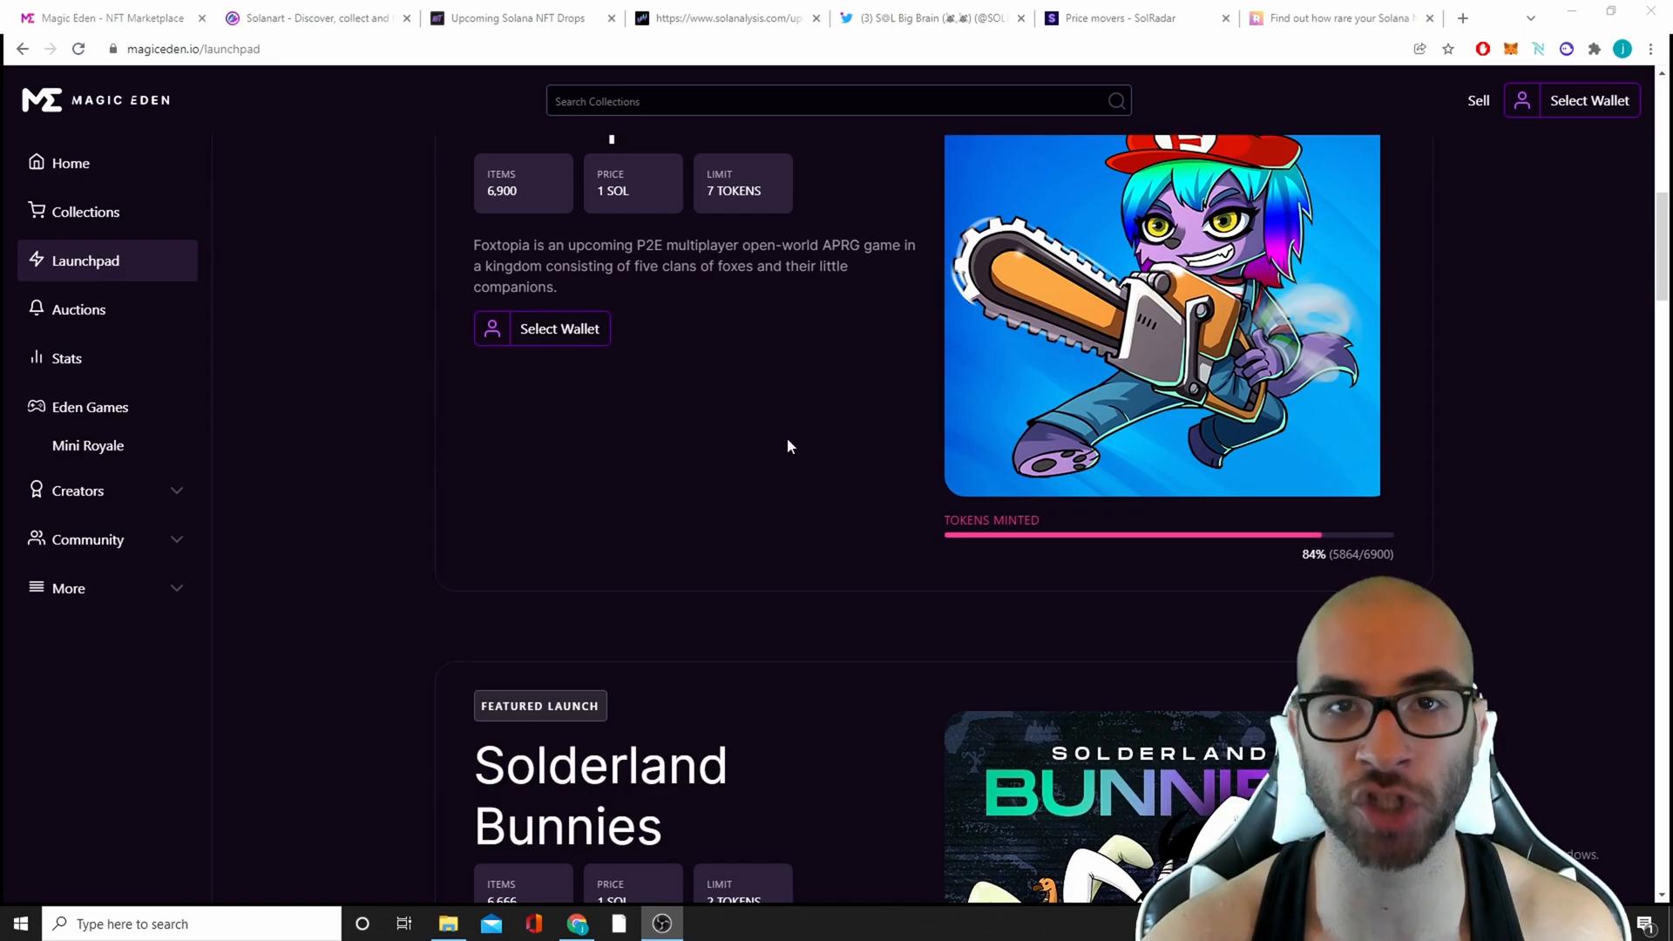
scroll(down, 3)
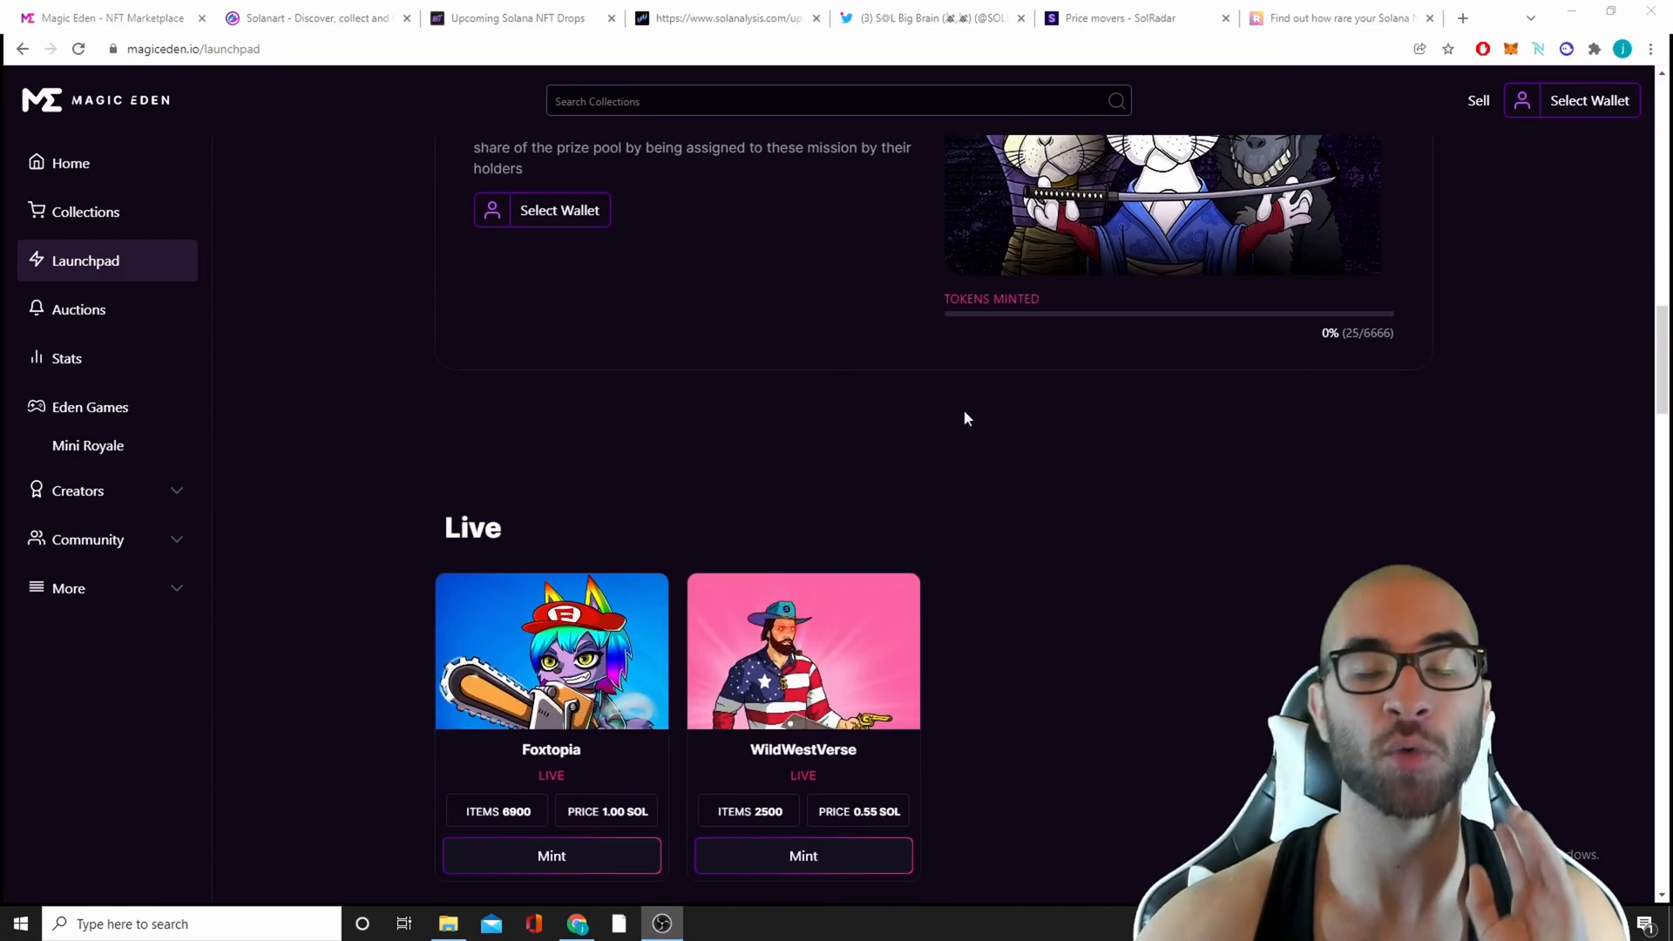
mouse_move(1019, 491)
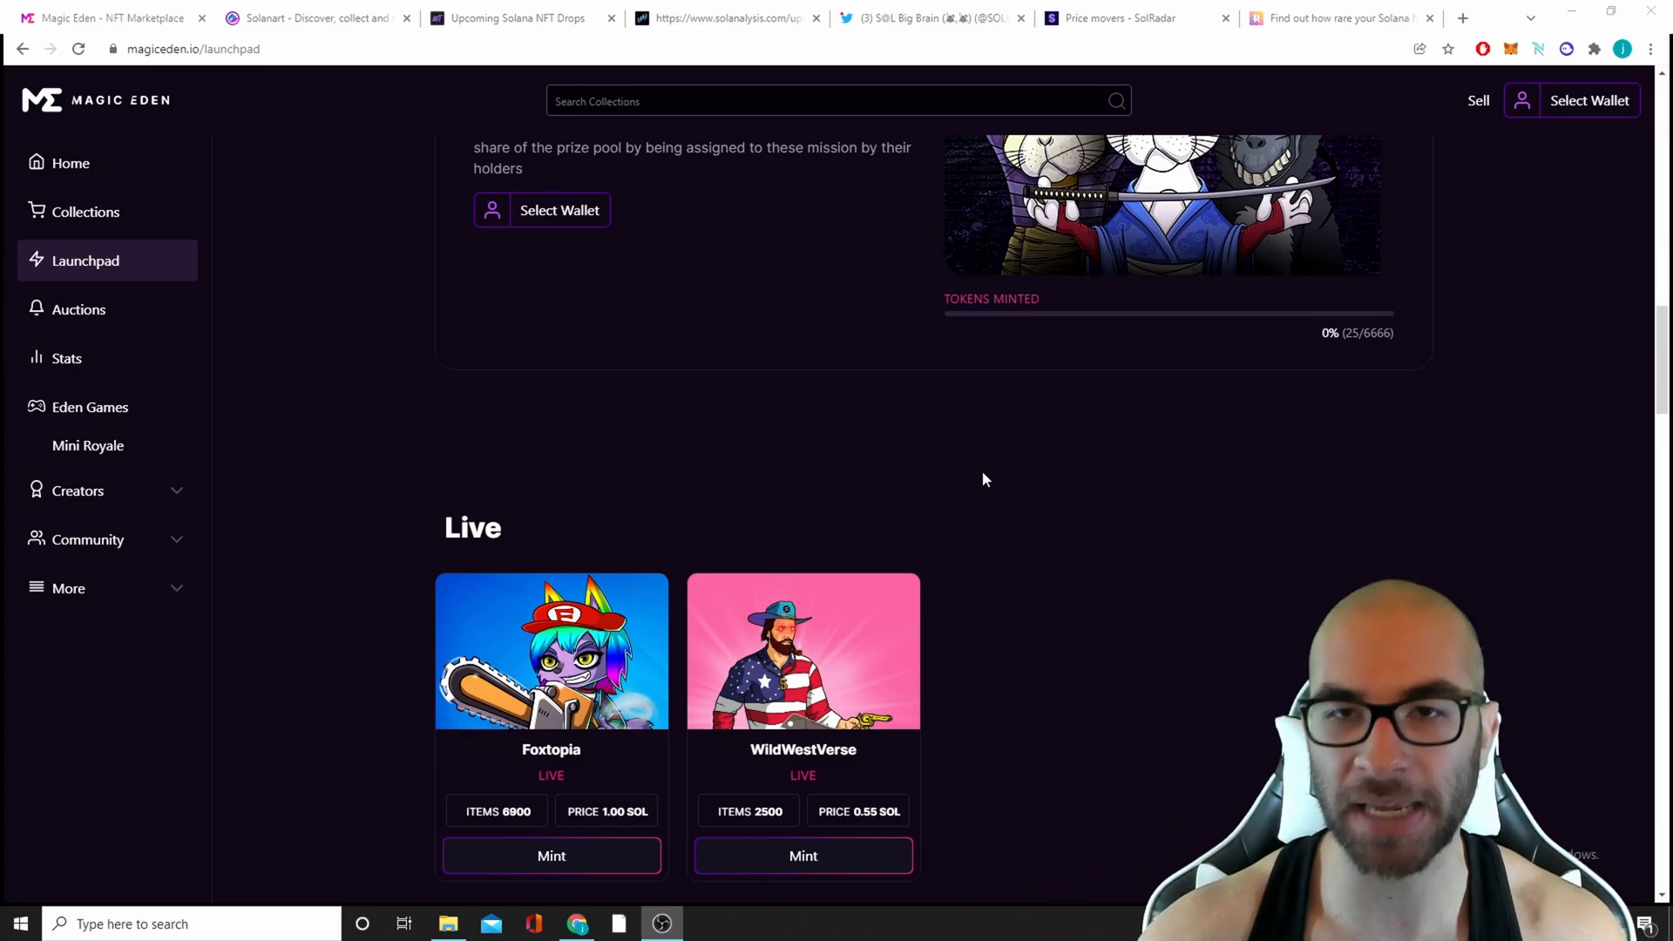
scroll(down, 3)
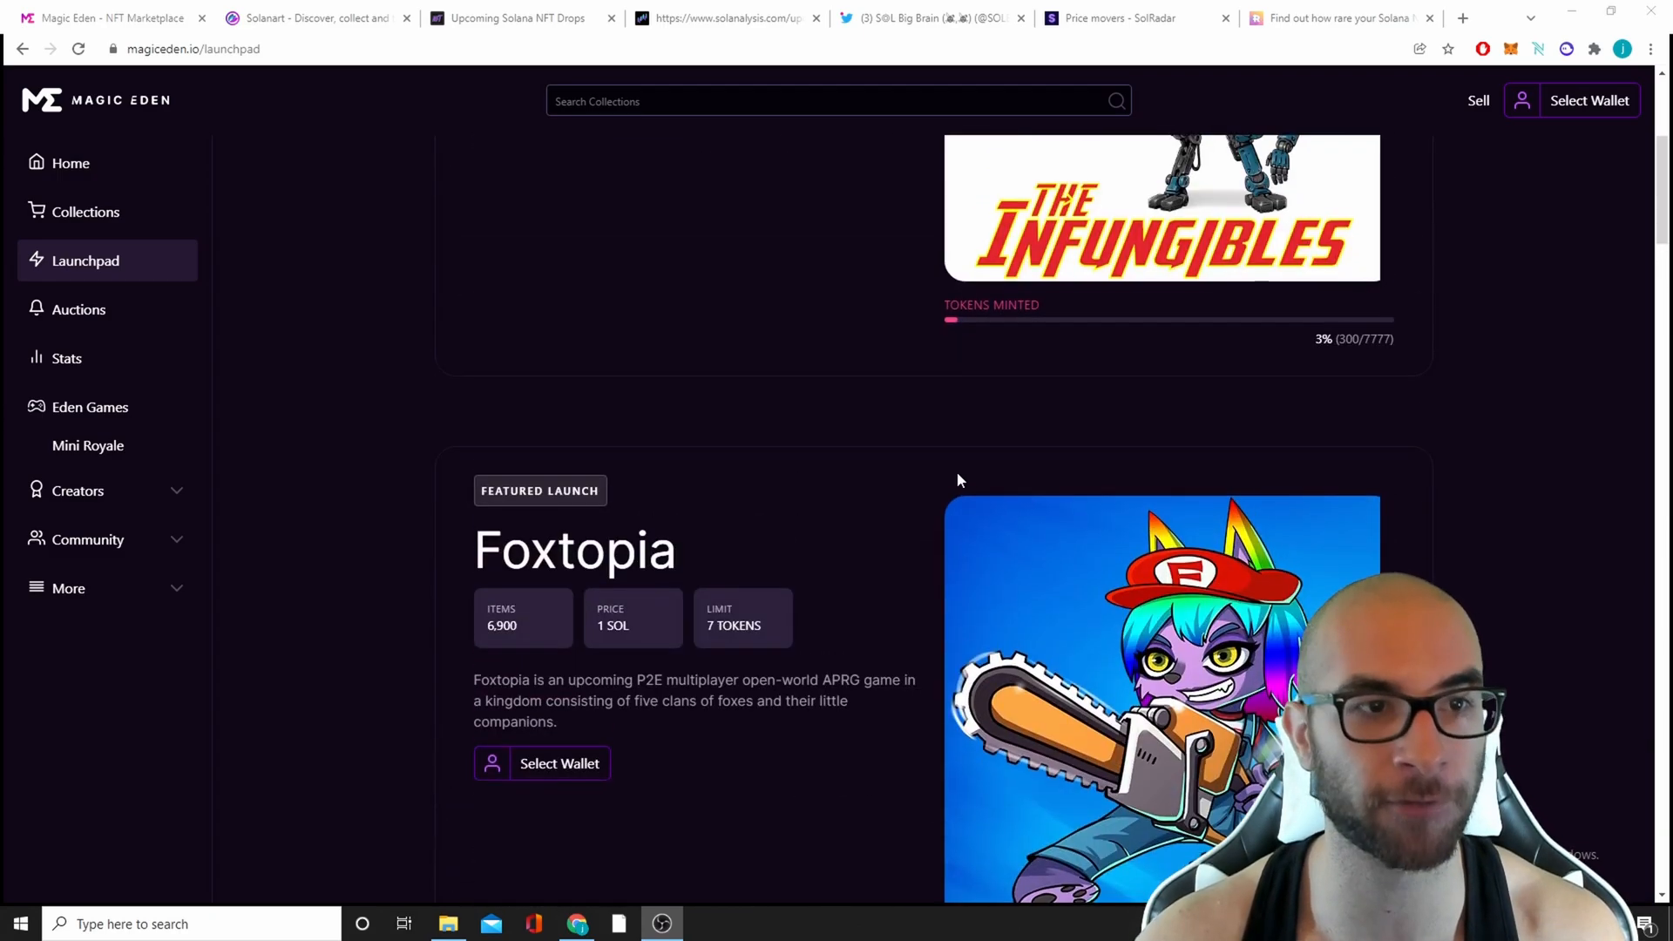
click(85, 232)
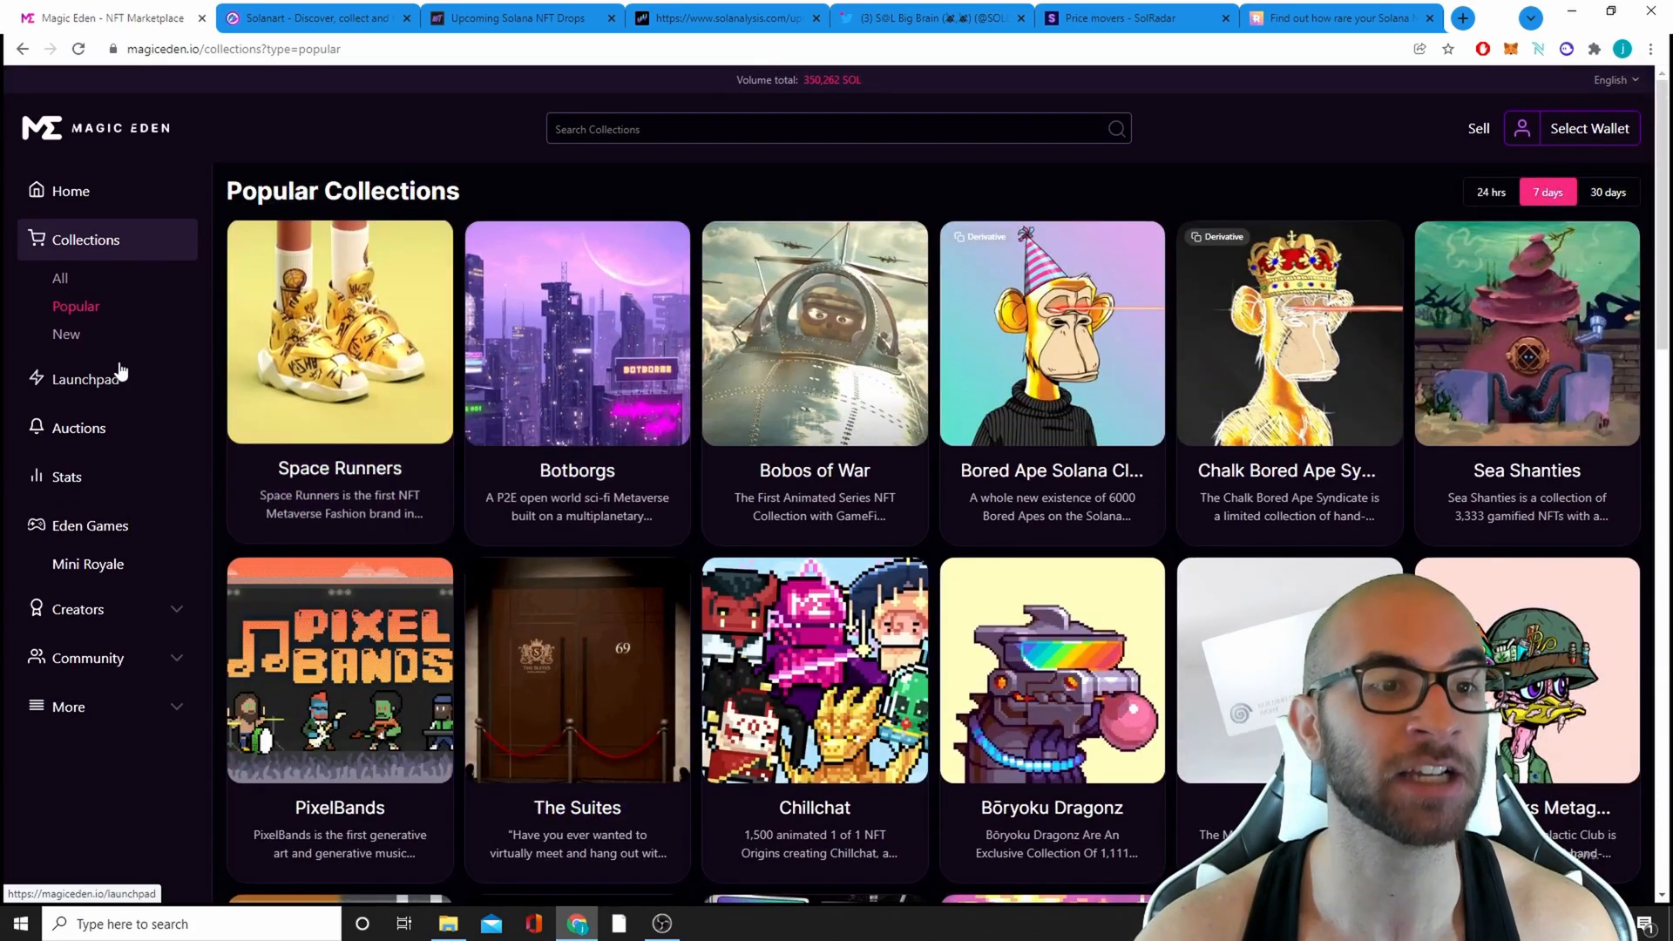
click(84, 378)
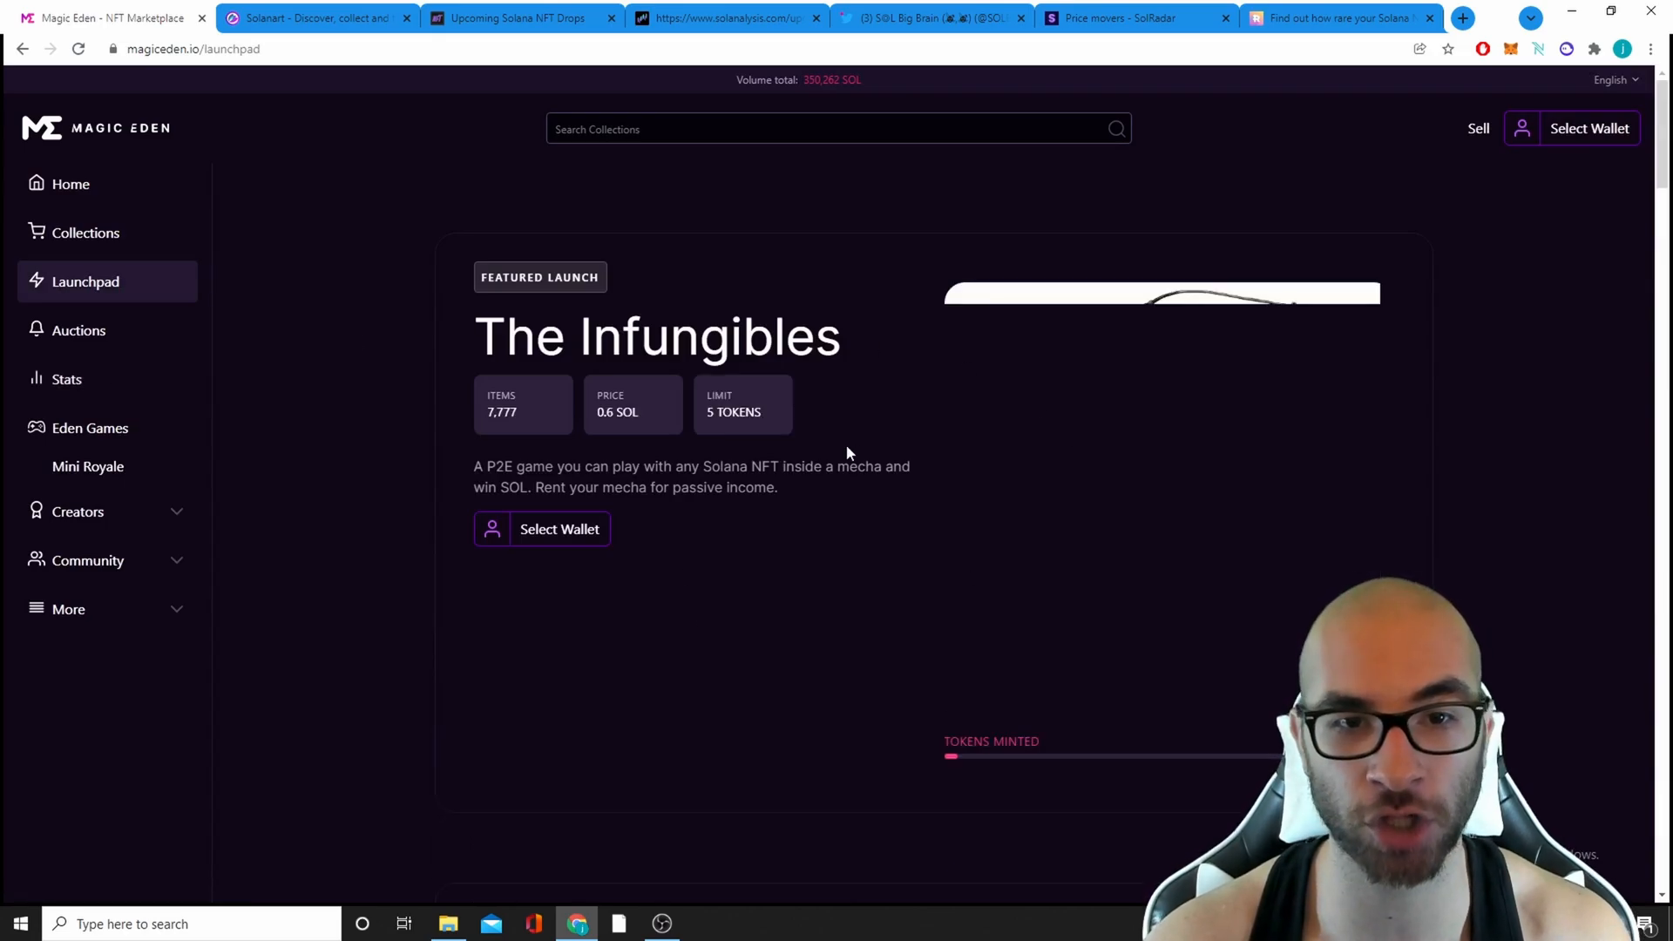
scroll(down, 3)
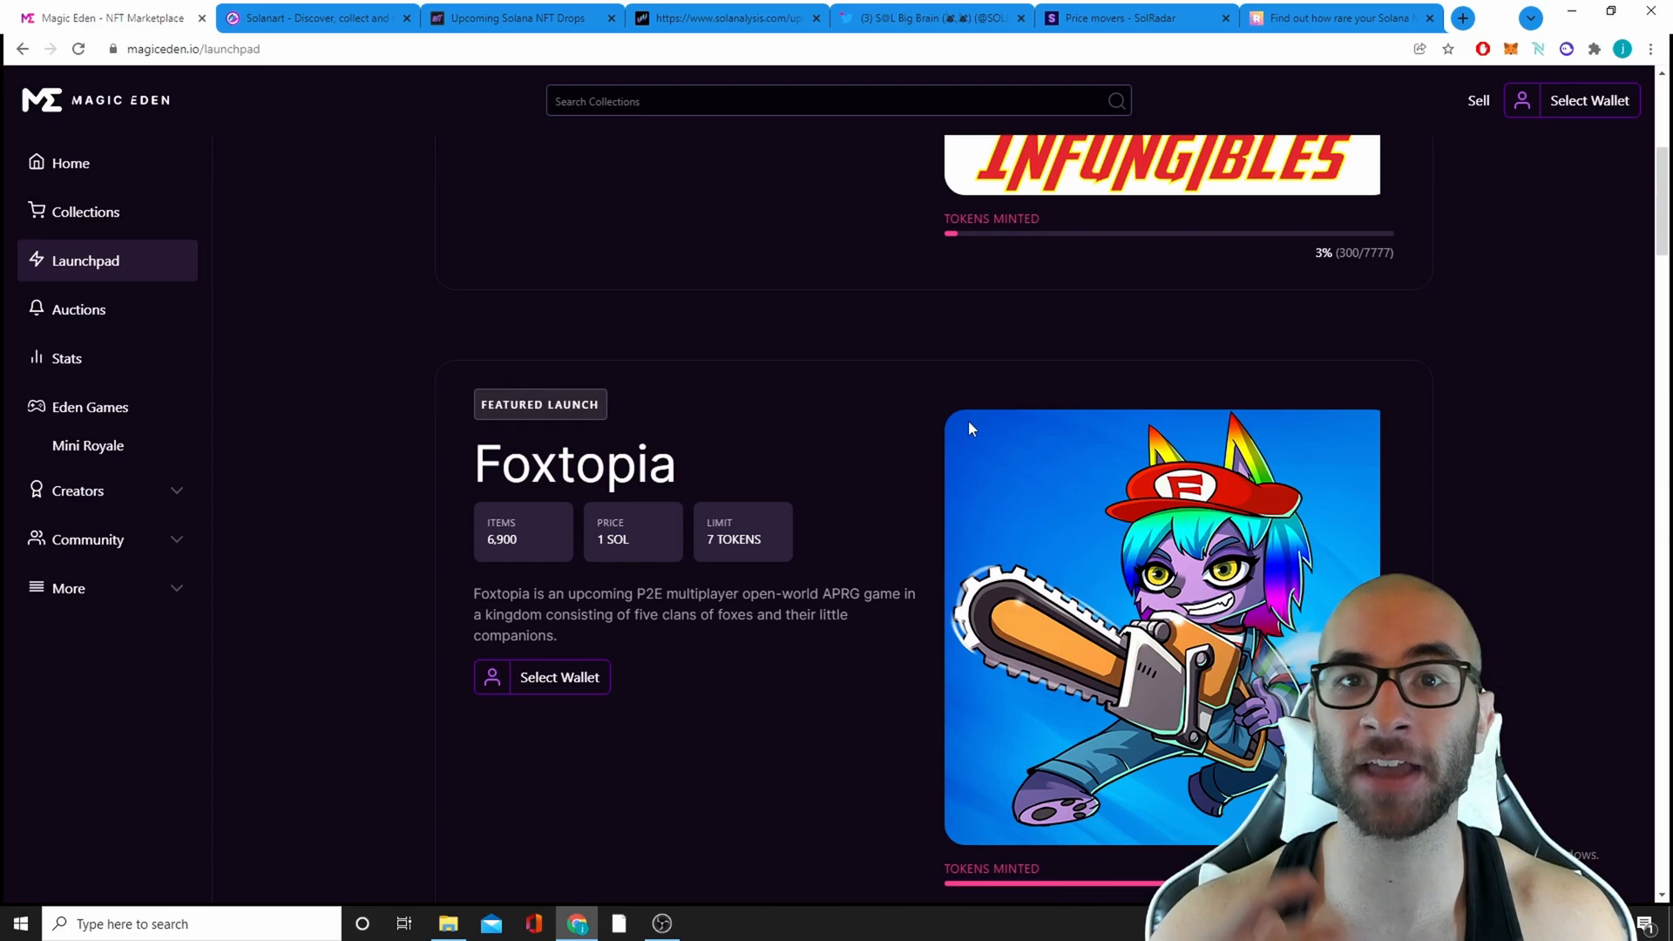
scroll(down, 3)
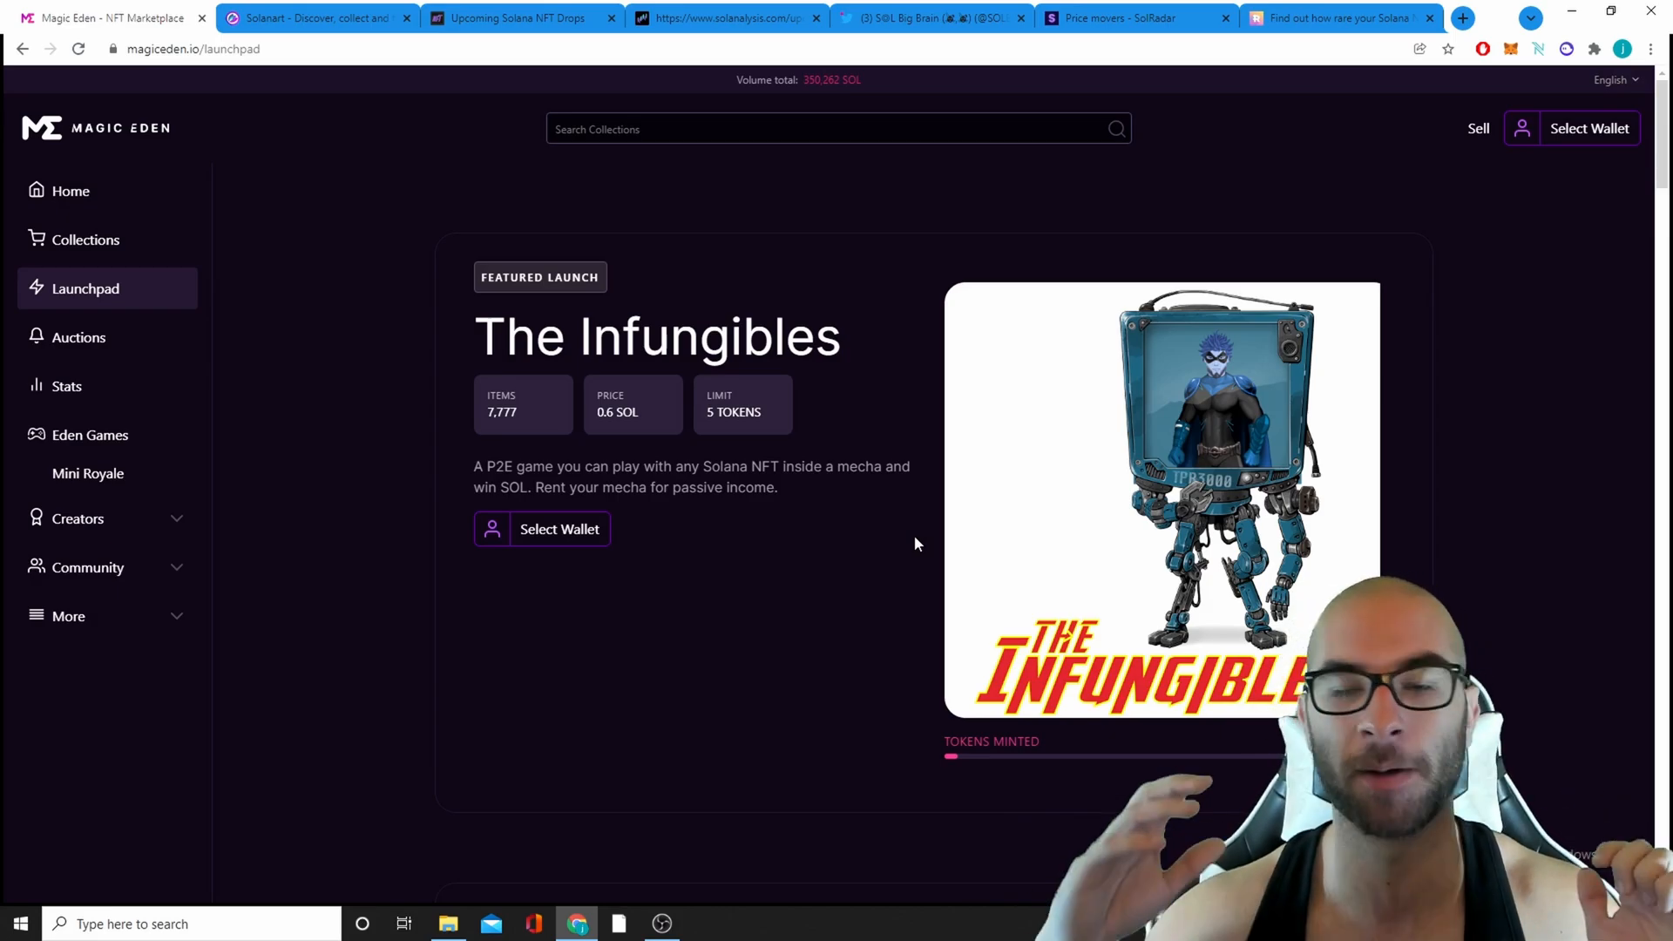
- From Popular collections, go into Shadowy Super Coder DAO and view Shadowy Super Coder #8479 at 134.134 SOL
click(85, 239)
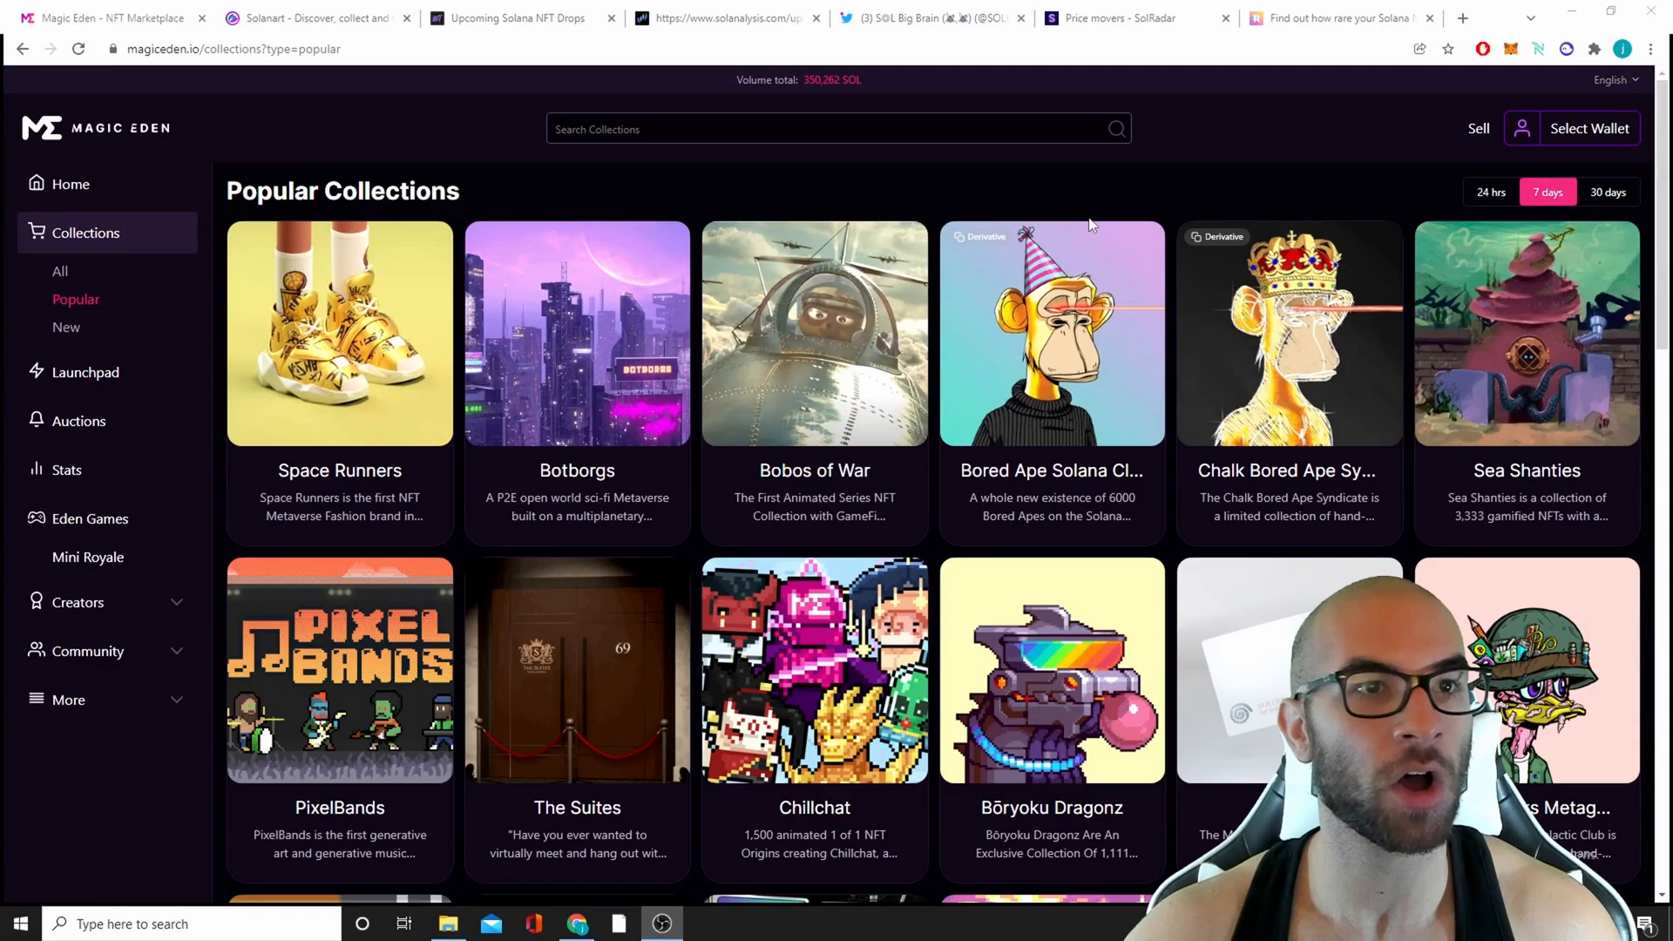
scroll(down, 3)
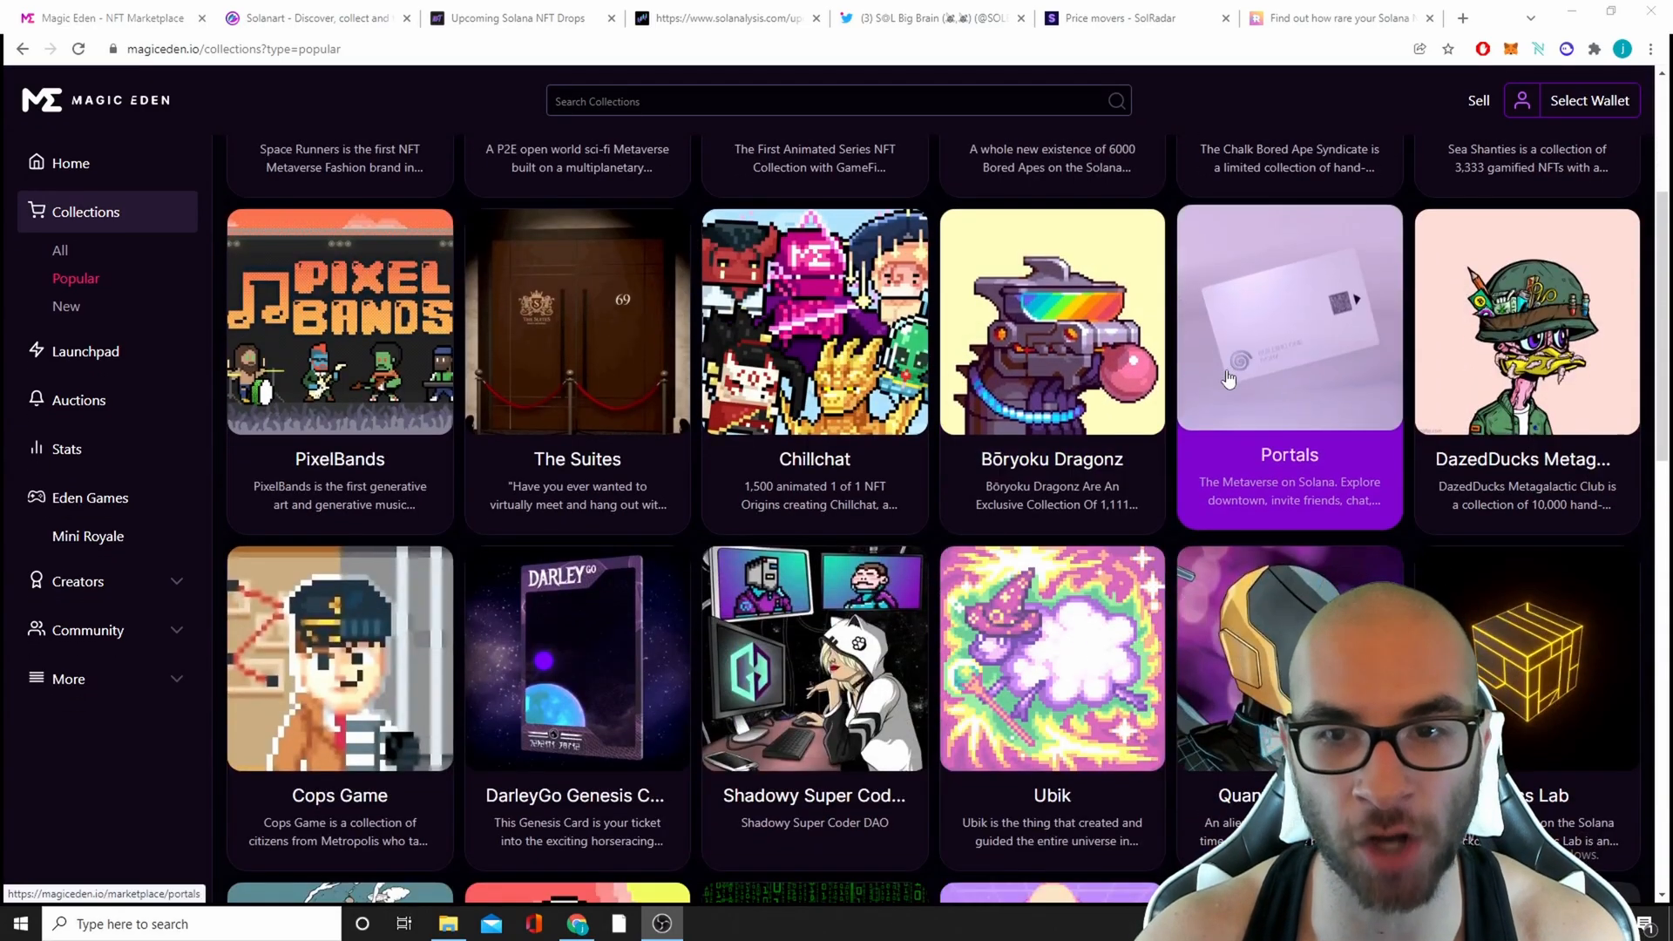
scroll(down, 3)
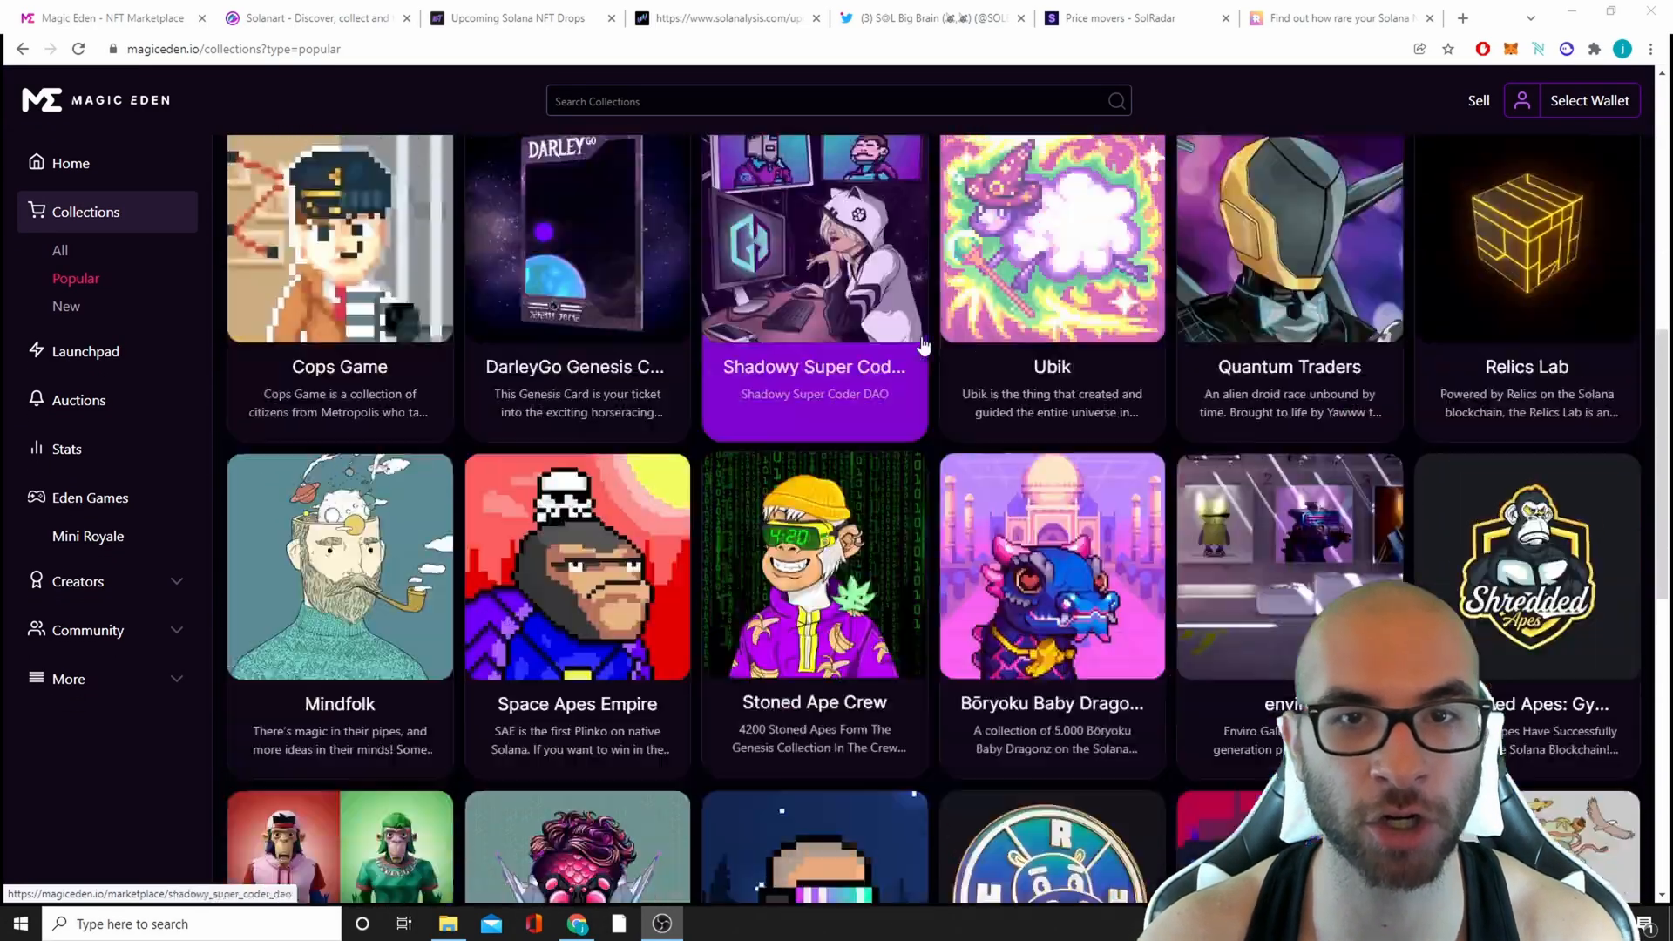
click(814, 239)
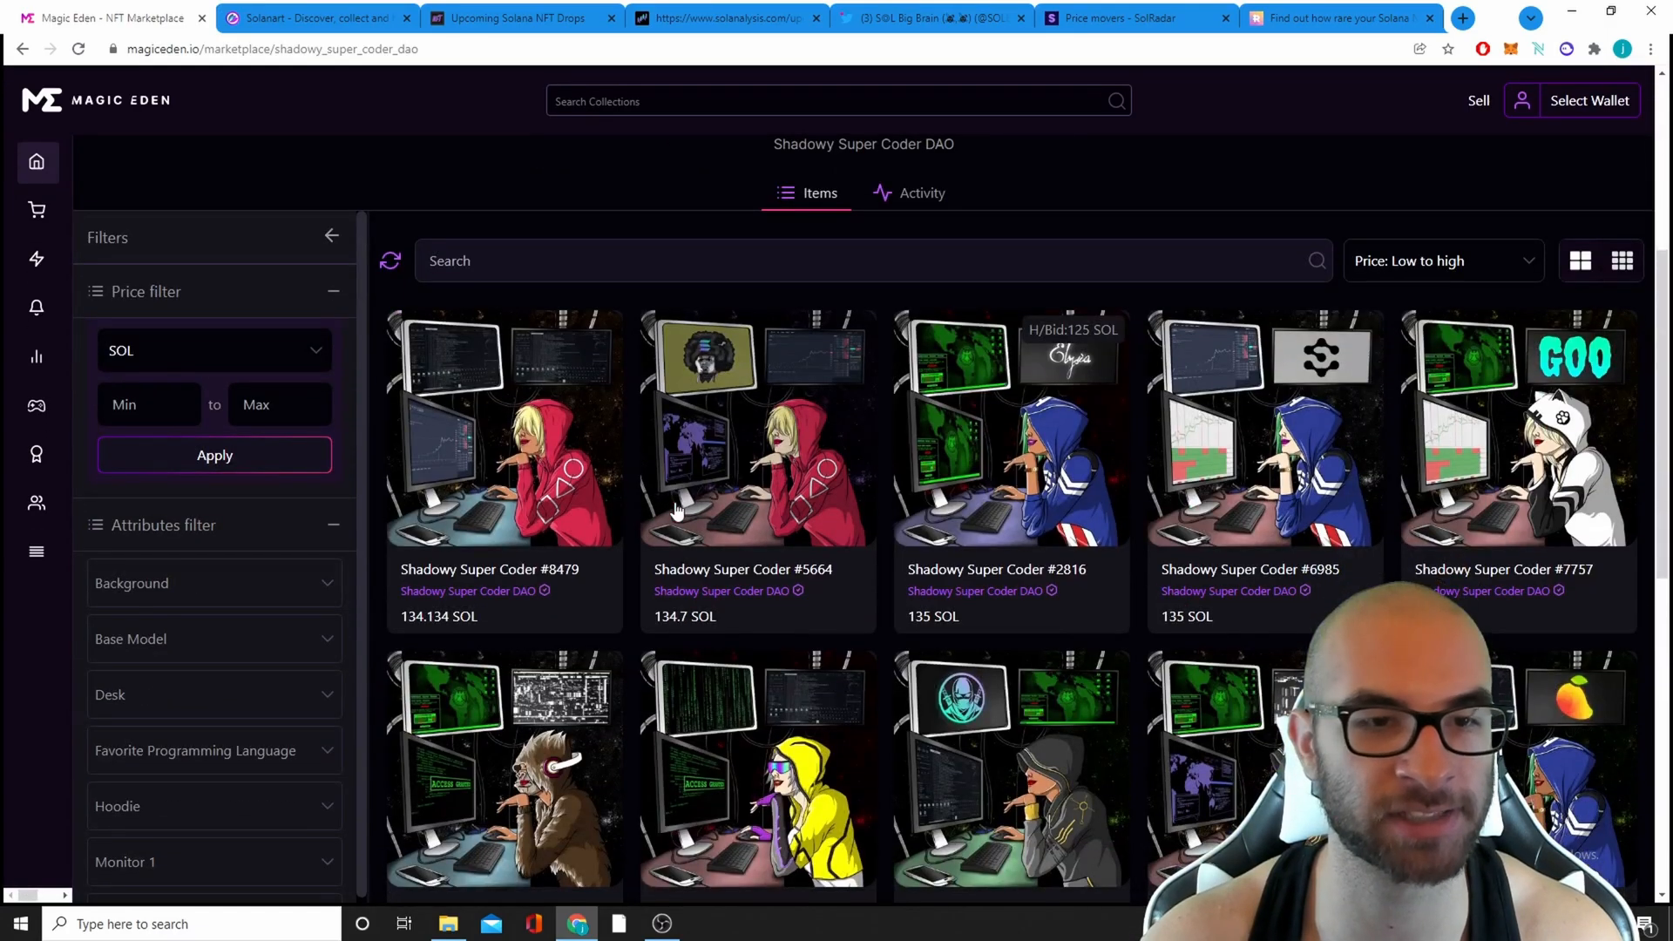
scroll(up, 3)
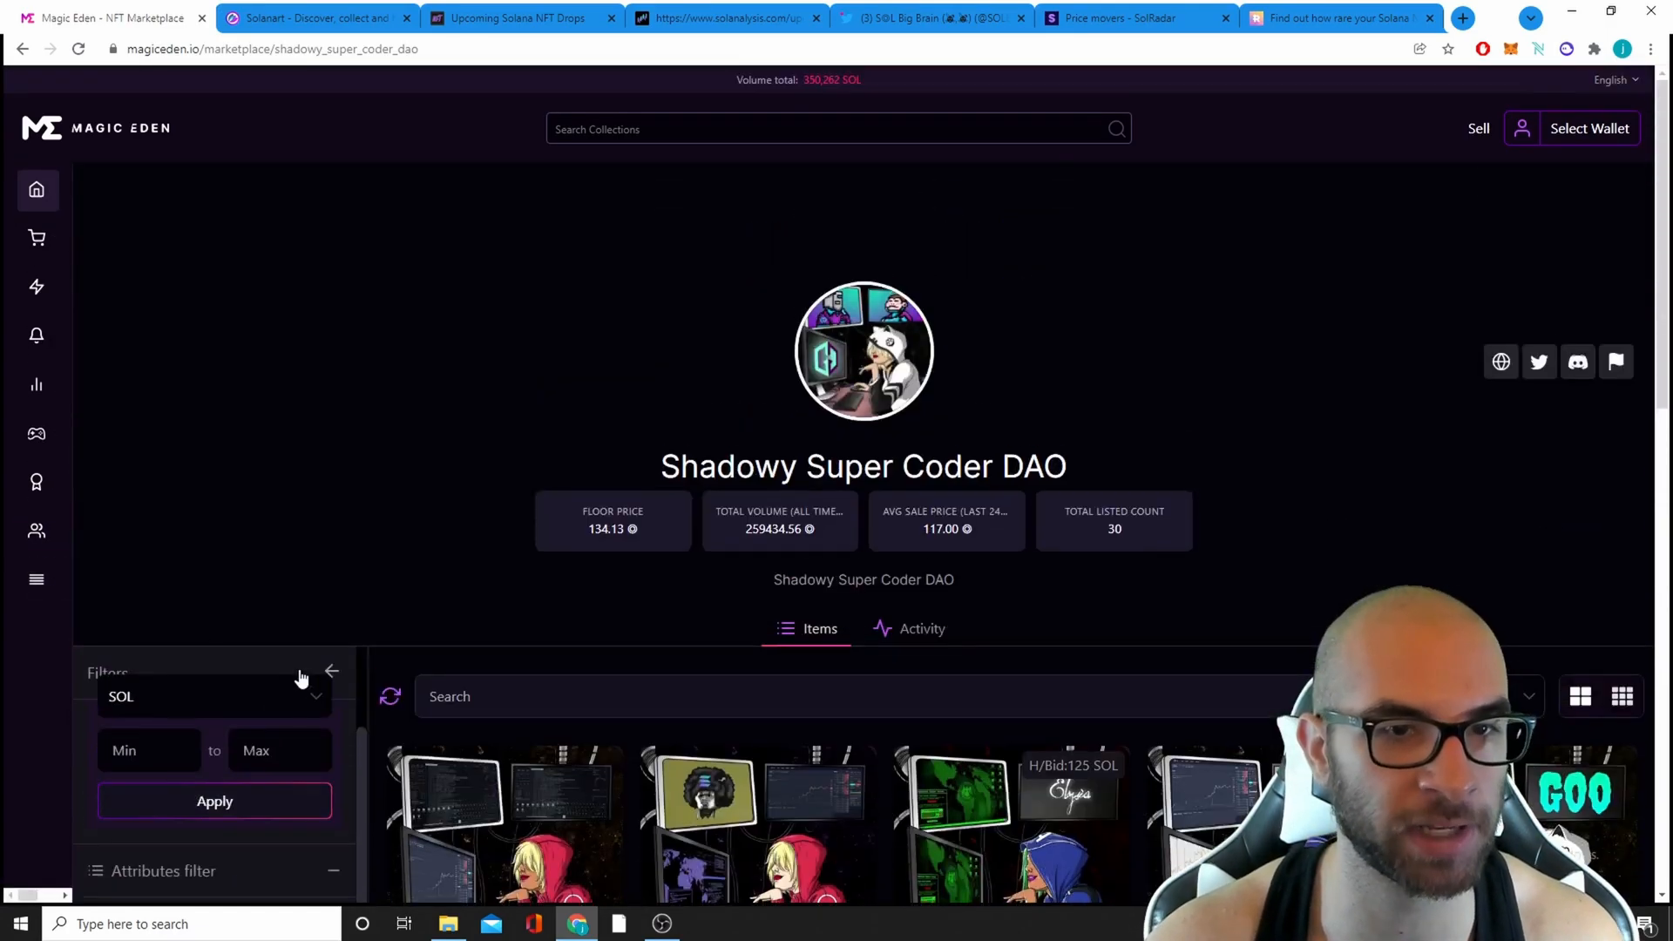
scroll(down, 3)
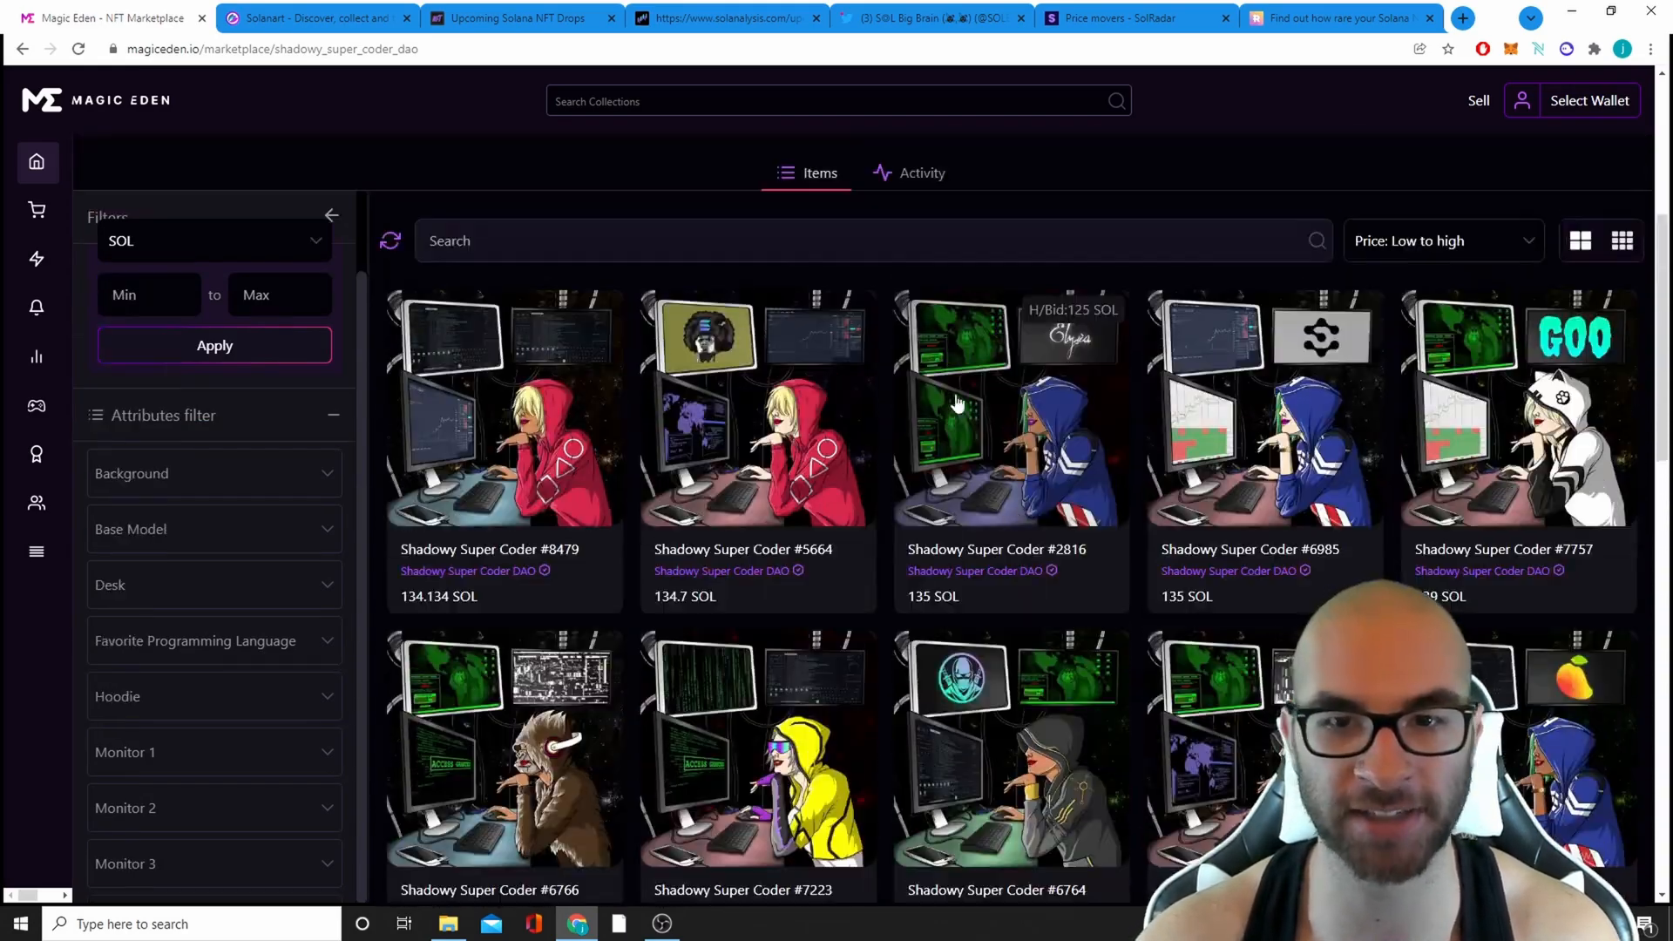
click(502, 406)
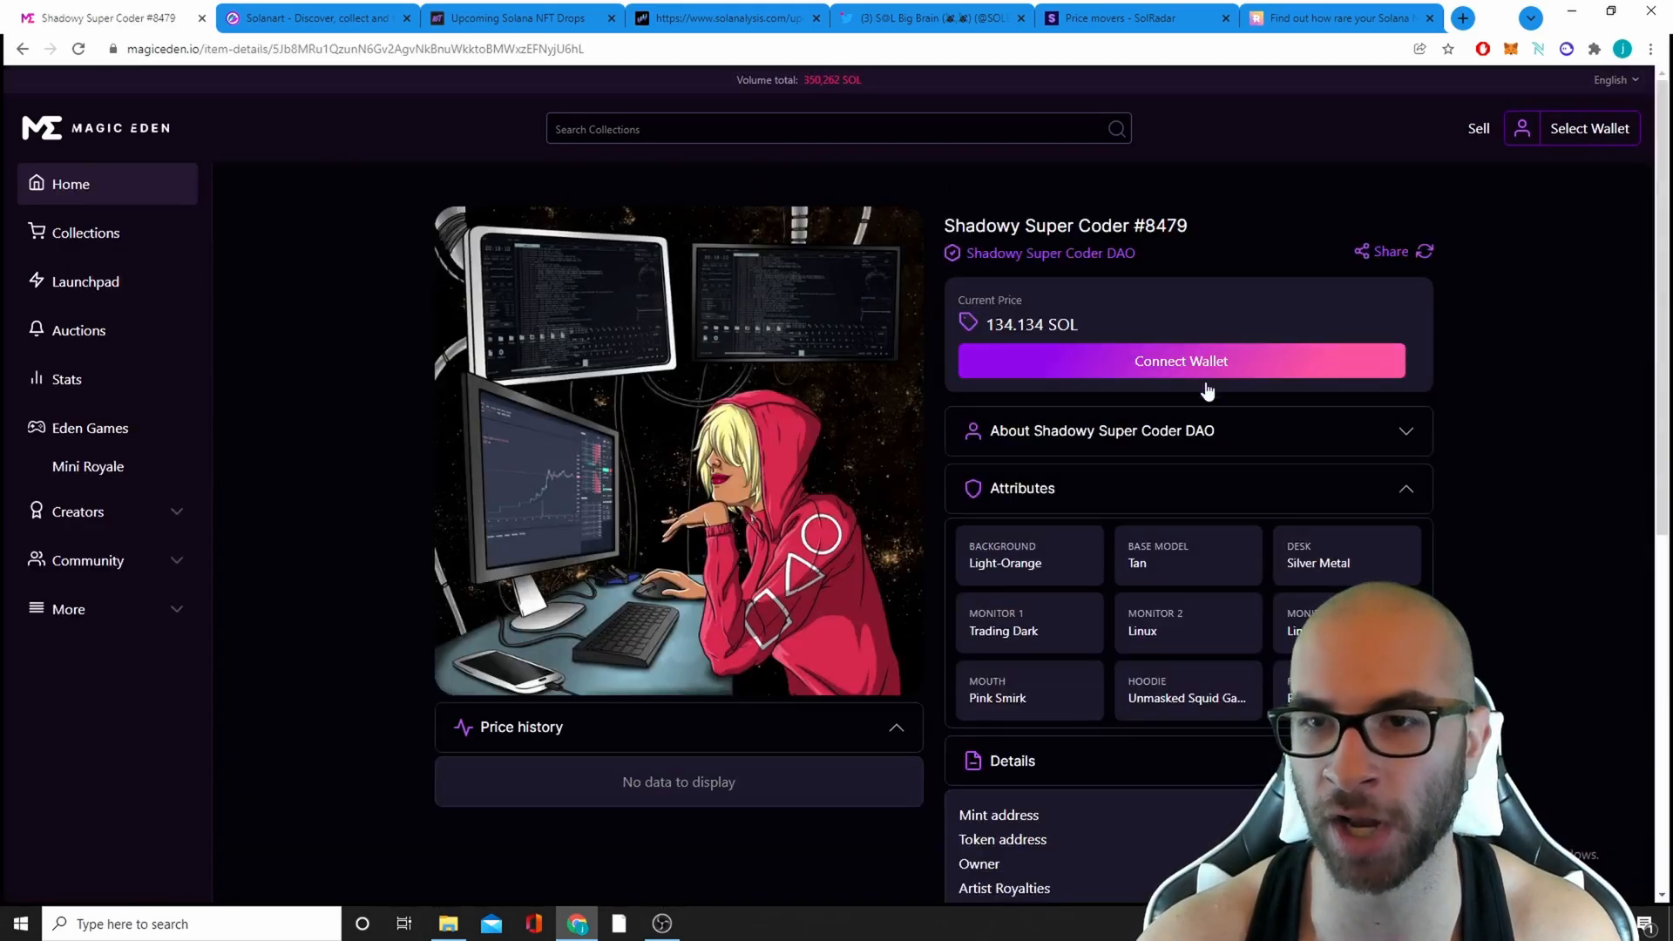
mouse_move(1077, 585)
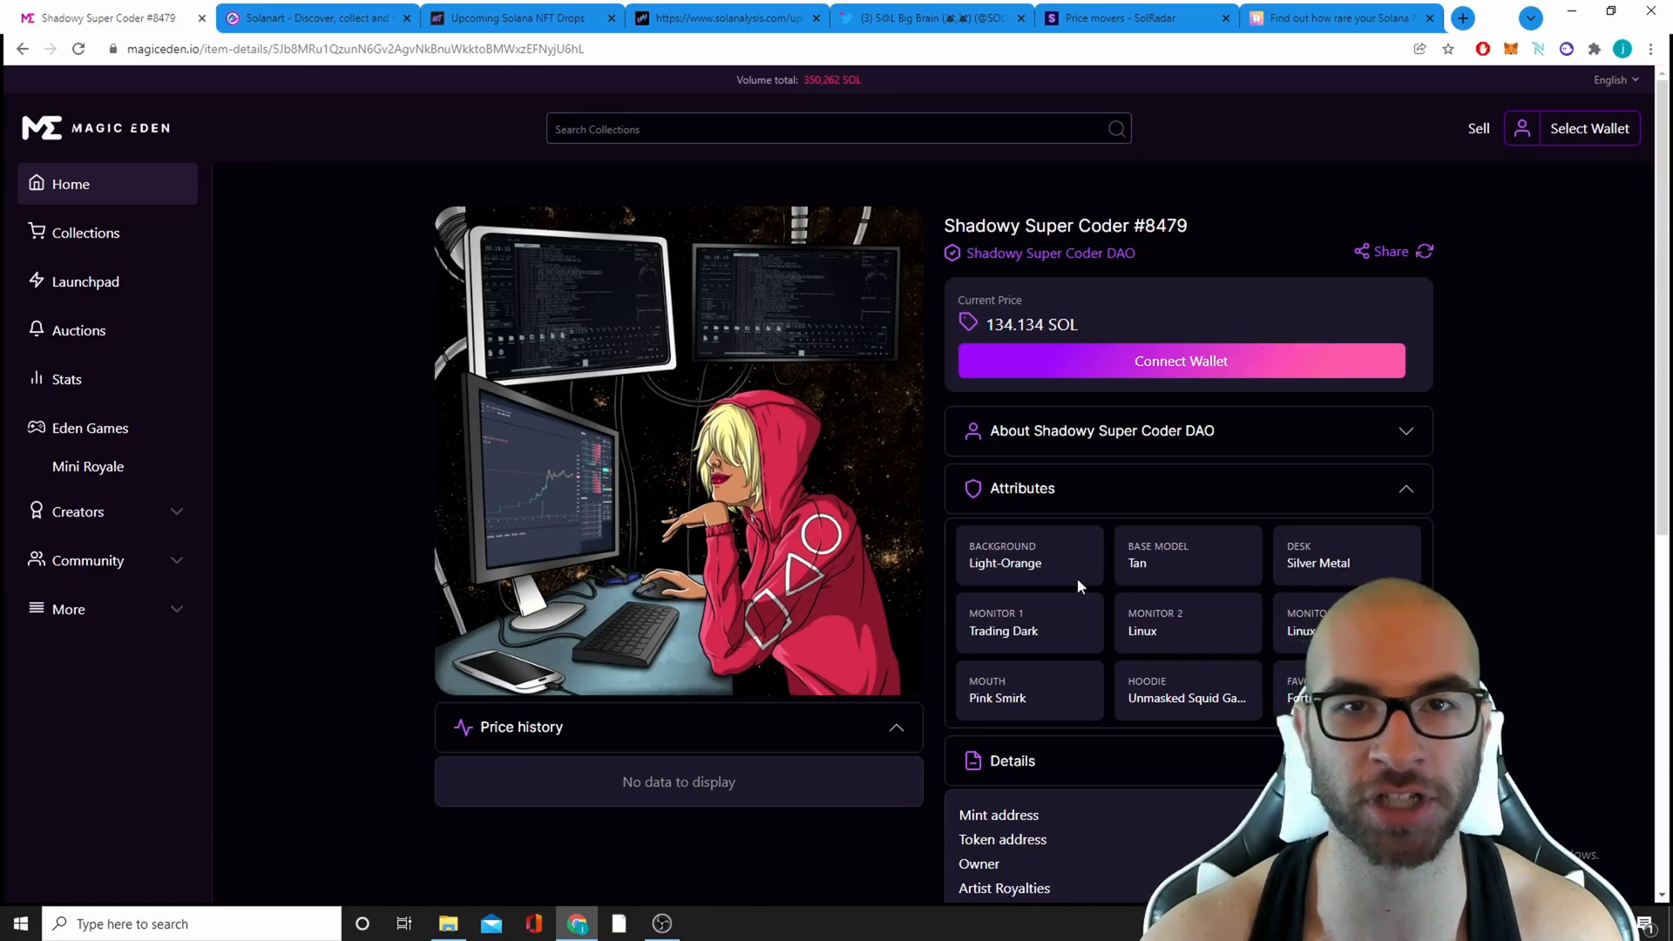
- On Solanart, view the Bot Borgs collection's listed NFTs with its 3.20 SOL floor price
click(315, 17)
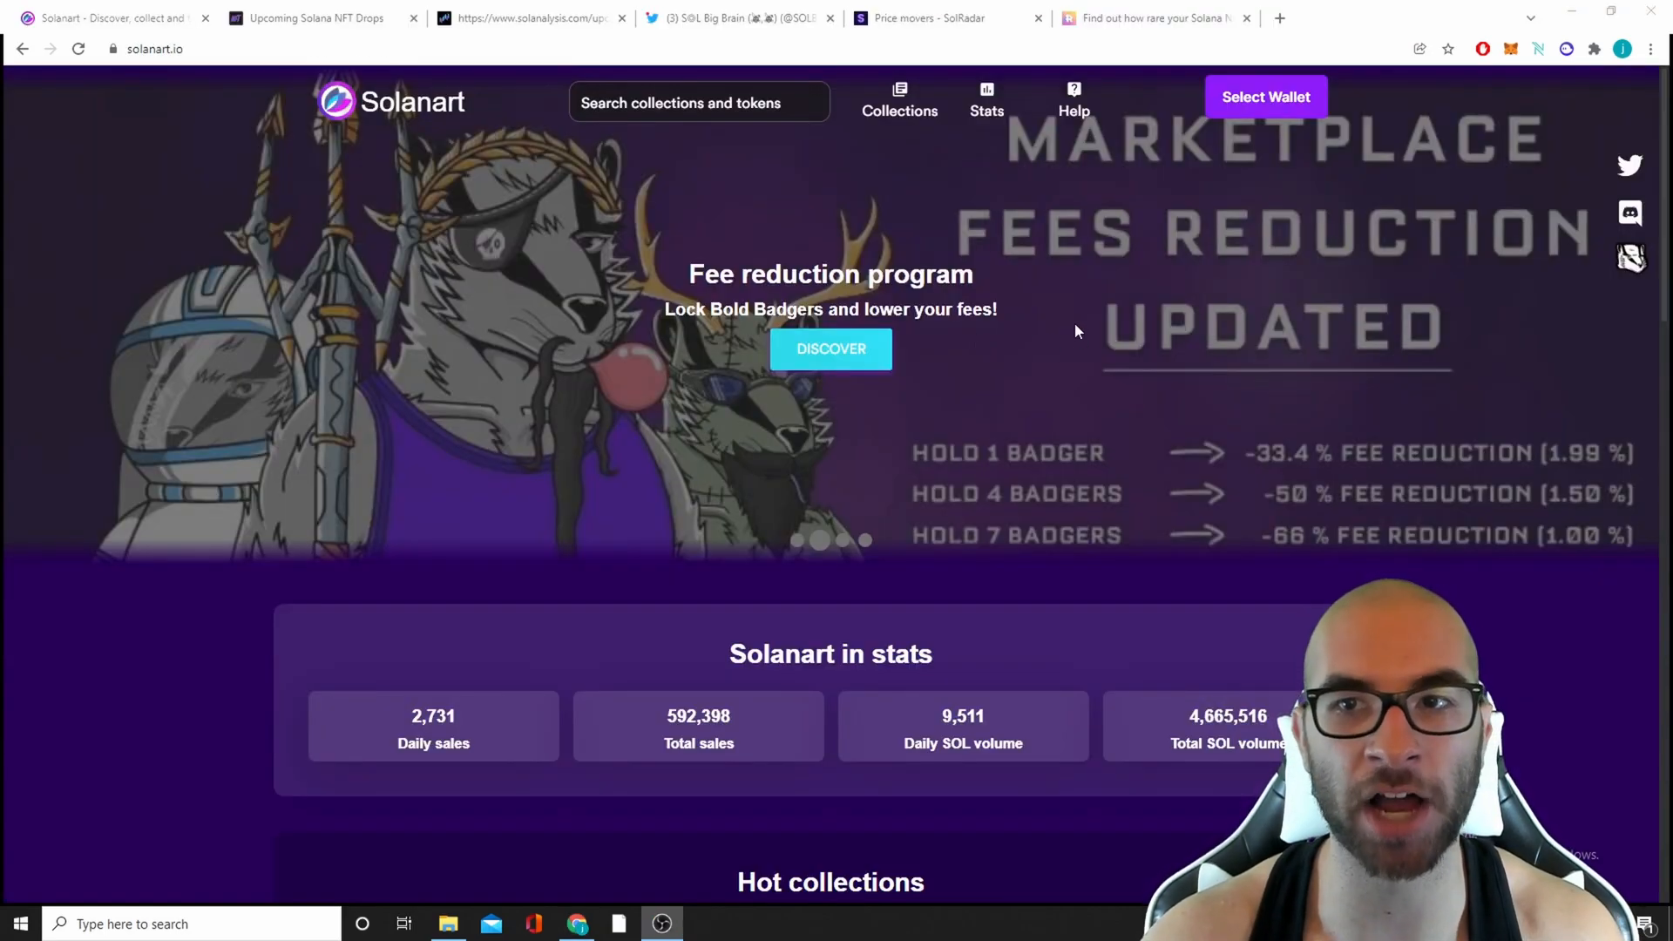
scroll(down, 3)
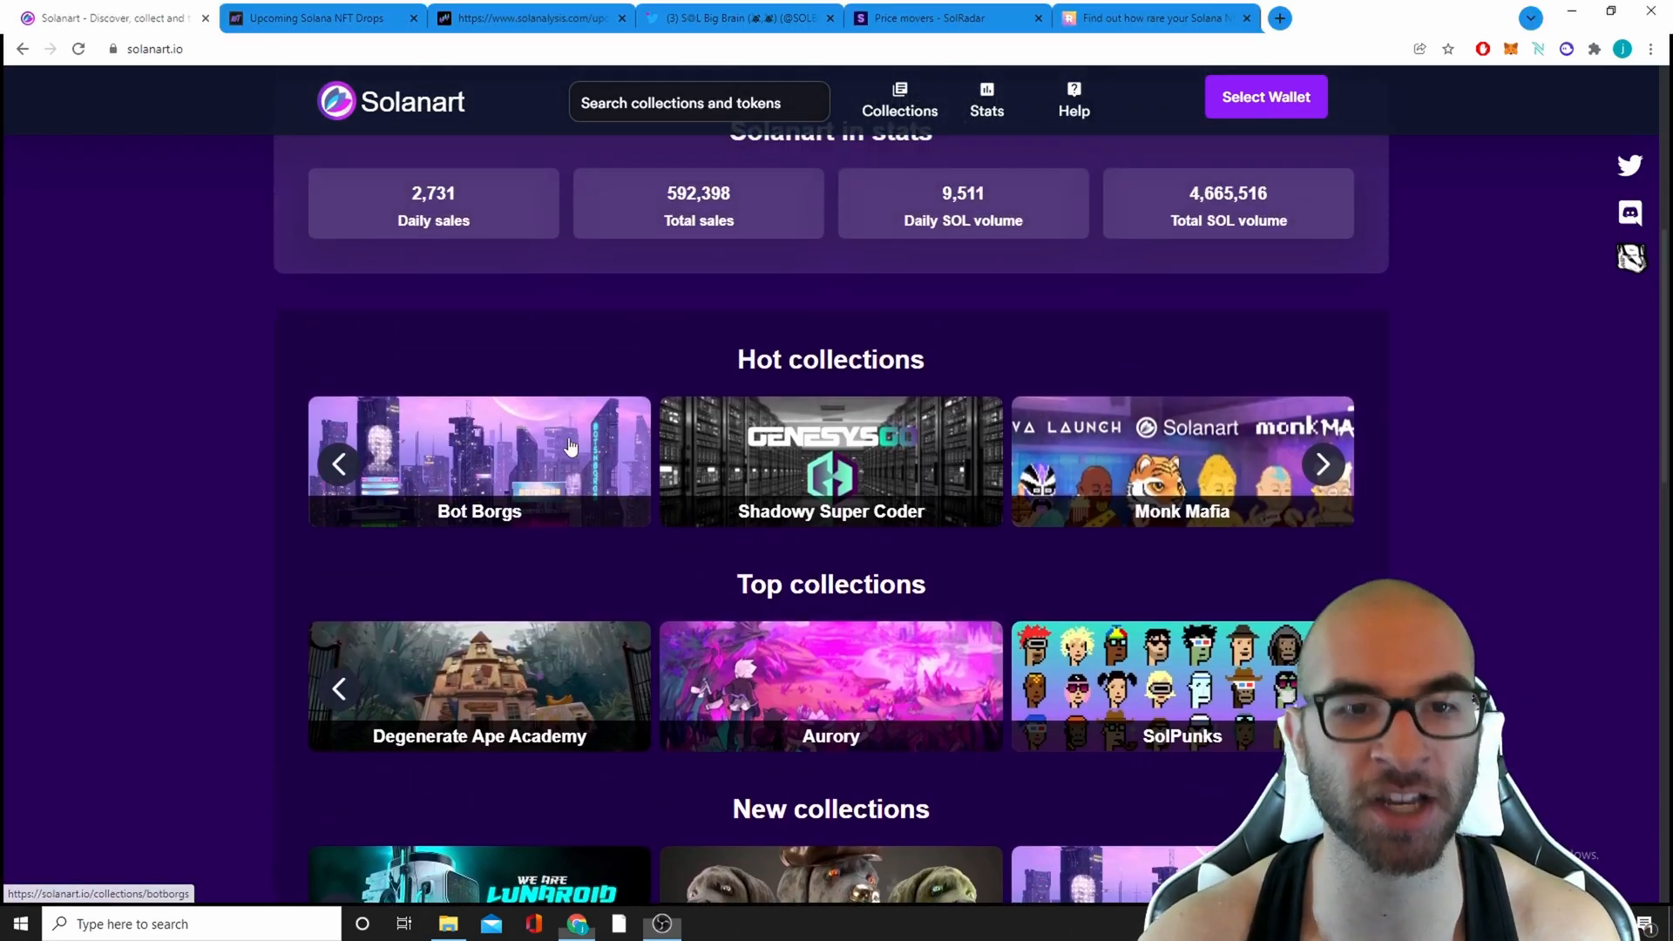
click(480, 460)
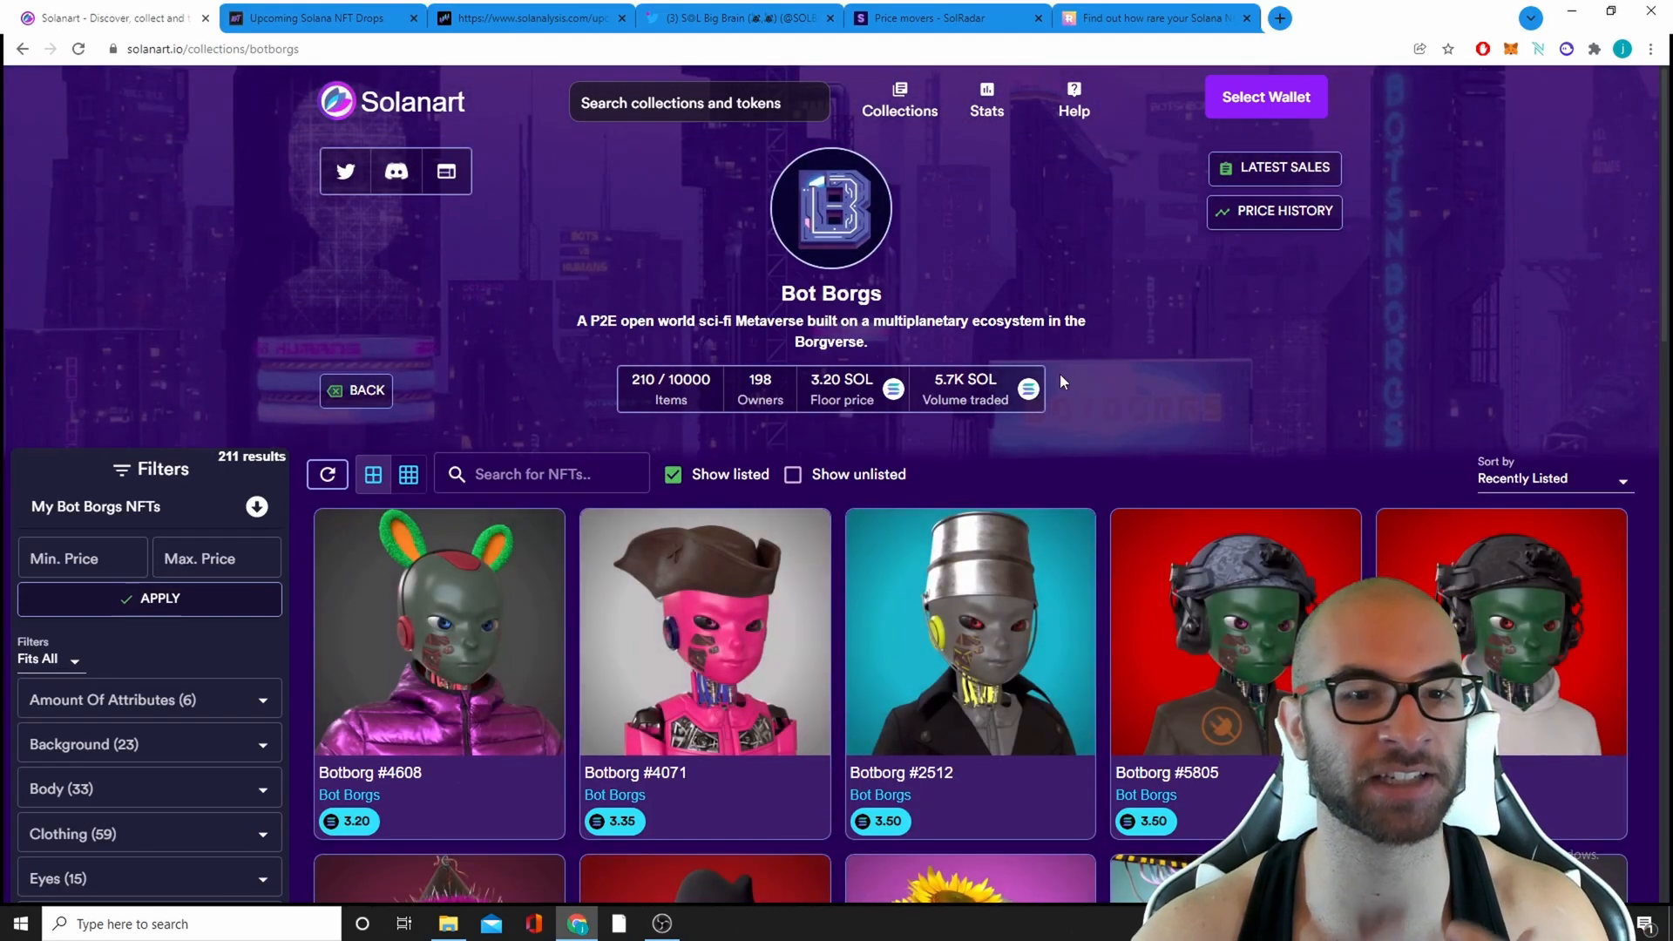
mouse_move(1141, 360)
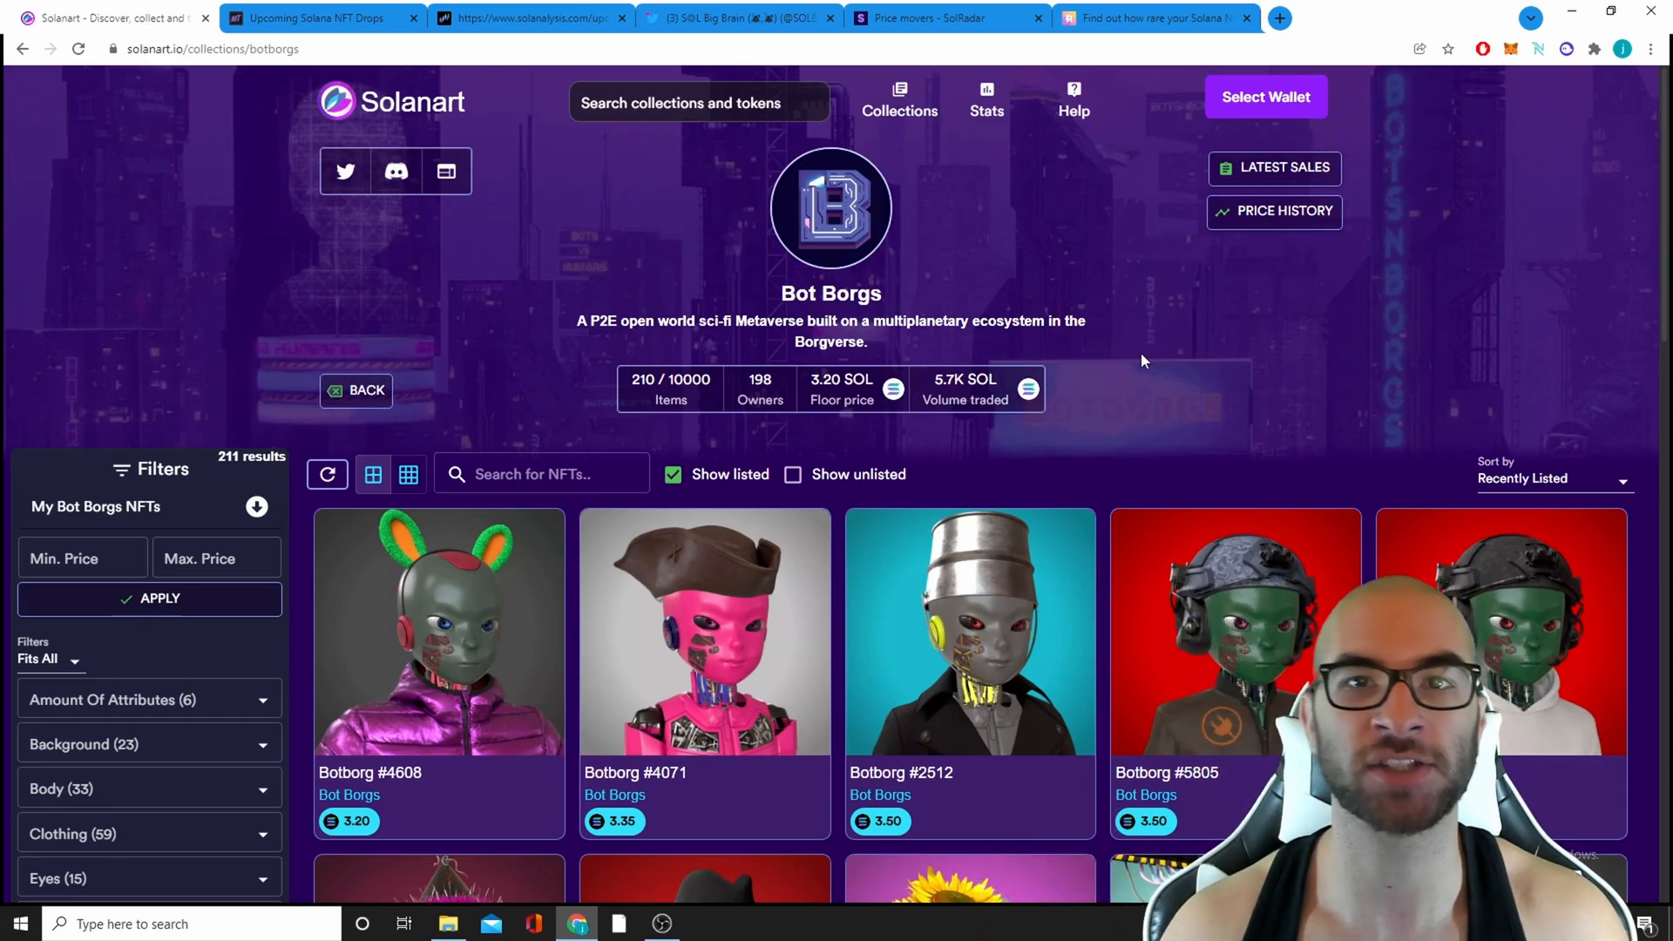
scroll(down, 3)
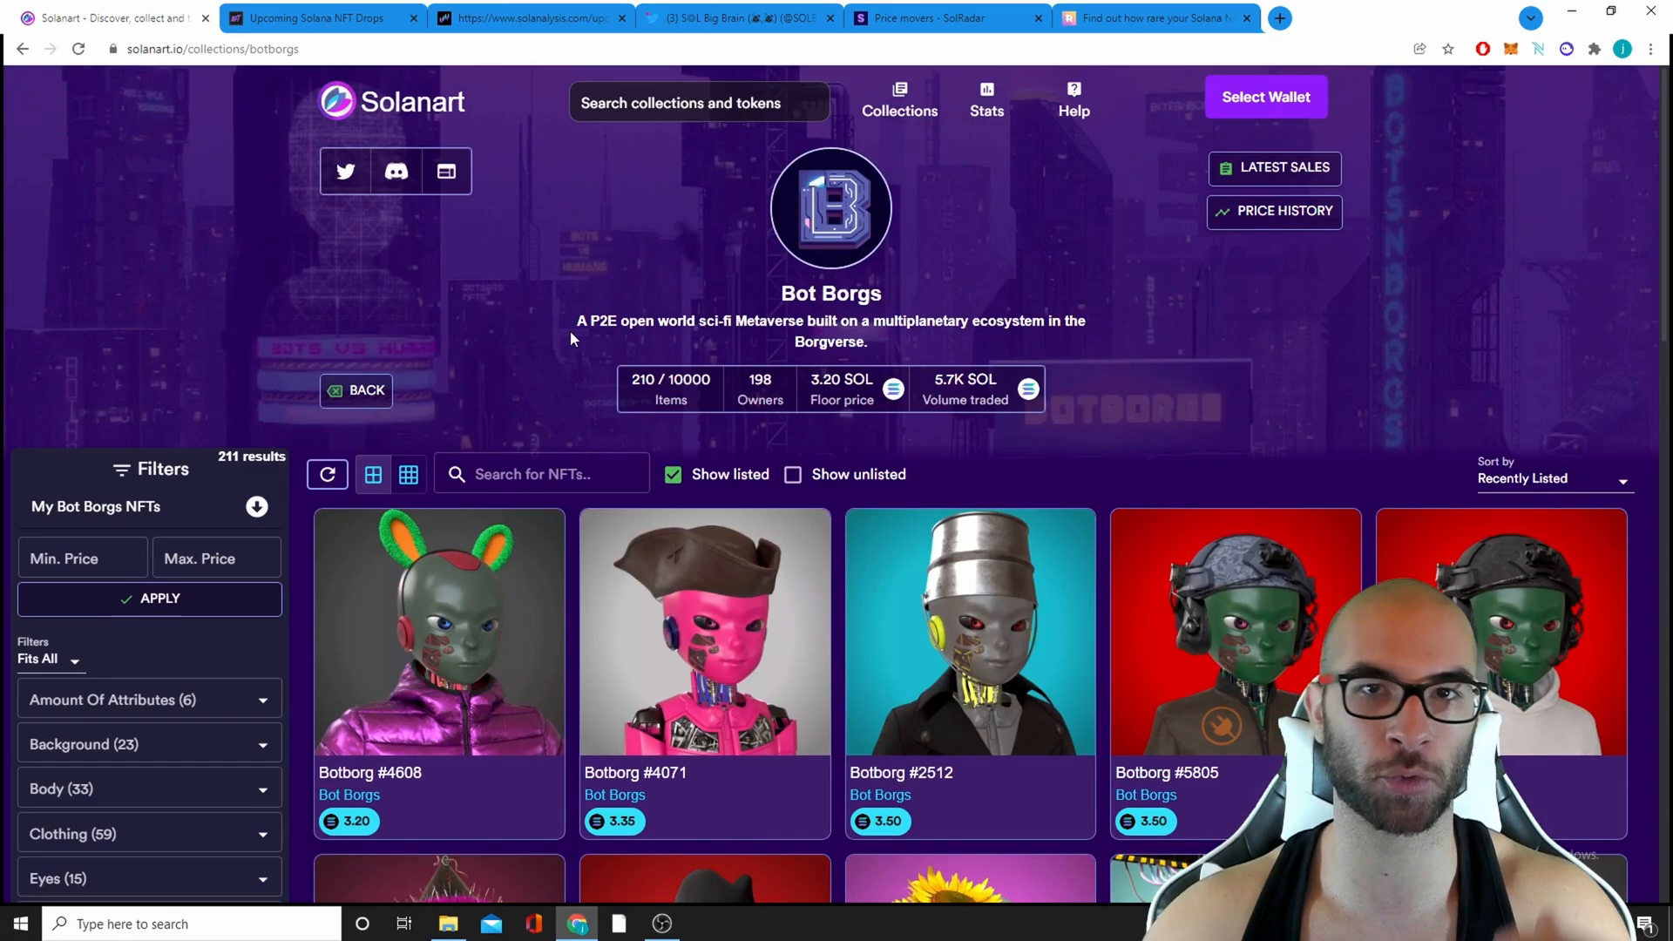
scroll(down, 3)
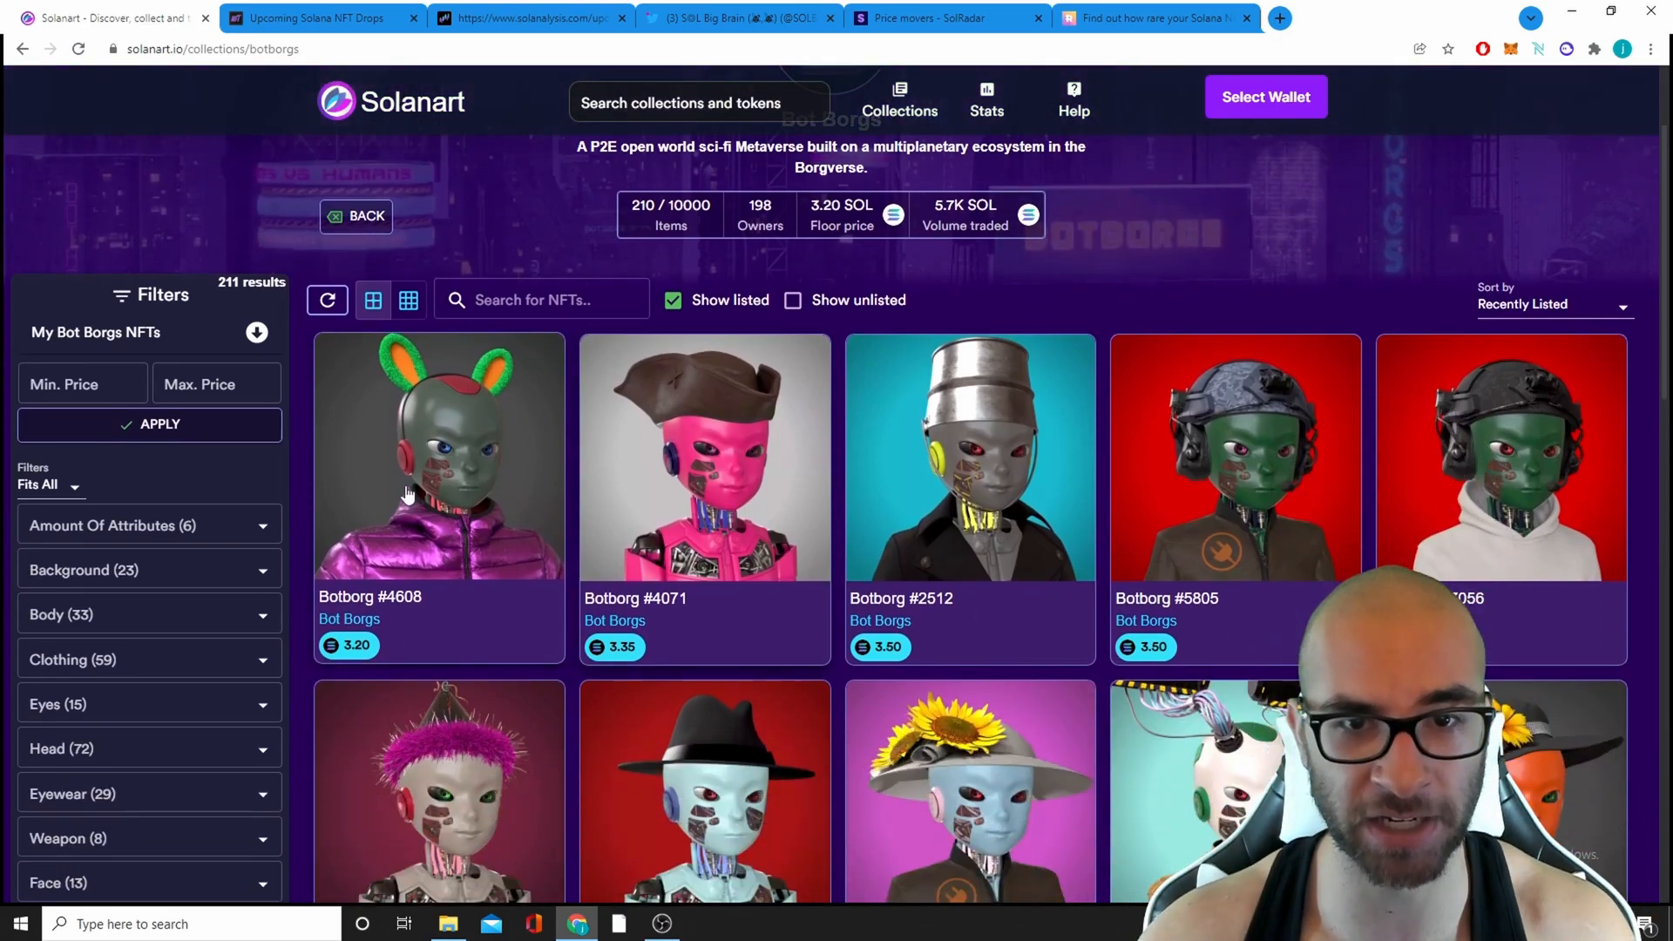
mouse_move(488, 498)
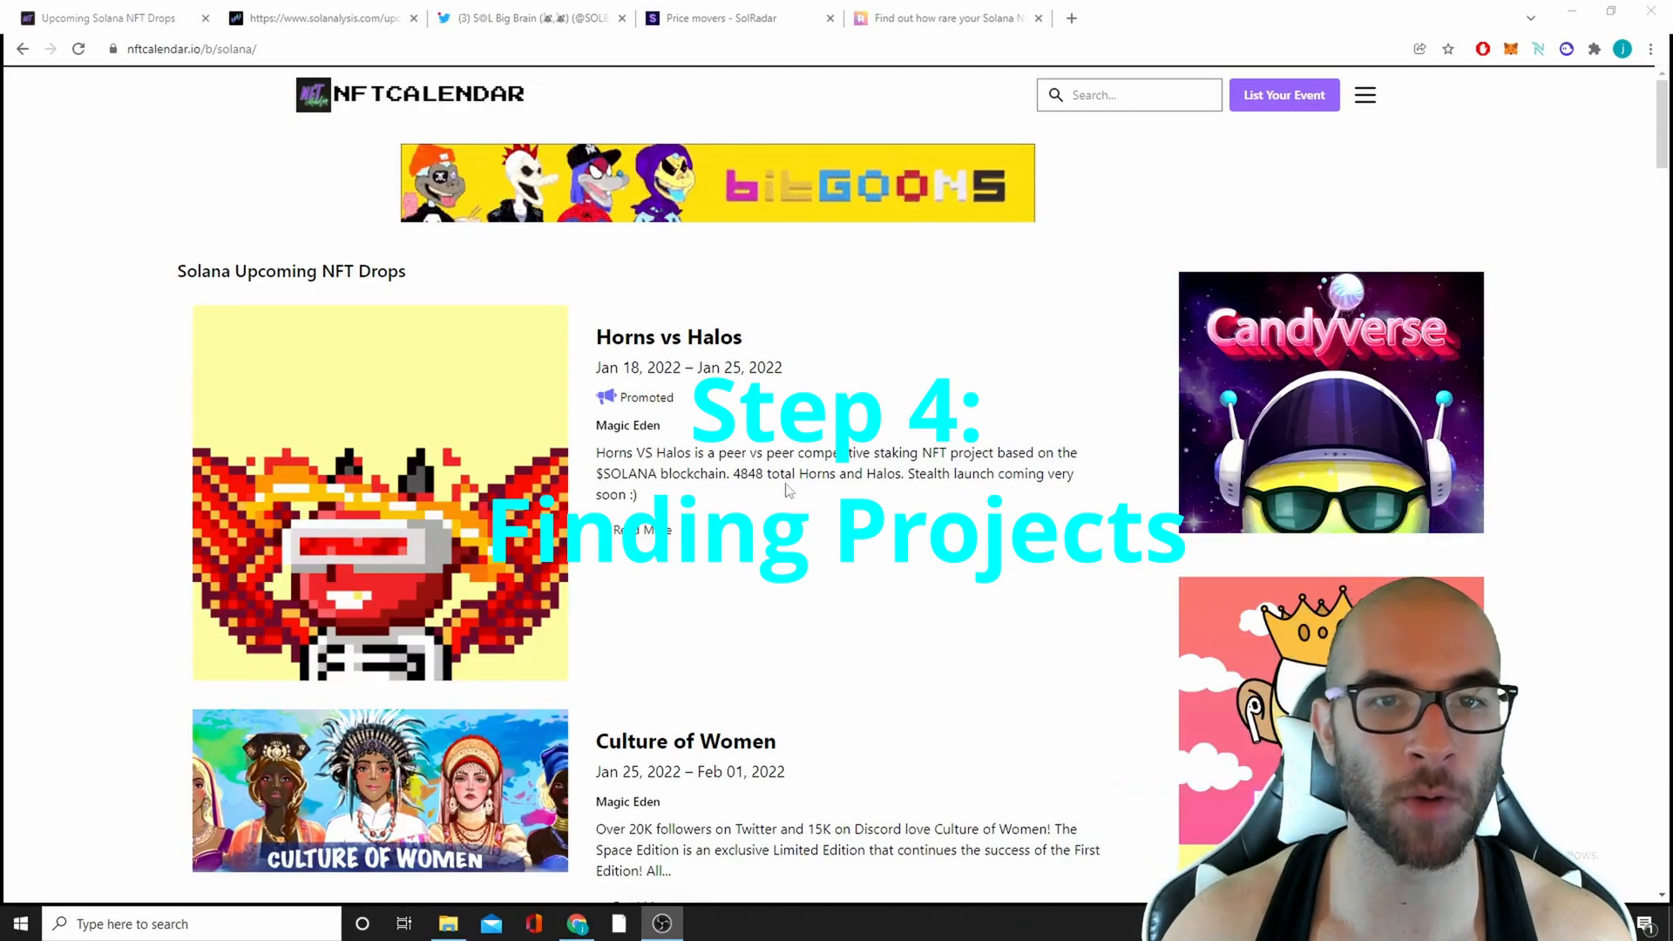
- Scroll through NFT Calendar's list of upcoming Solana NFT drops
scroll(down, 3)
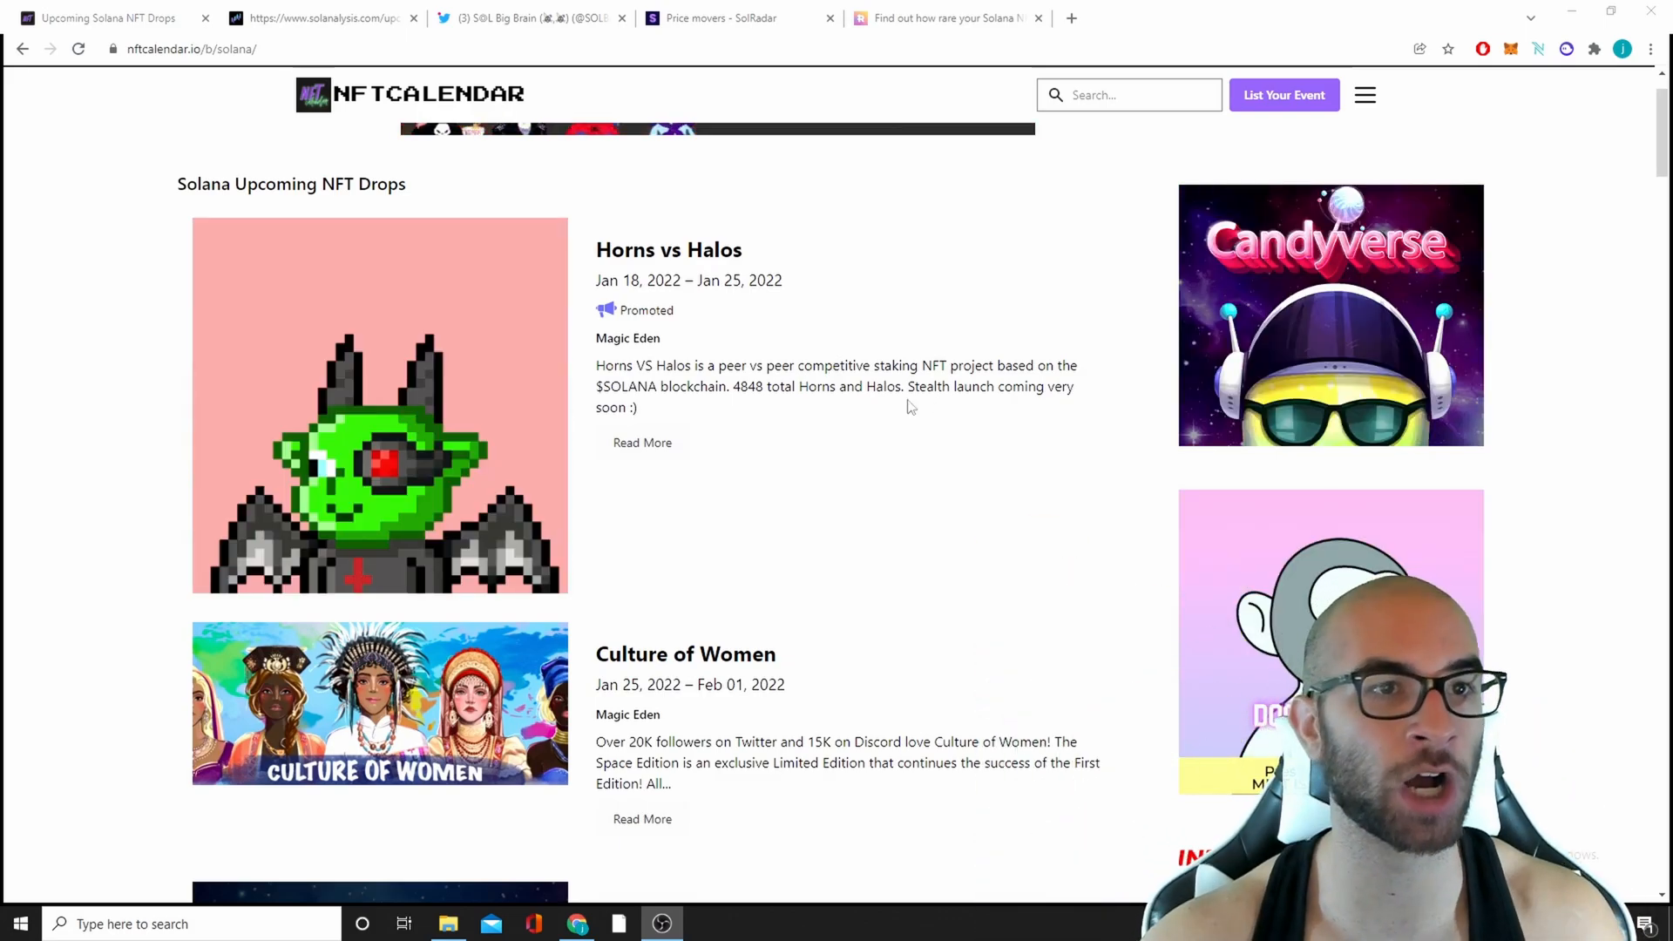
scroll(down, 3)
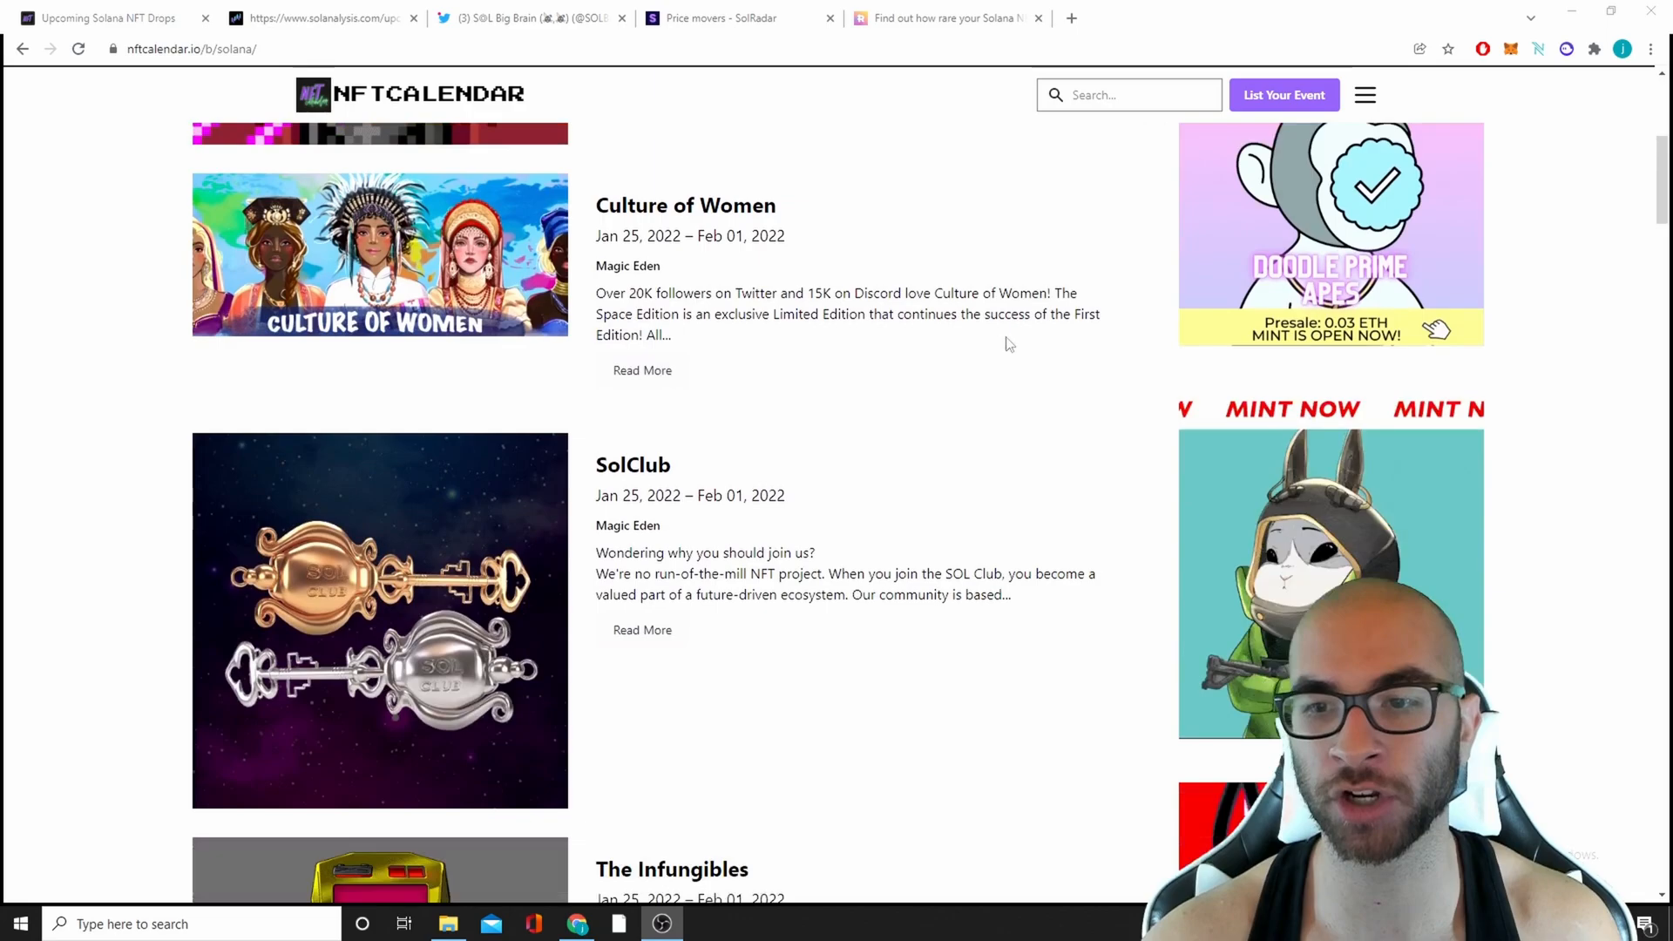
scroll(down, 3)
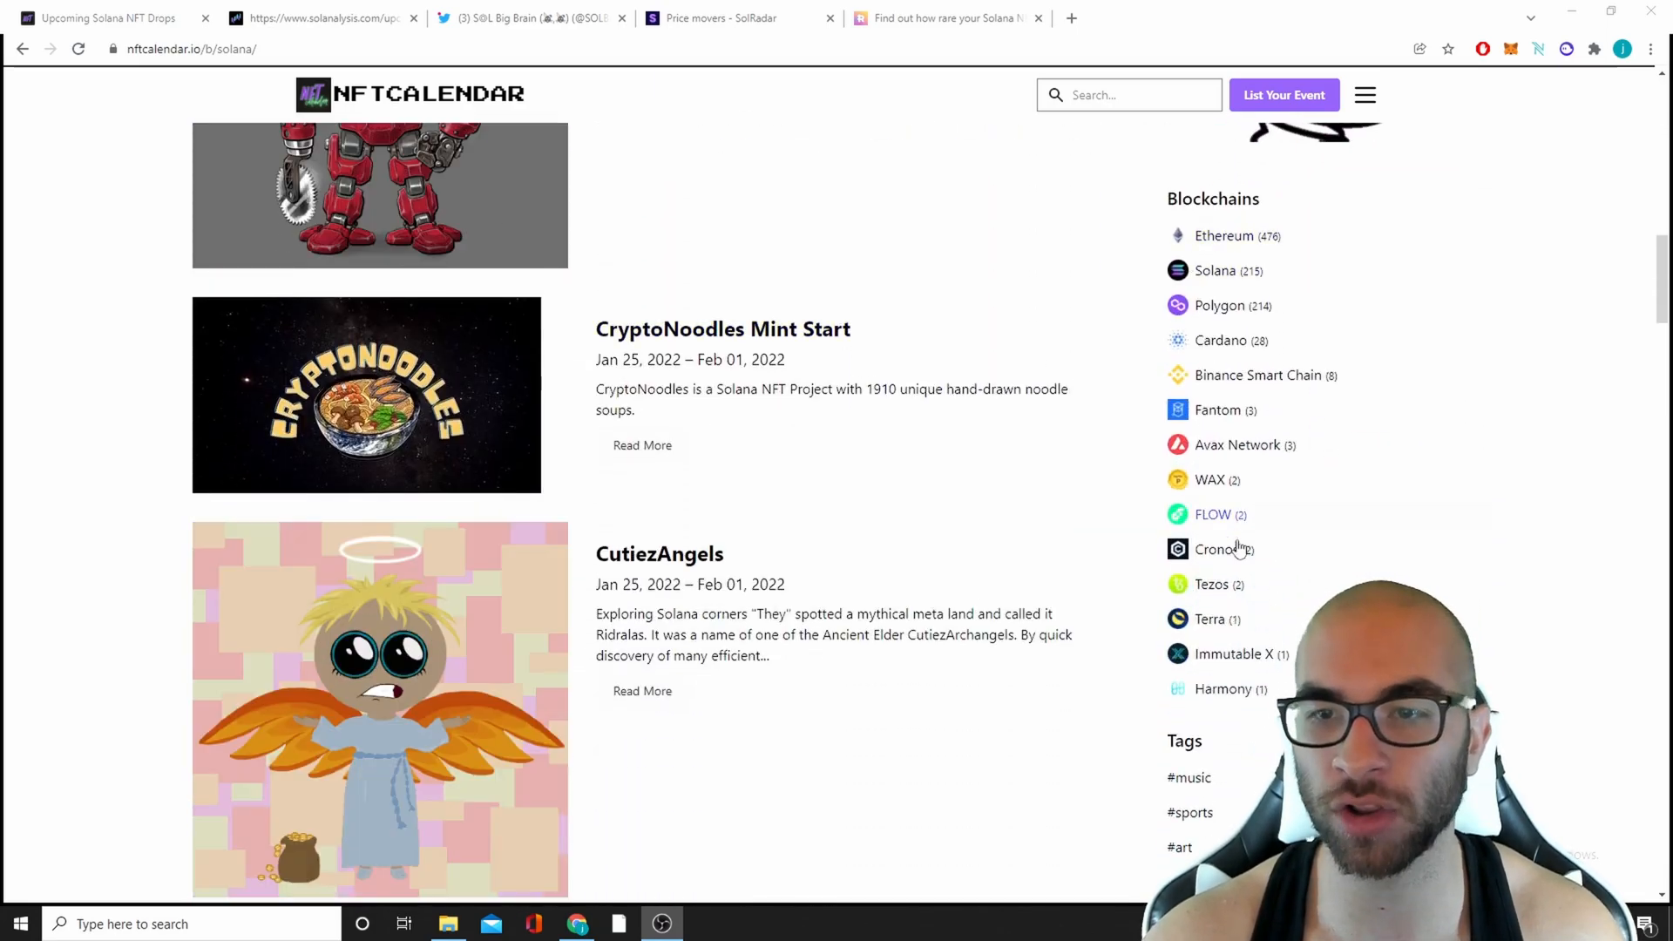
scroll(down, 3)
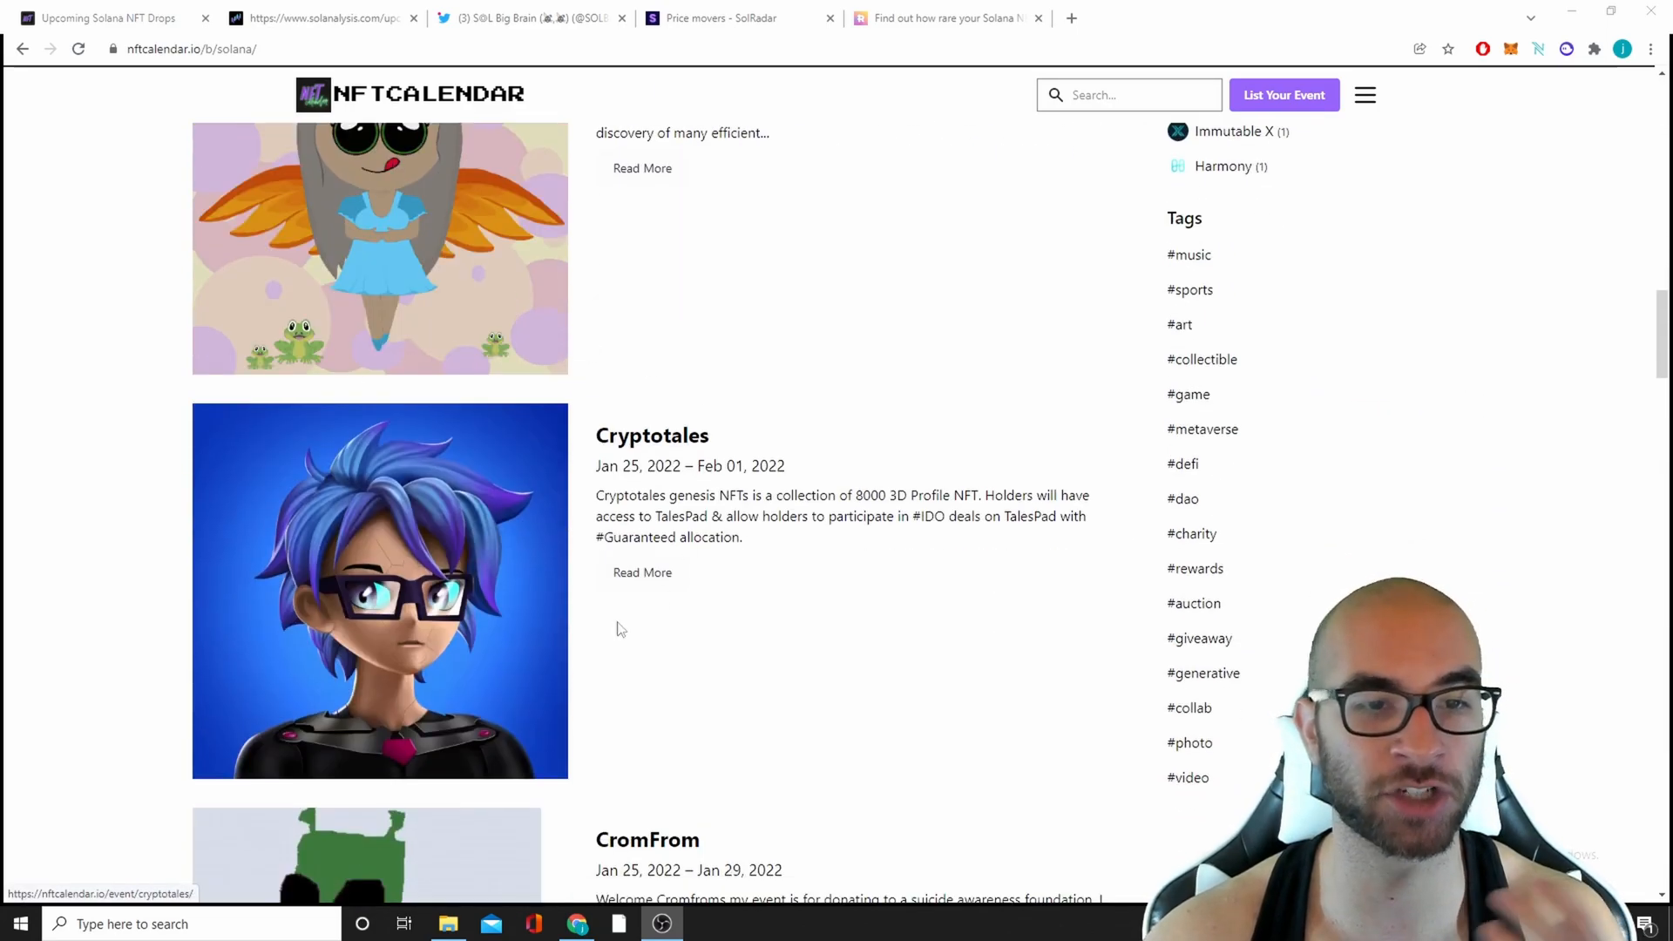
scroll(down, 3)
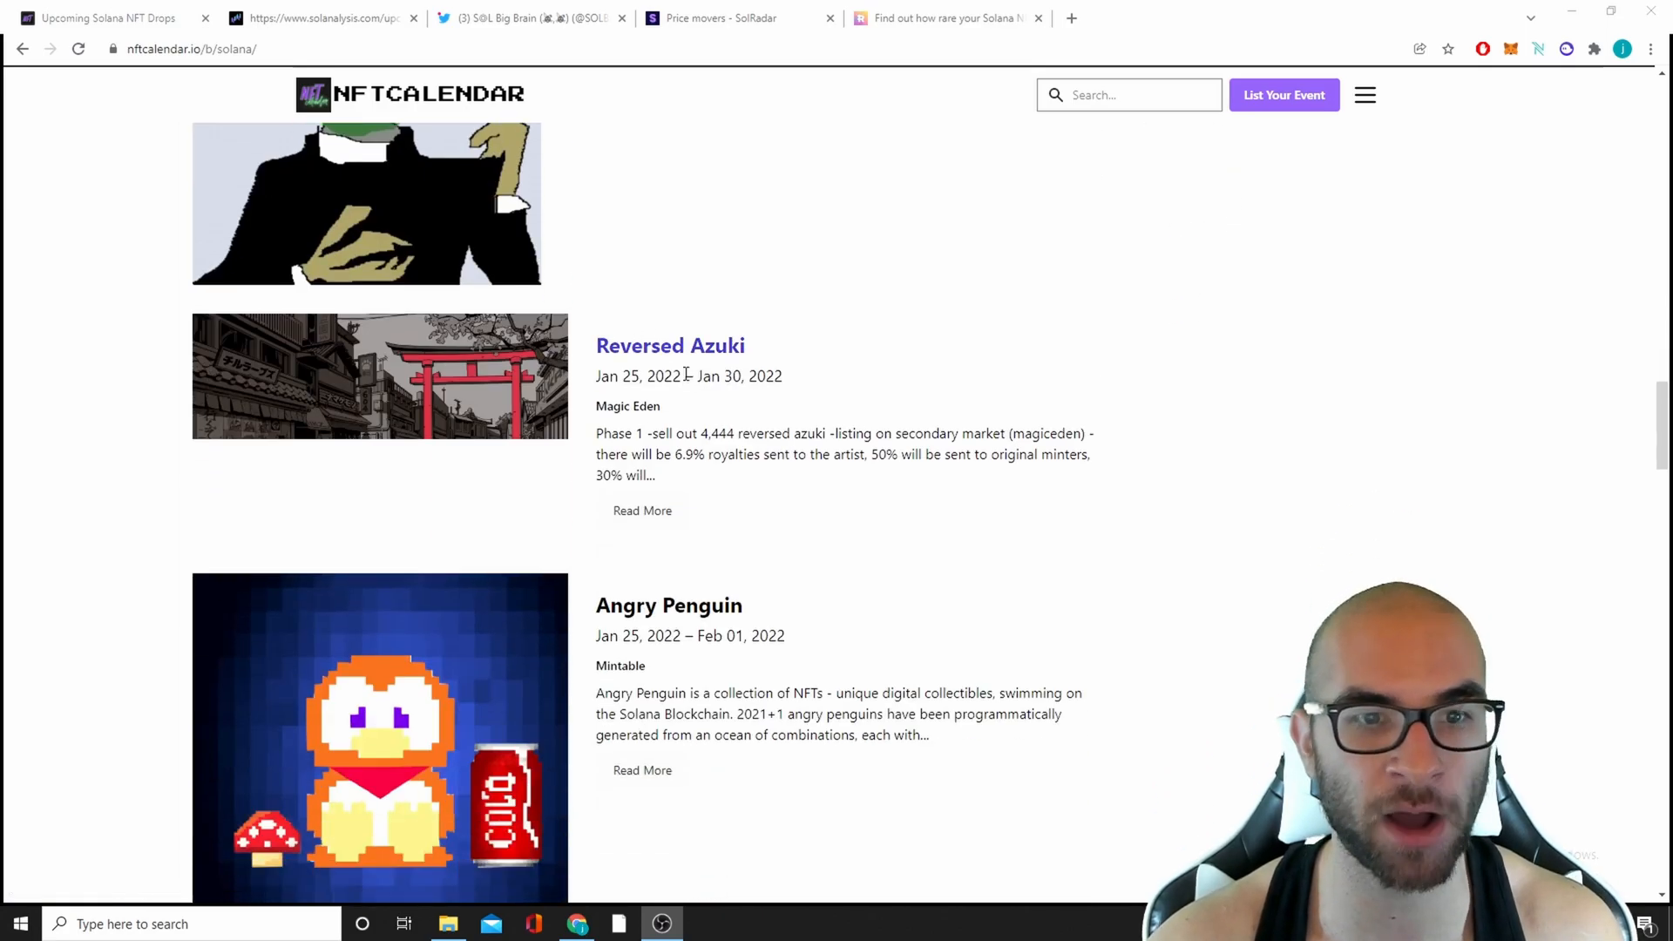
scroll(down, 3)
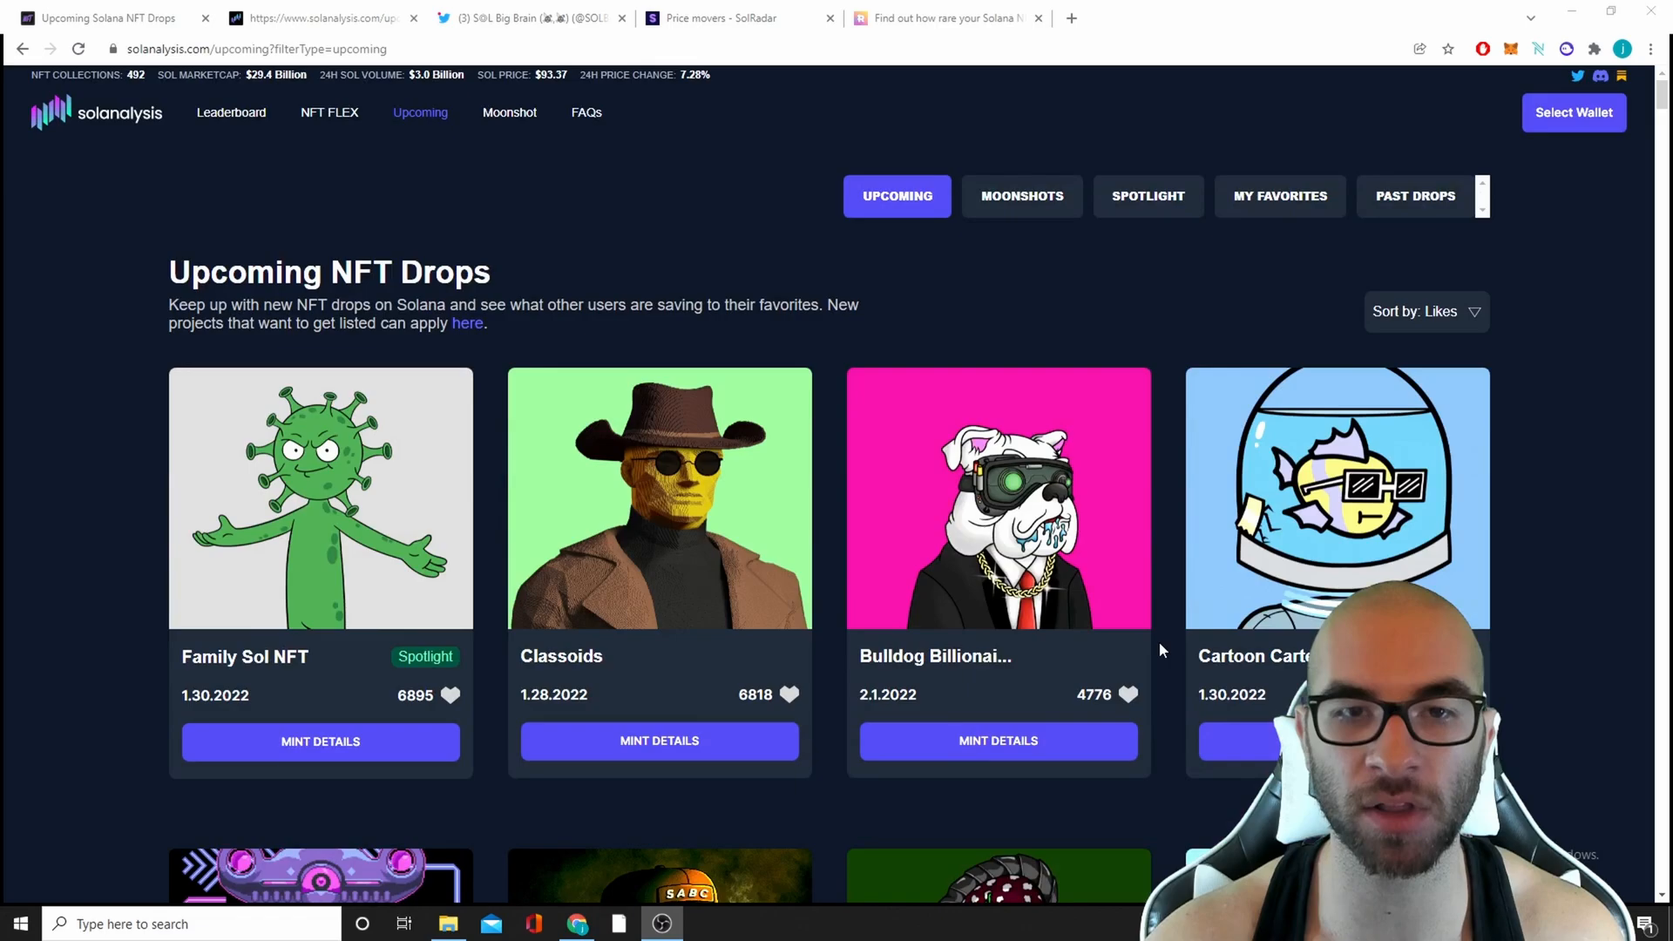
- Look down Solanalysis's upcoming drops grid sorted by likes, then move to the Twitter tab
scroll(down, 3)
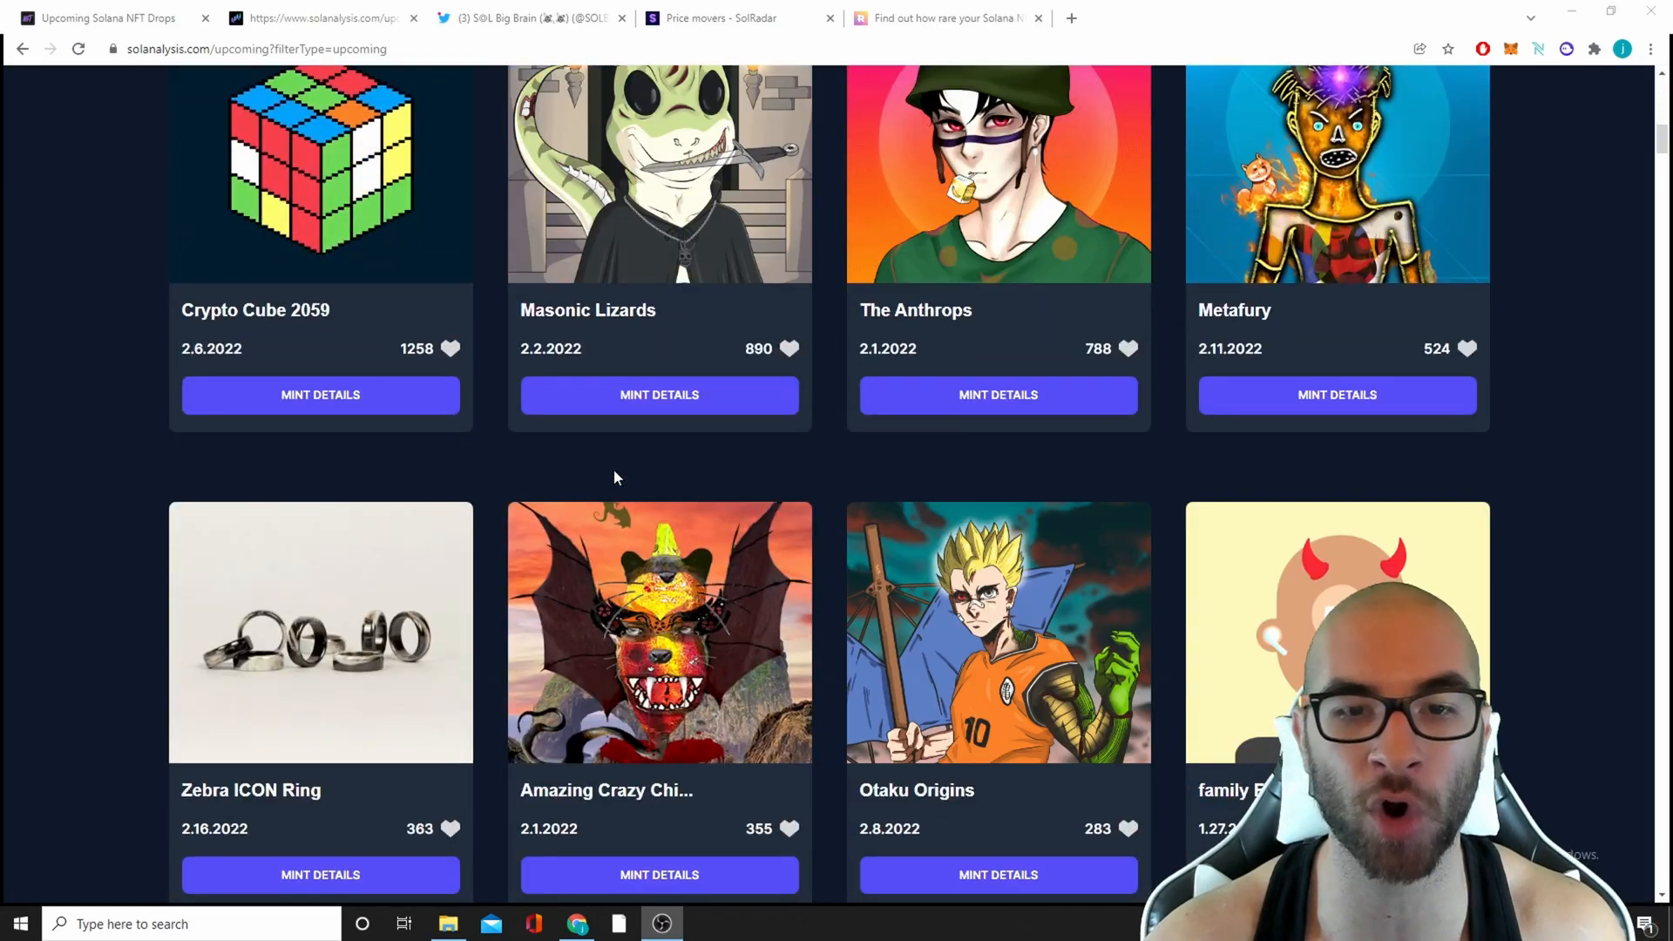
click(530, 17)
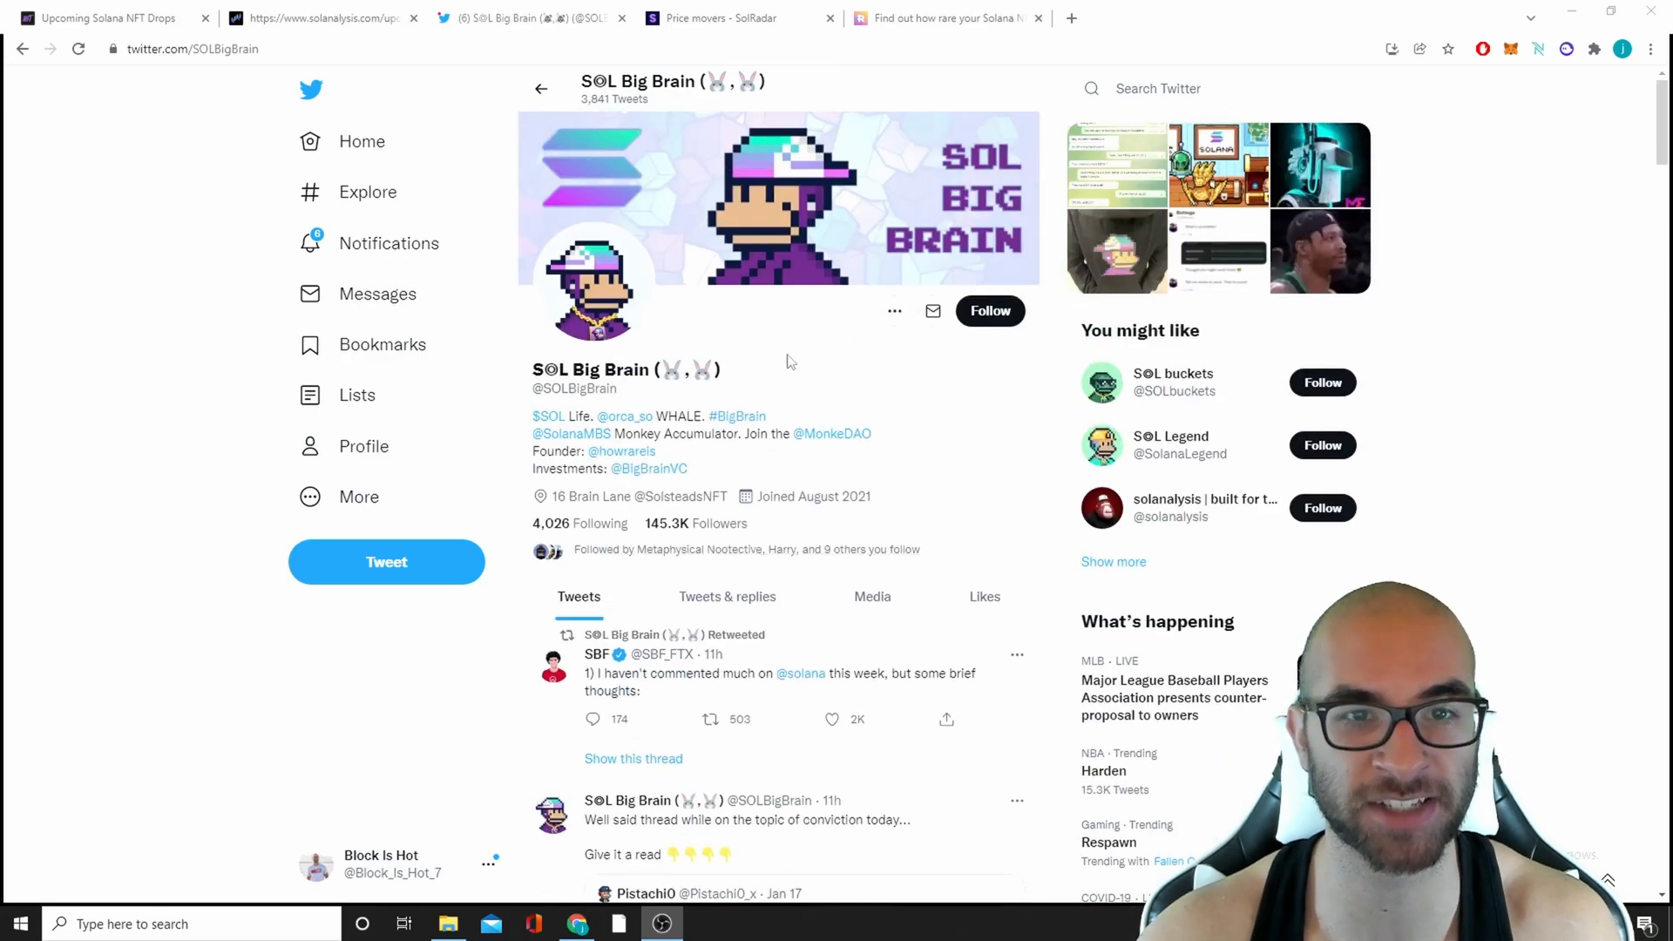
- Visit the CryptoBits Twitter profile from recent searches and read its tweets
click(1173, 89)
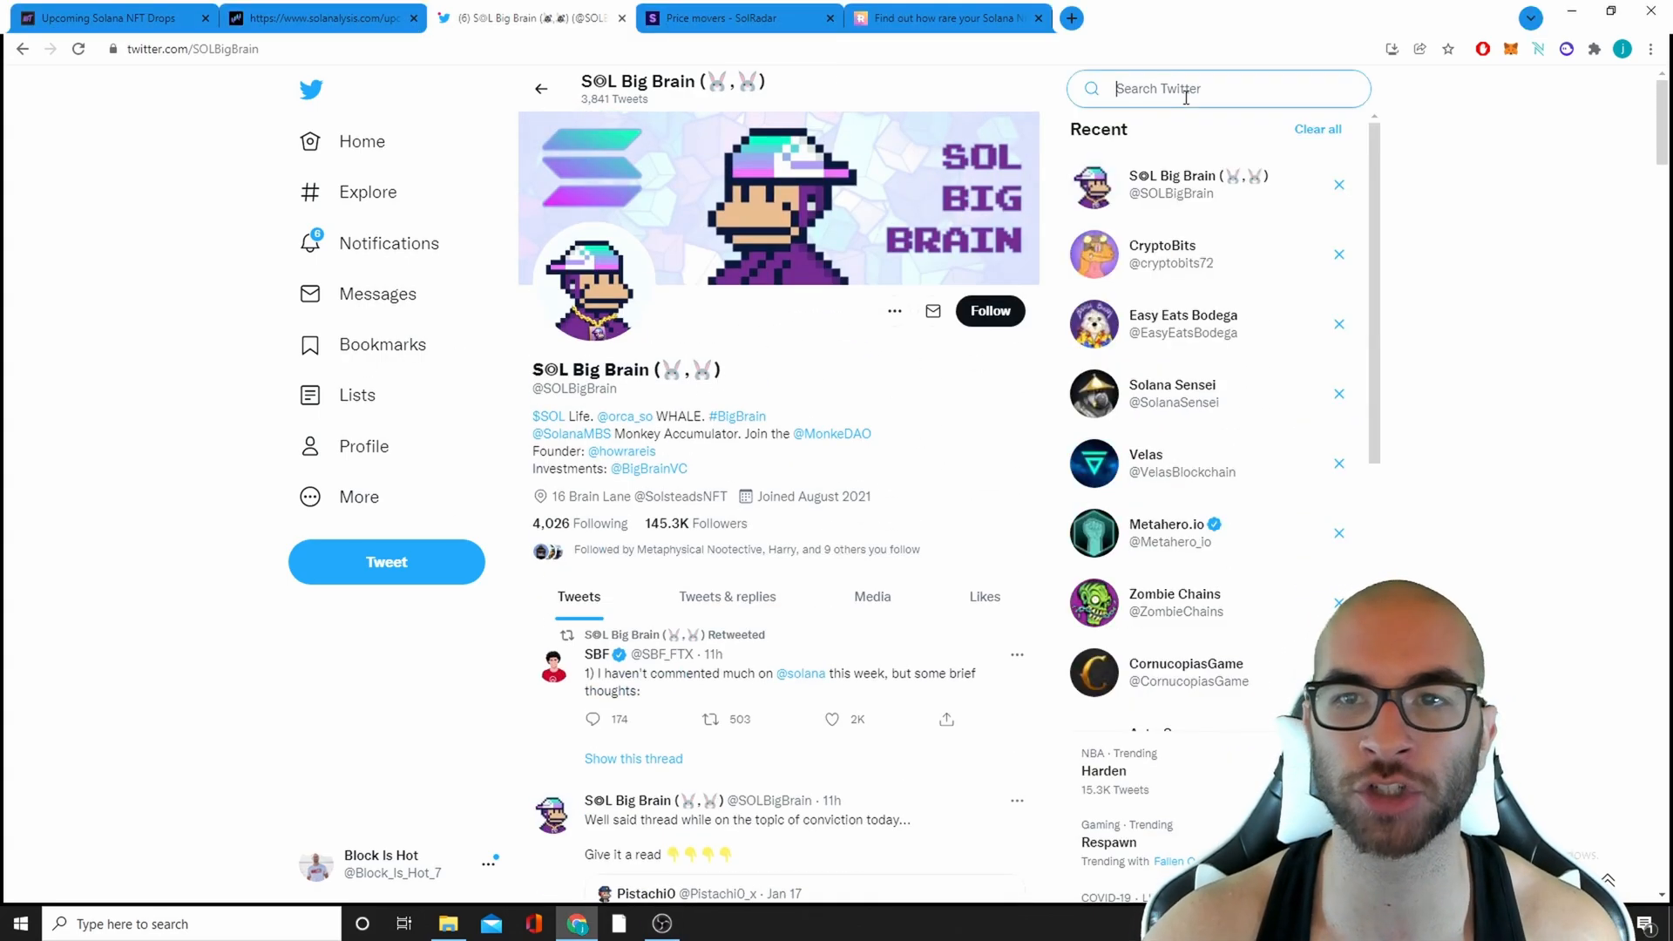
click(1162, 253)
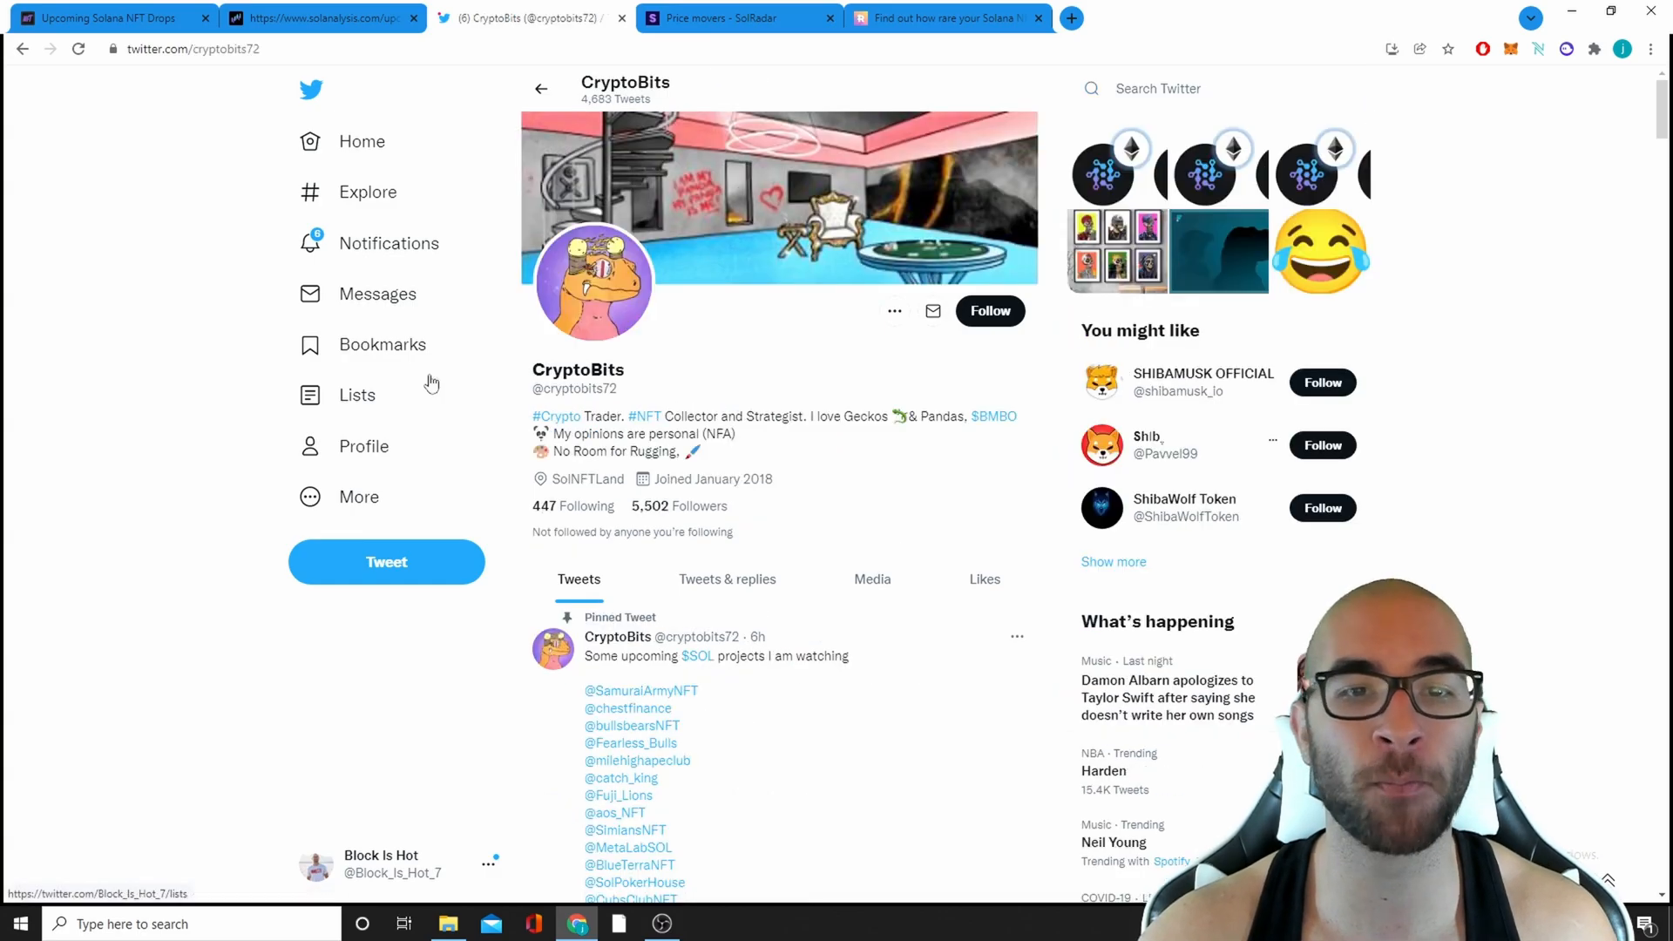
scroll(down, 3)
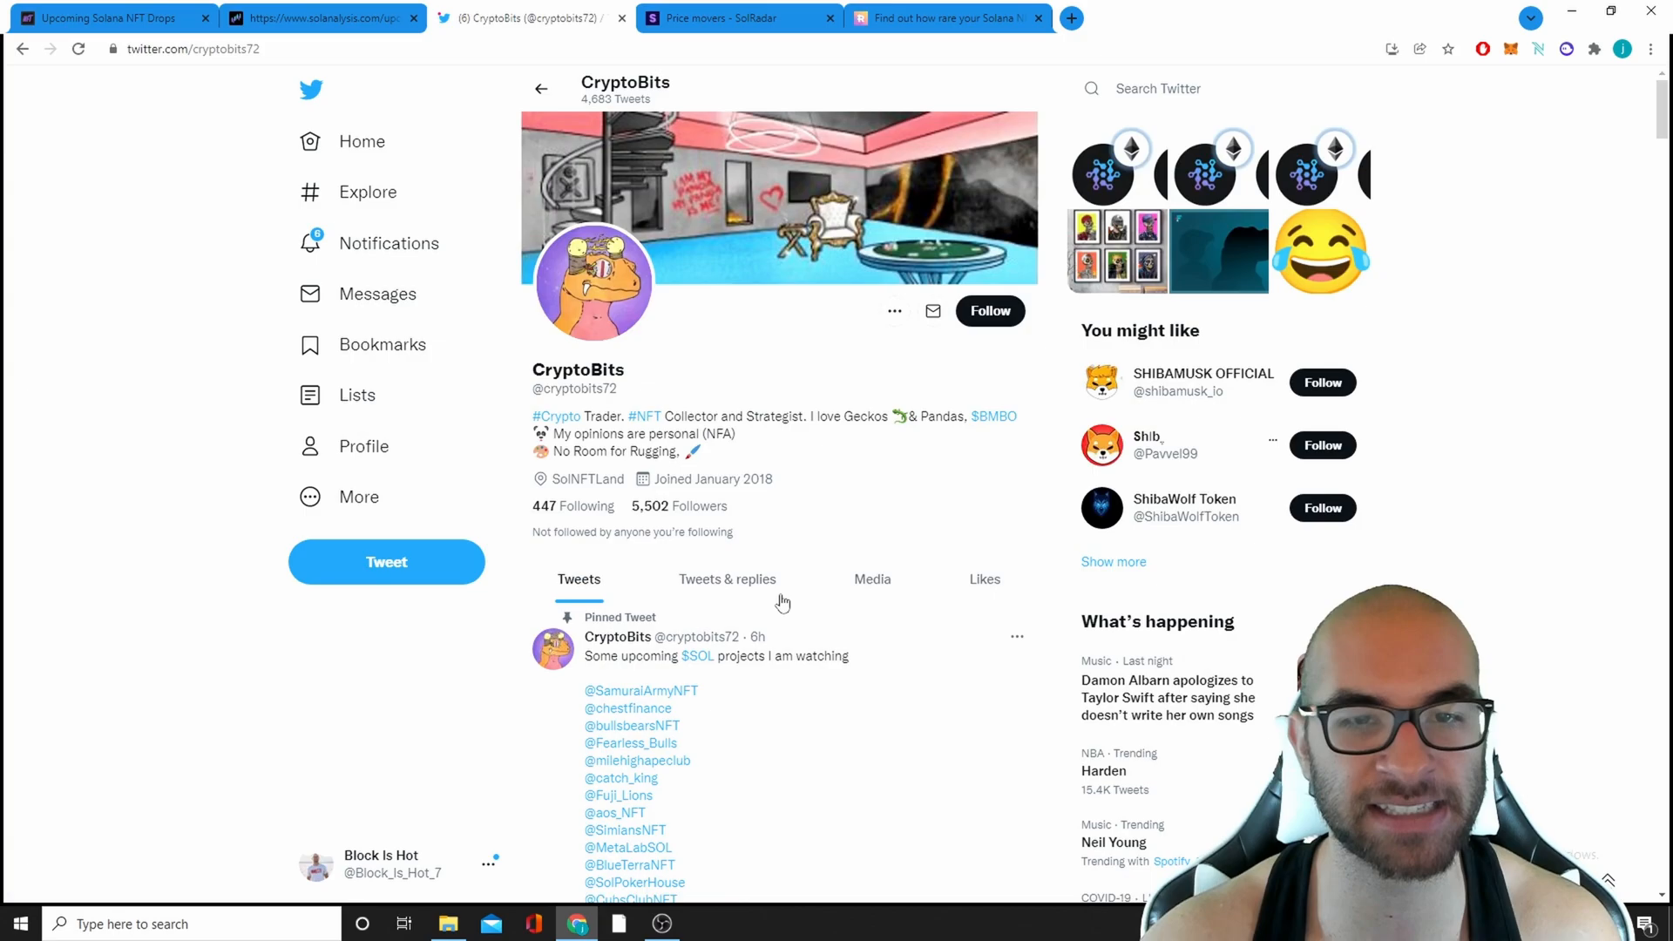
scroll(down, 3)
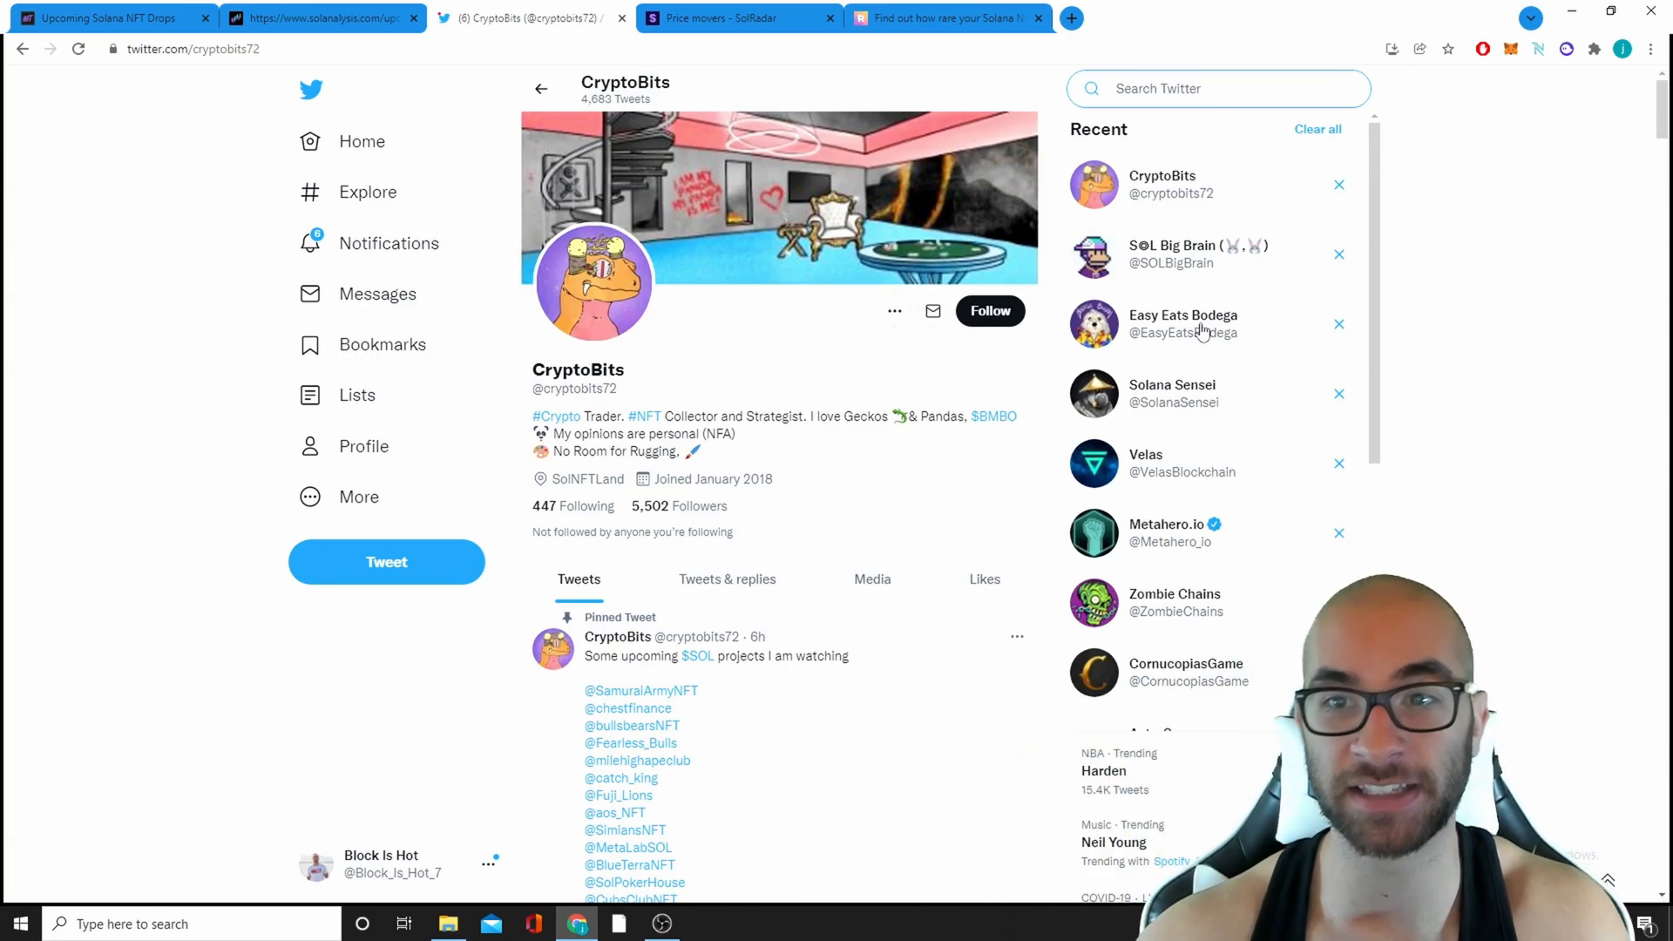
- Visit the Easy Eats Bodega and Solana Sensei profiles, reading Solana Sensei's tweets
click(1182, 324)
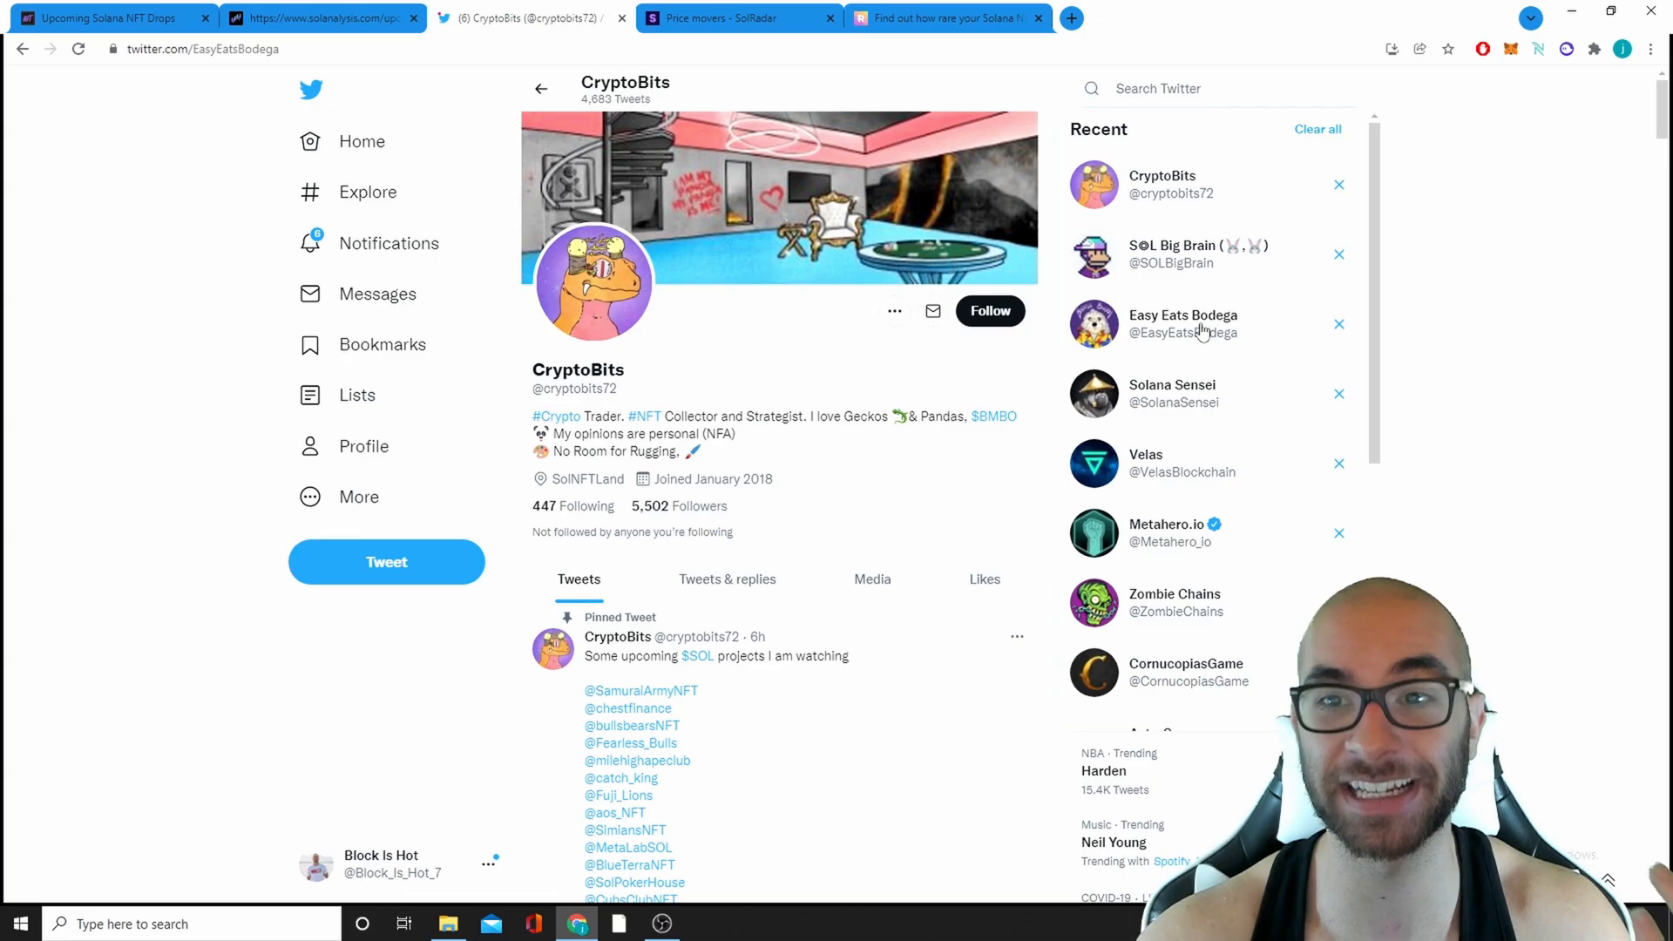
click(1181, 324)
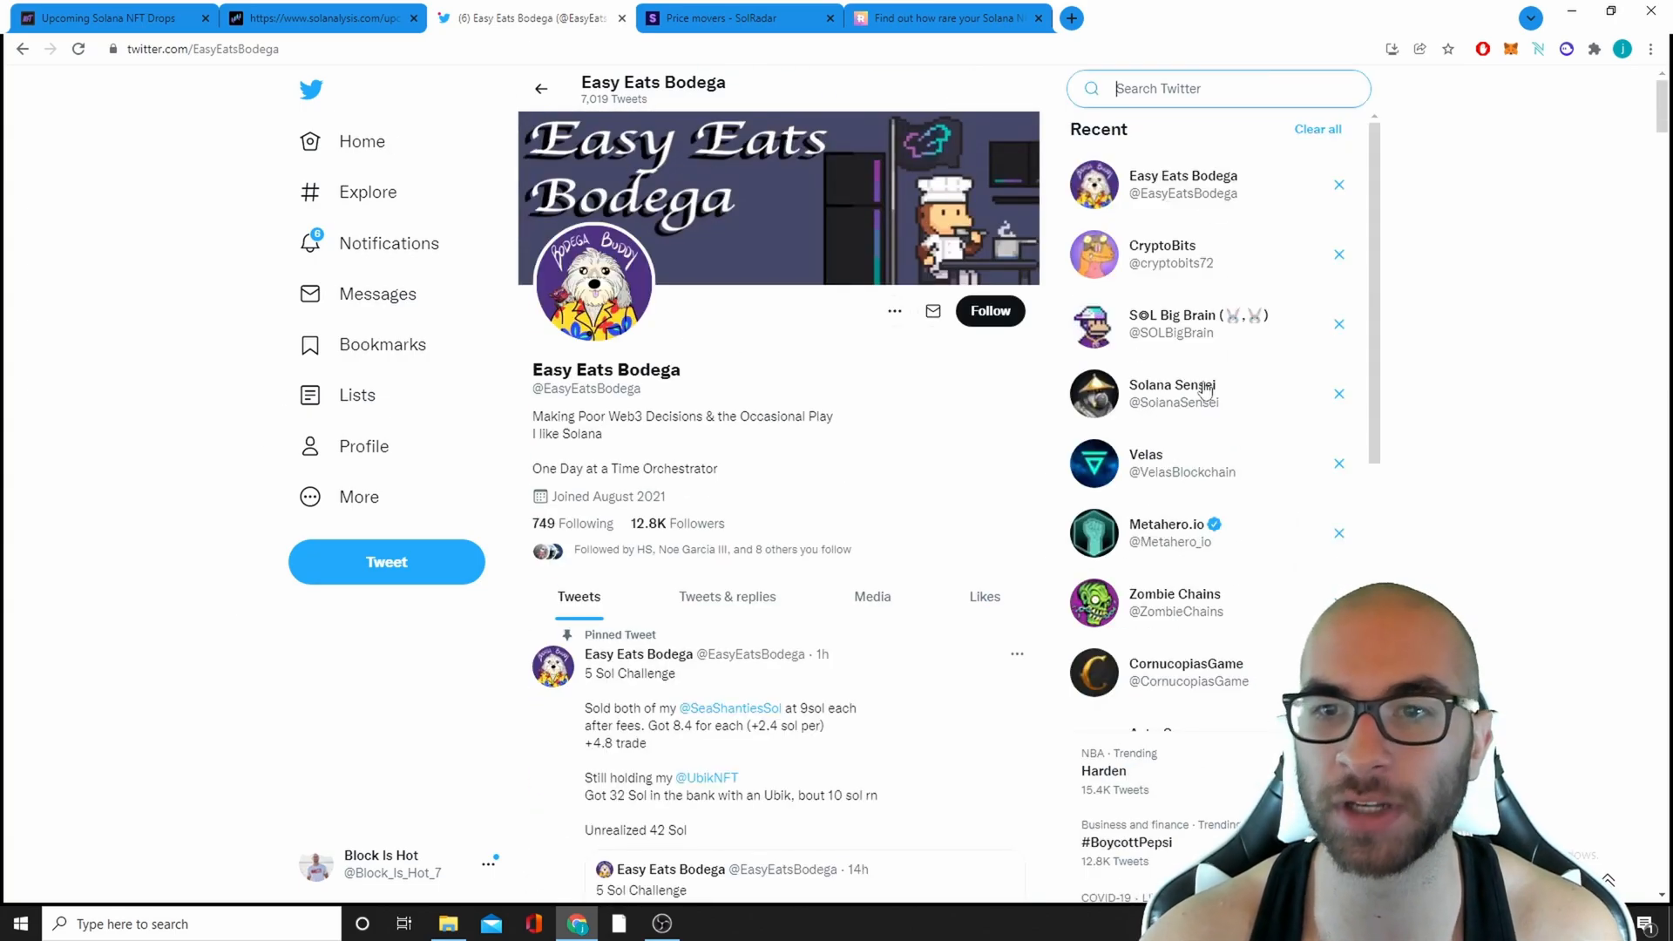
click(1171, 392)
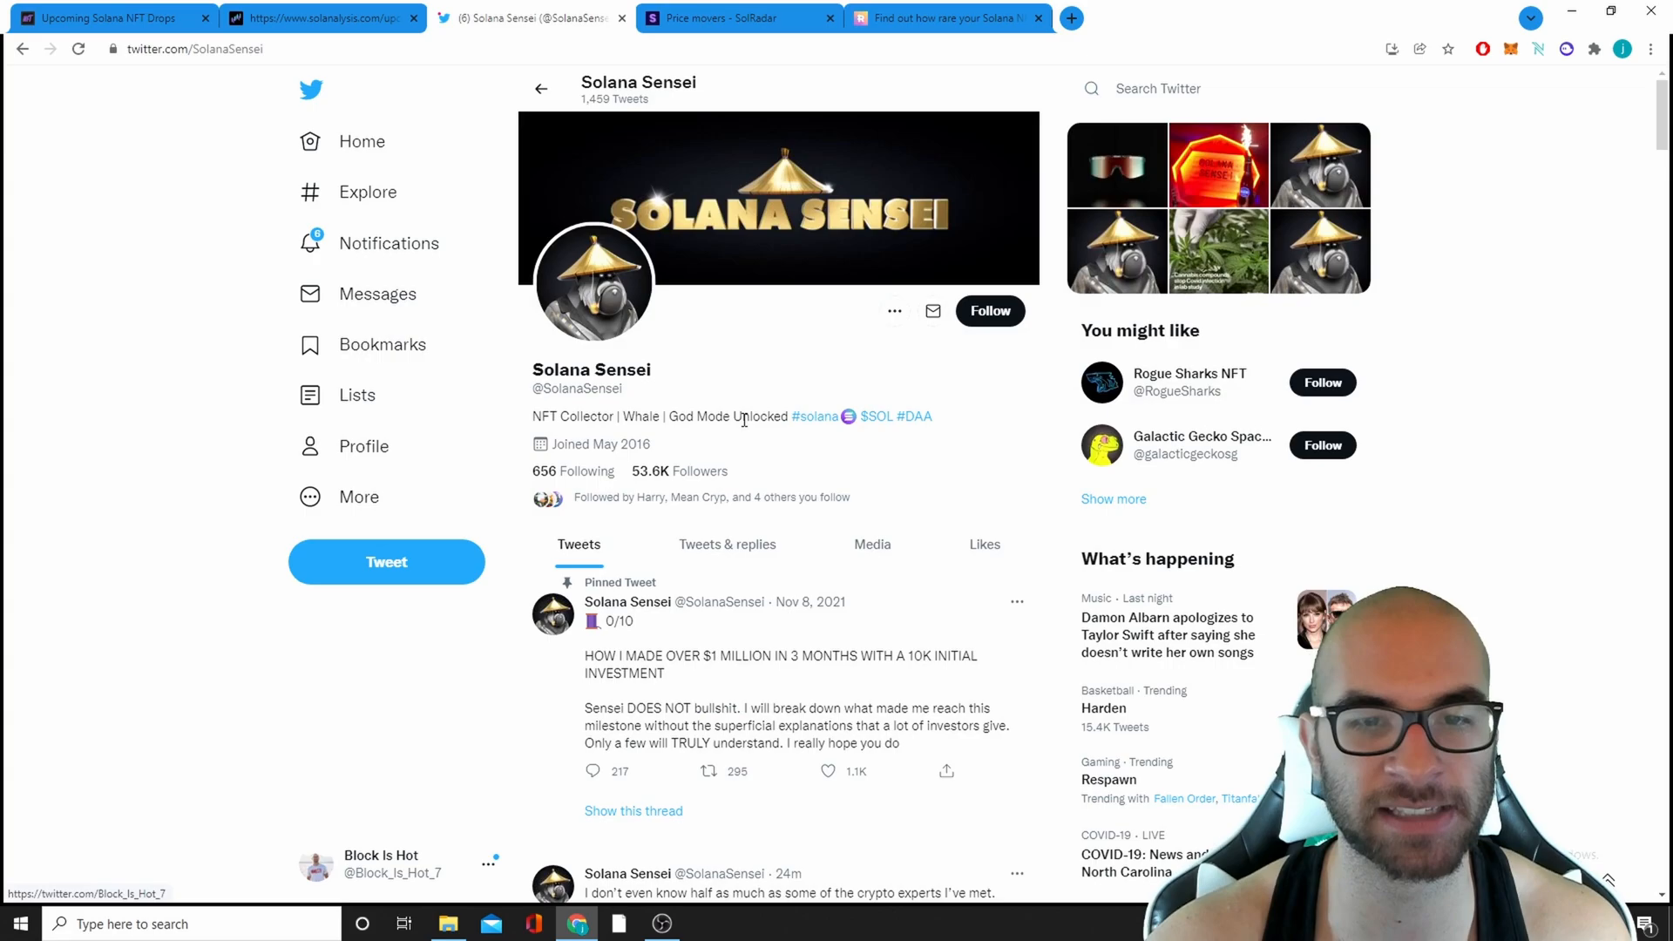
scroll(down, 3)
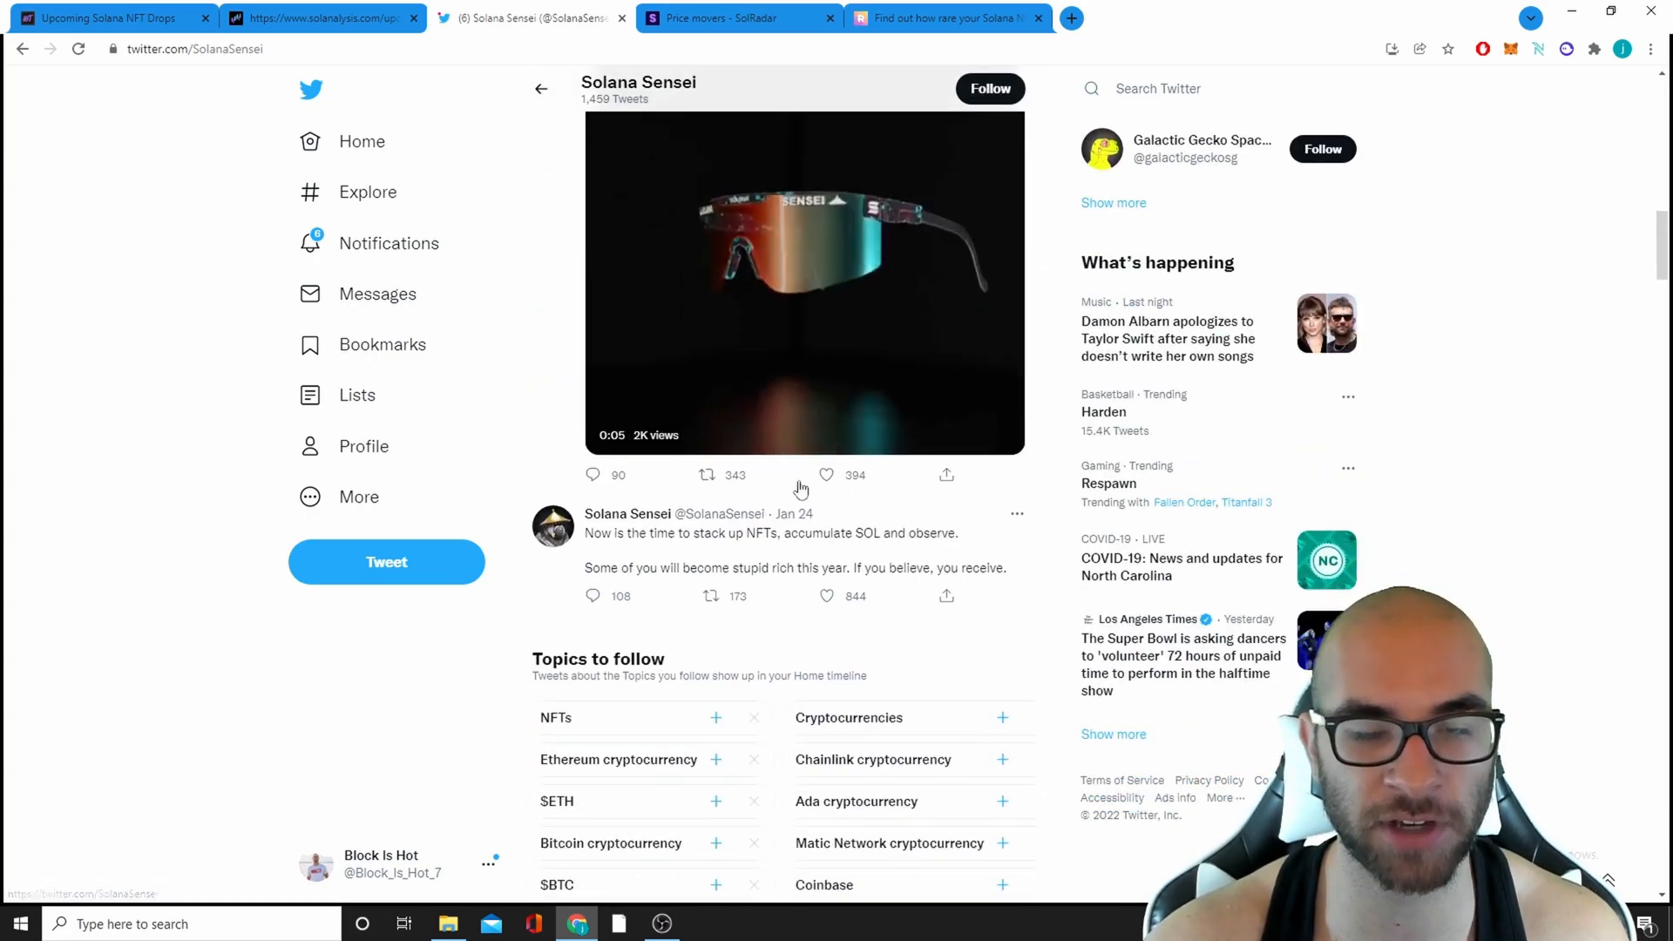
scroll(down, 3)
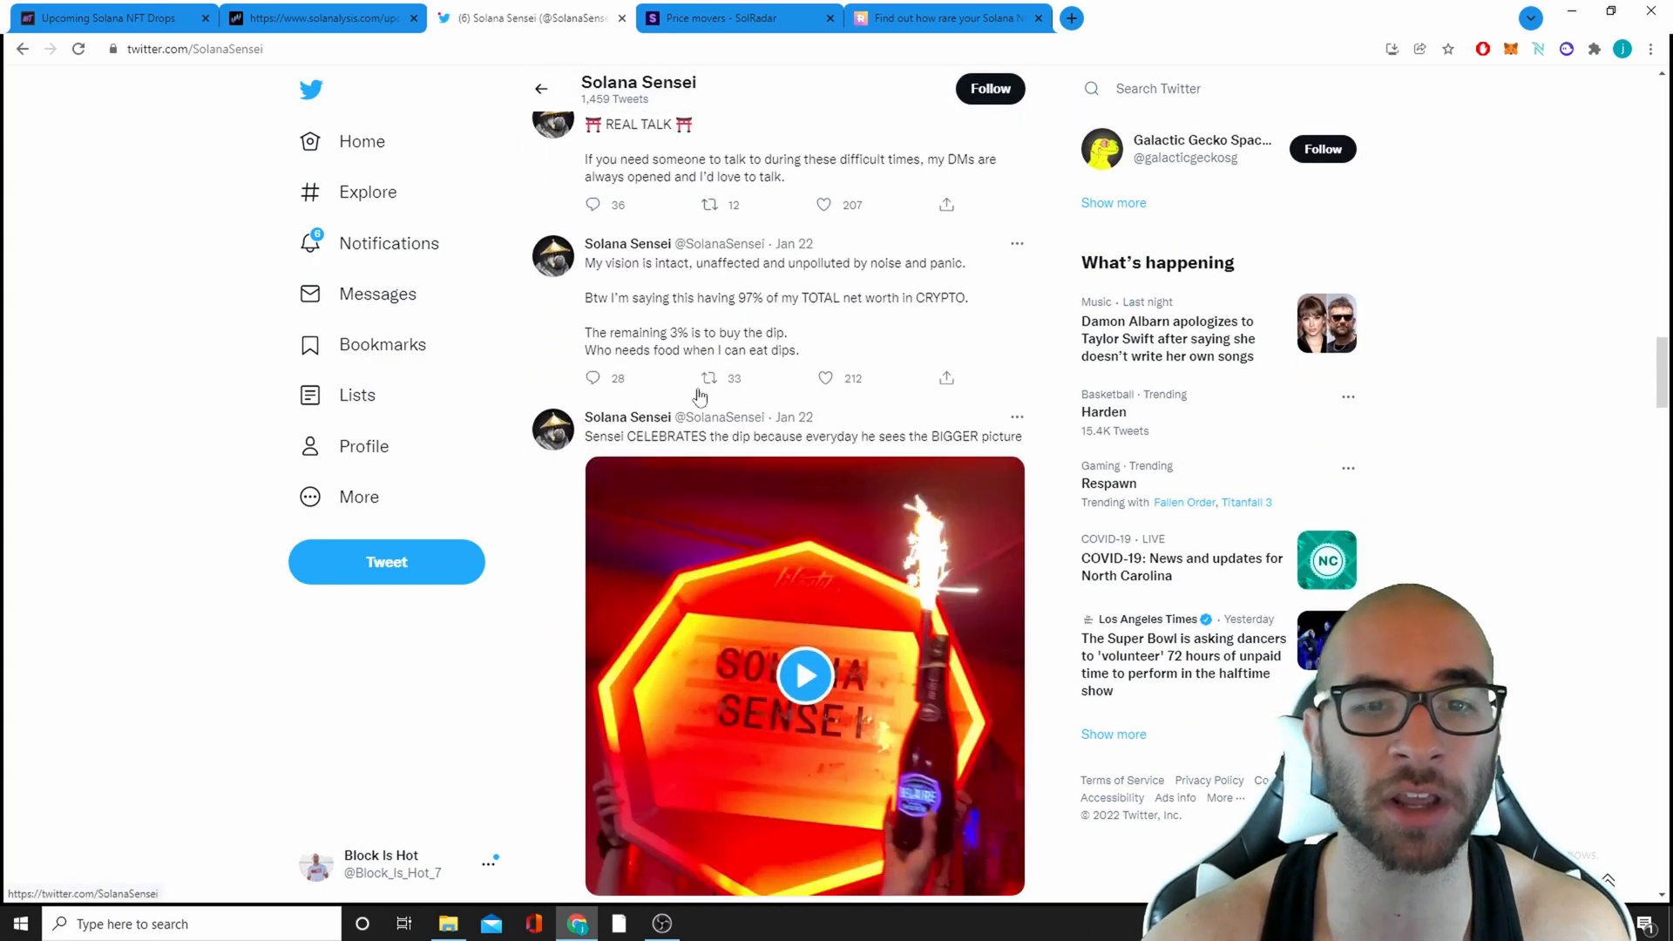
scroll(down, 3)
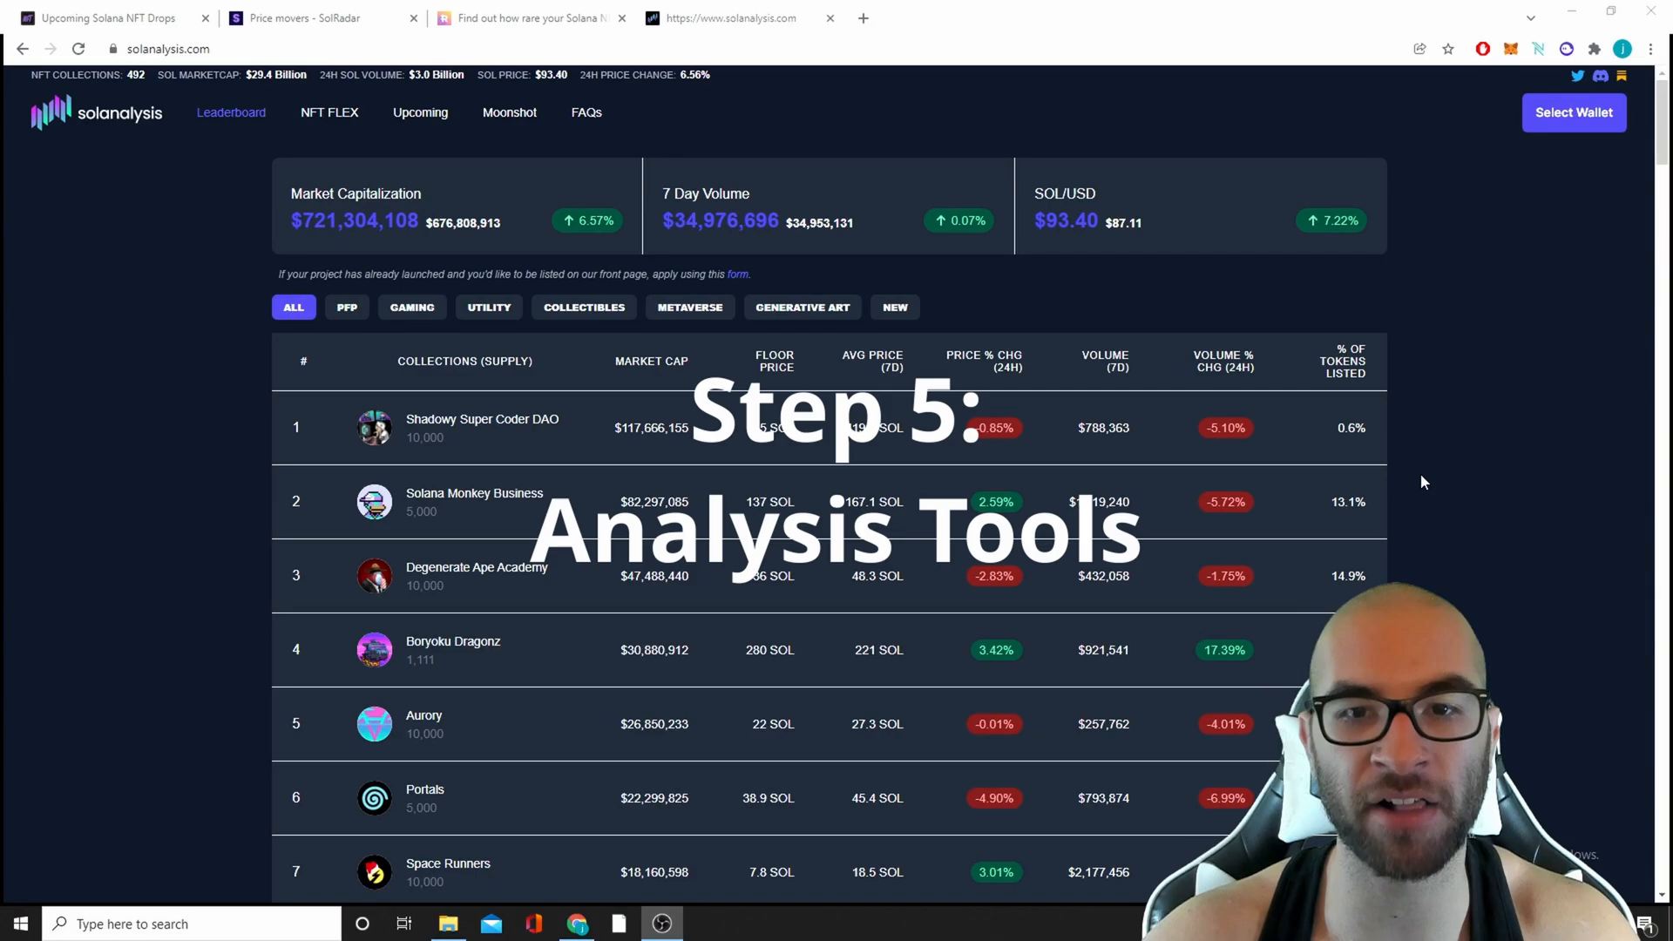
- Review the Solanalysis leaderboard's top collections and highlight the total Market Capitalization figure
scroll(down, 3)
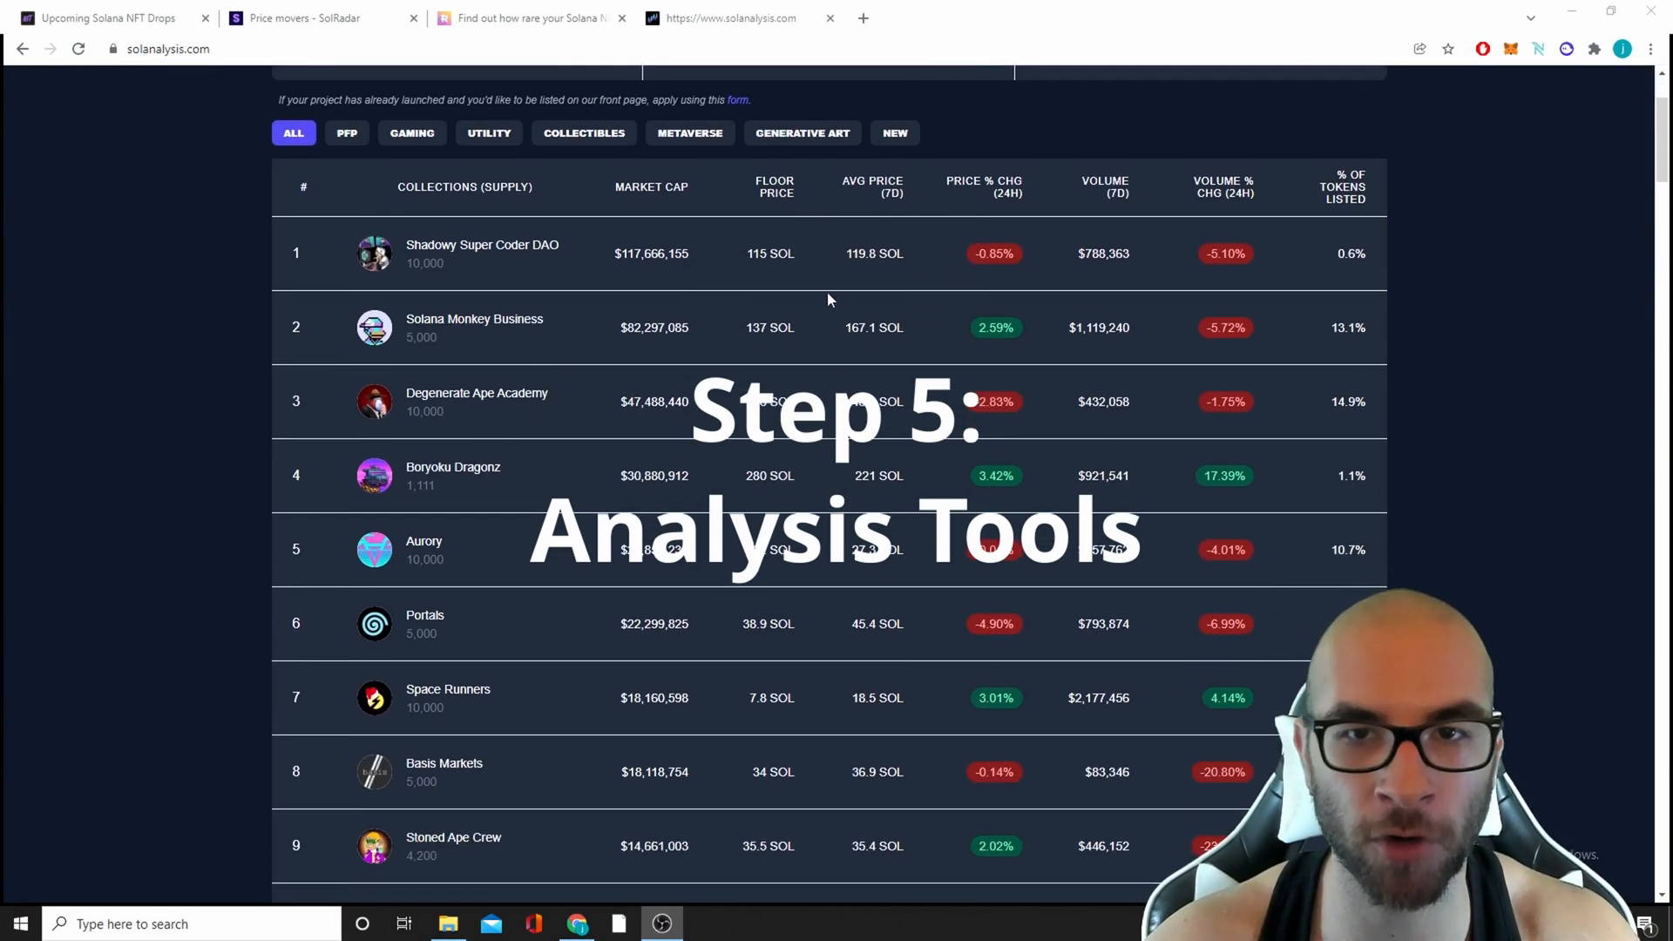
scroll(up, 3)
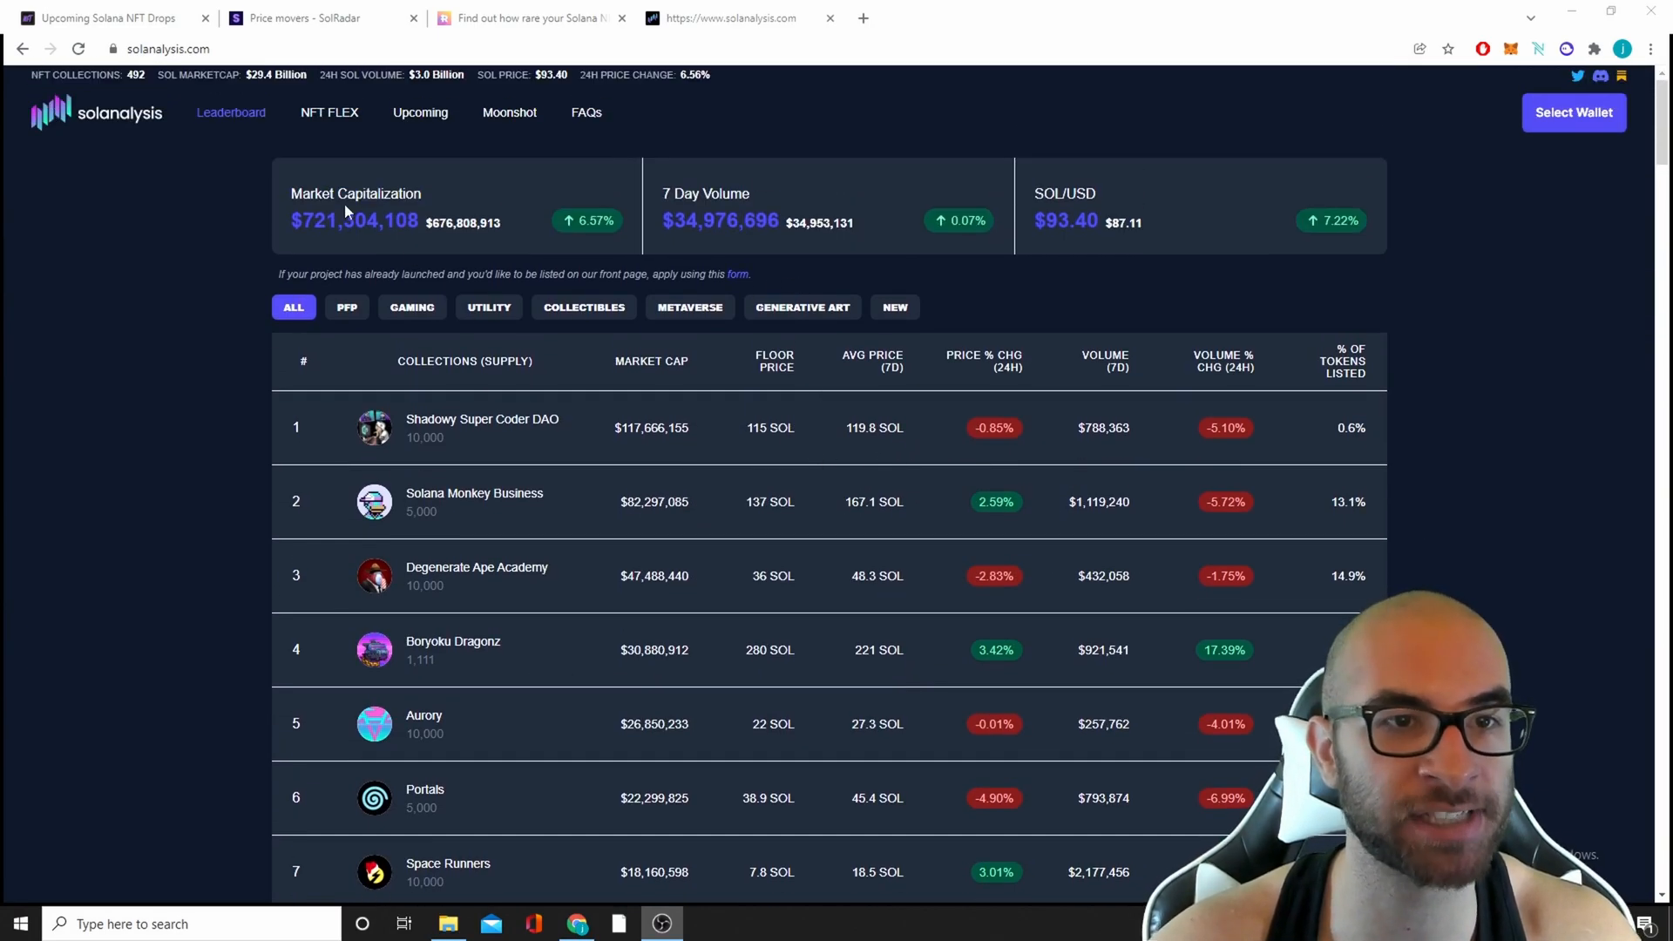
double_click(354, 220)
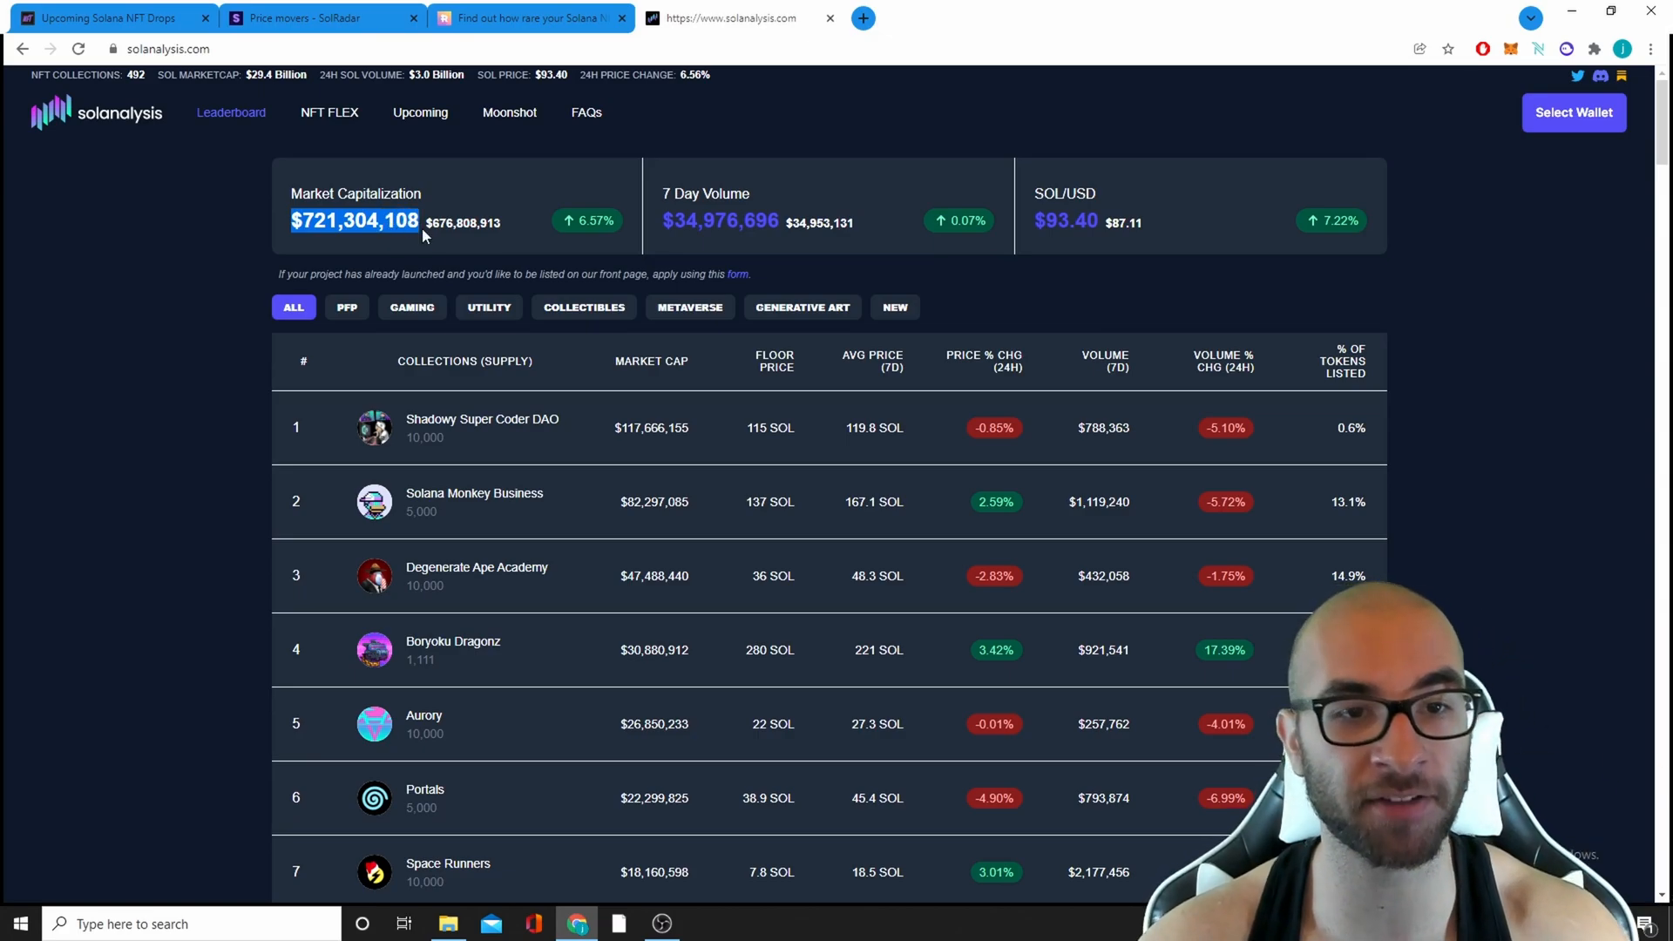
scroll(down, 3)
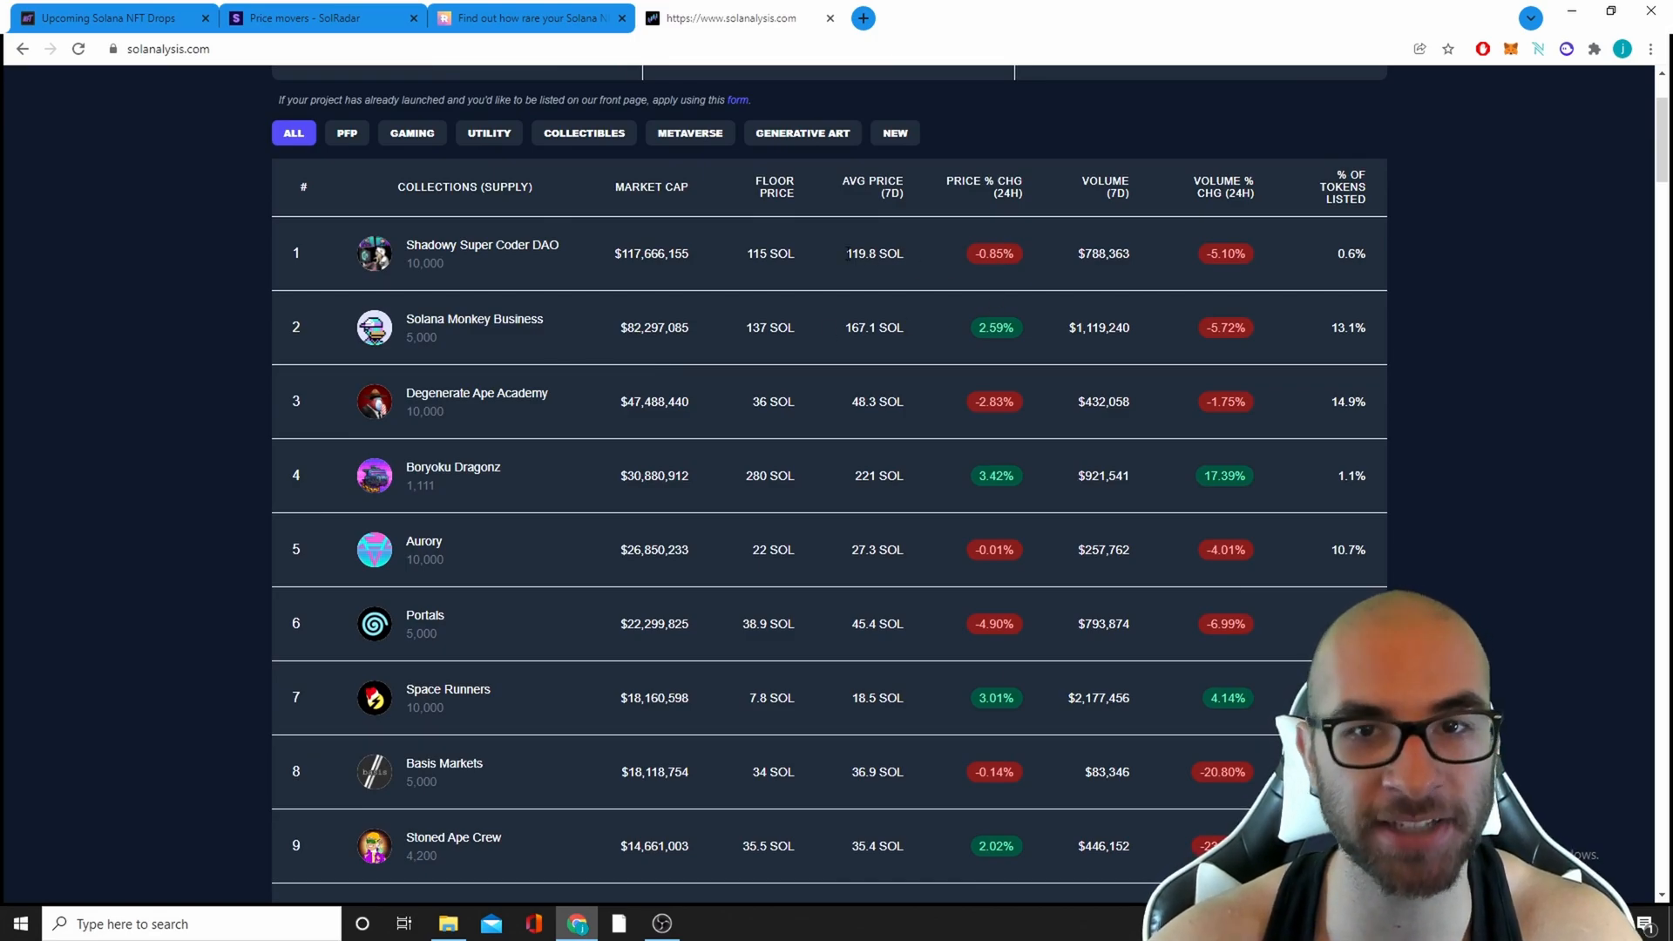
scroll(up, 3)
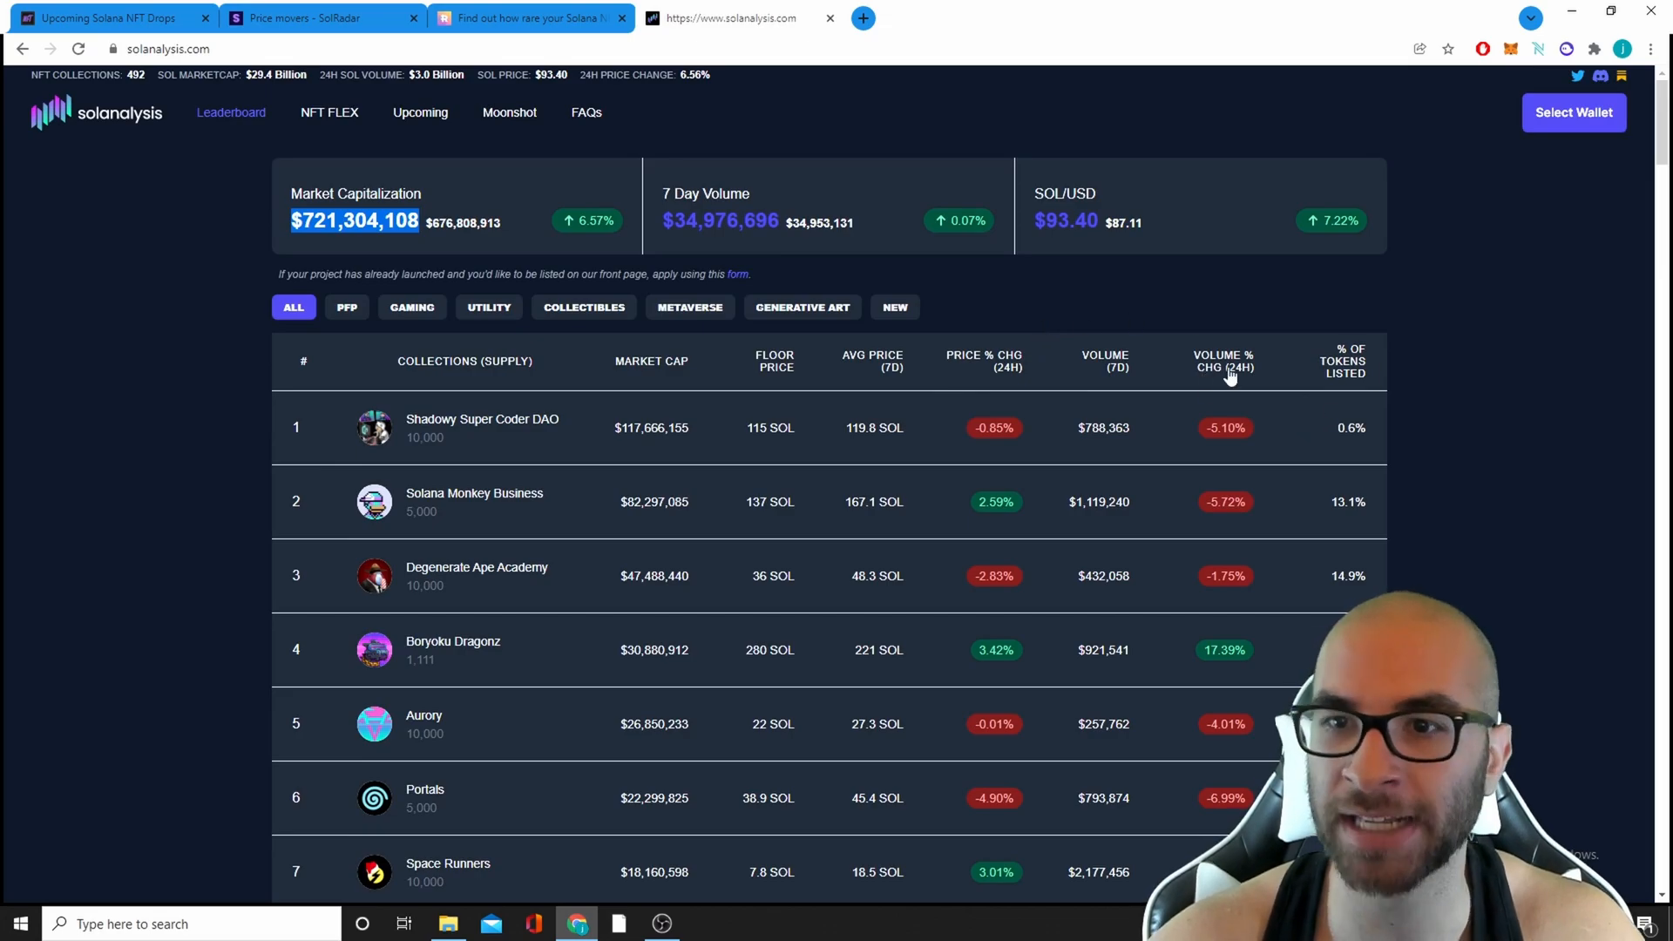
- Sort the leaderboard ascending by Volume % Chg (24H) to see the biggest drops, then switch to SolRadar
click(983, 361)
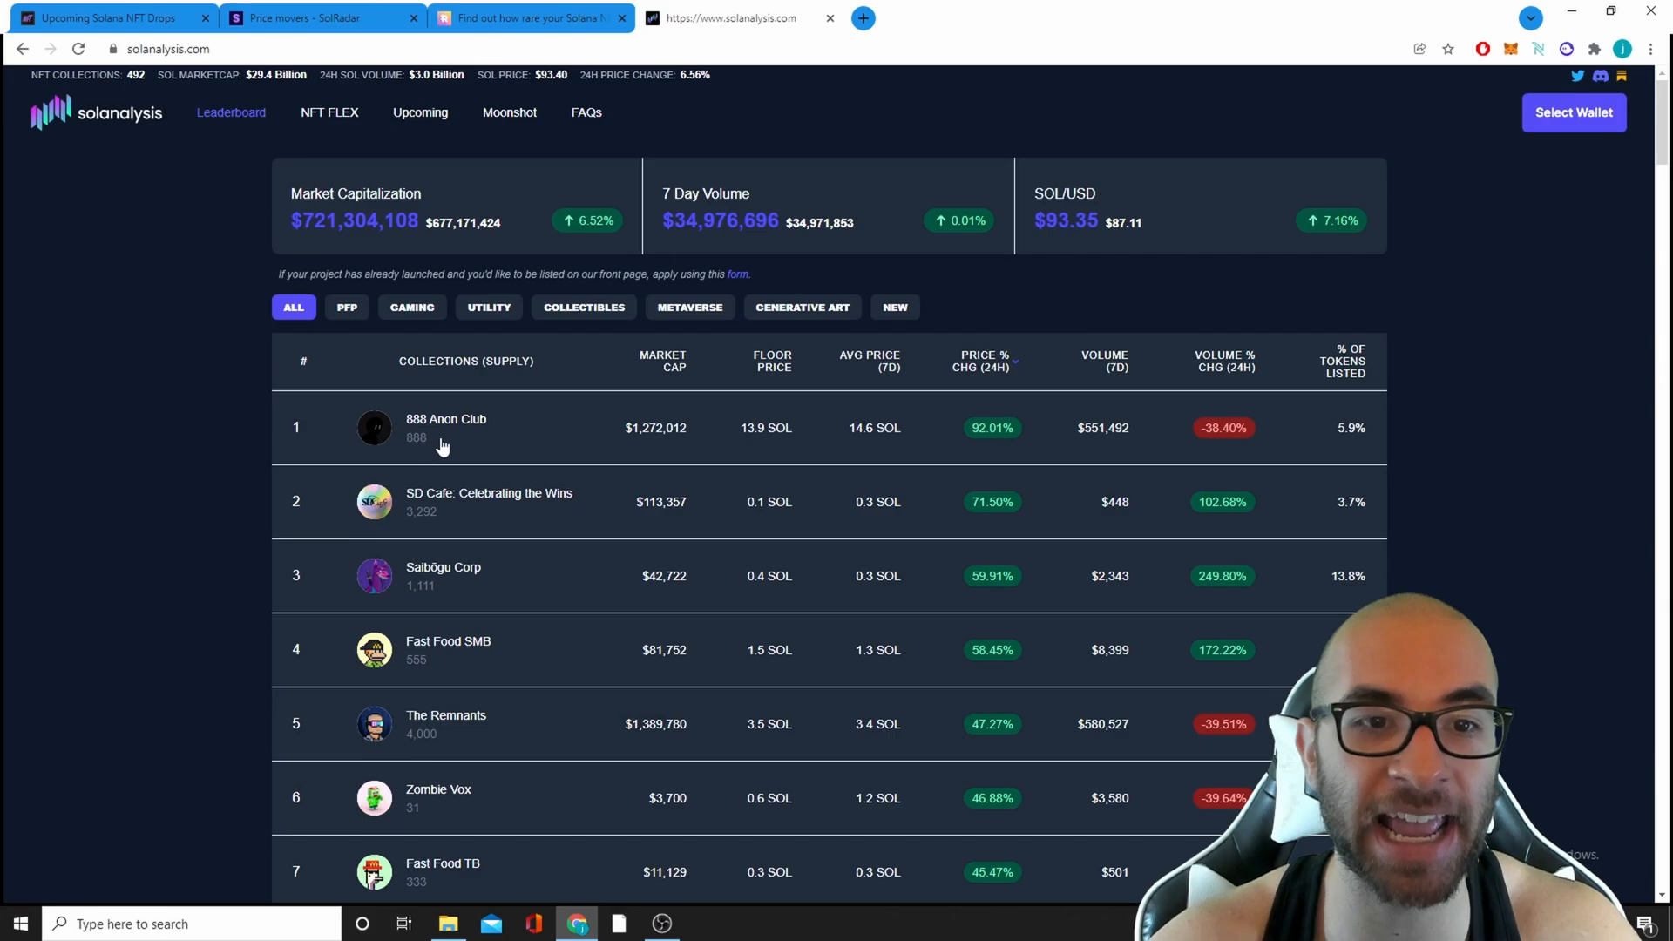
mouse_move(488, 445)
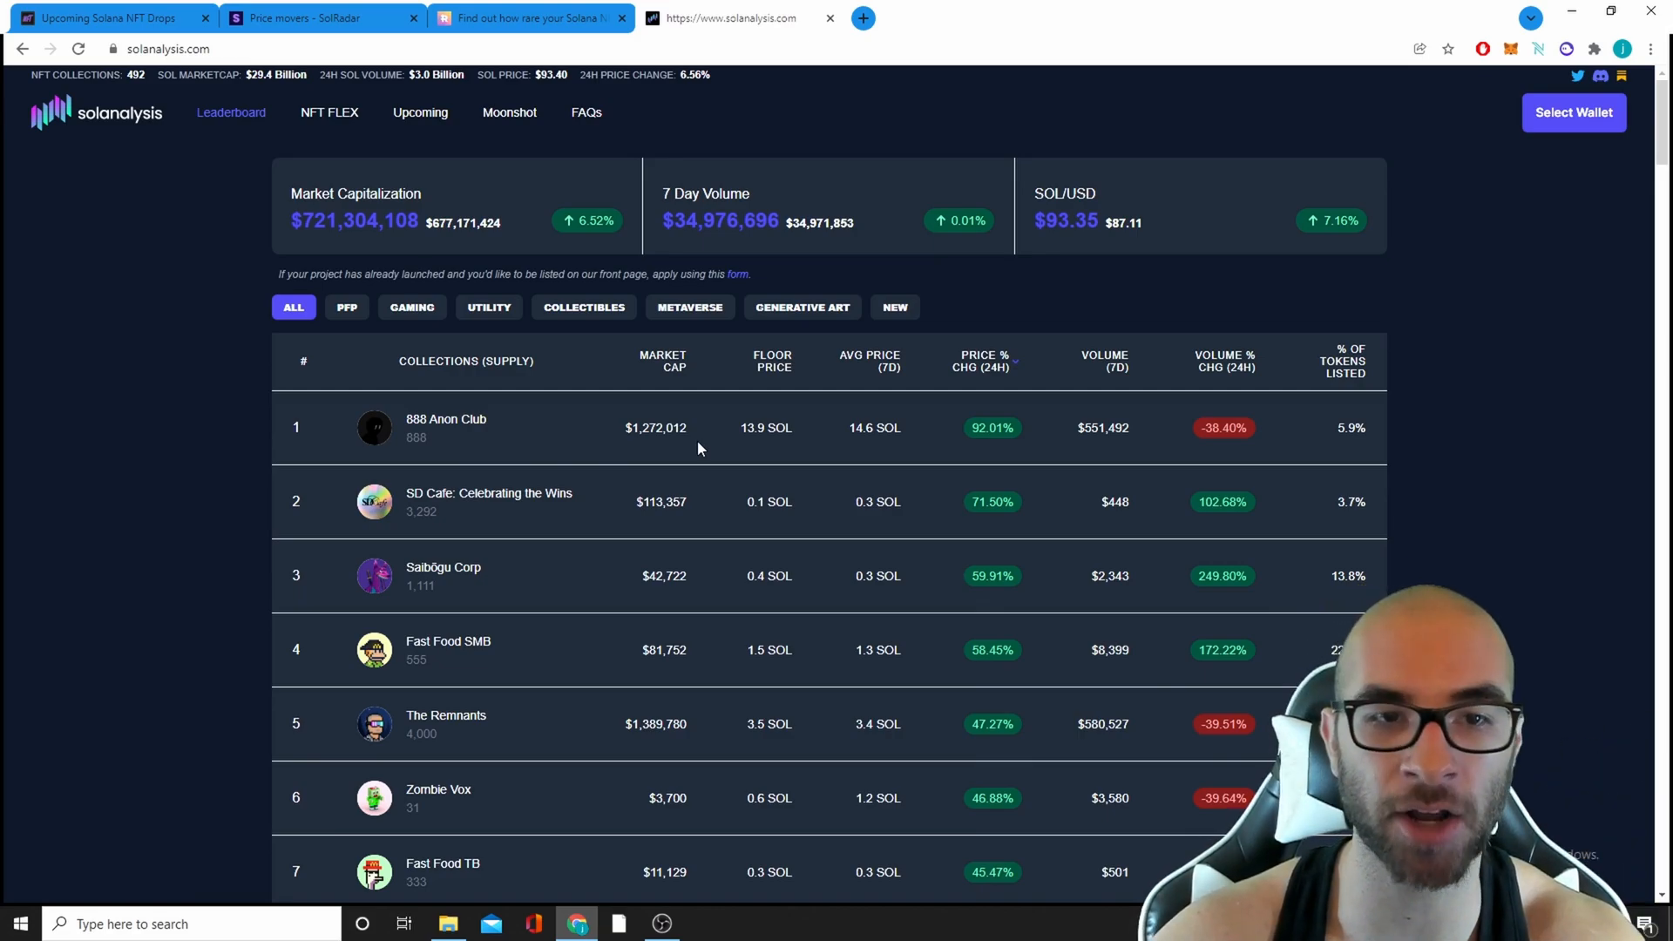
mouse_move(695, 453)
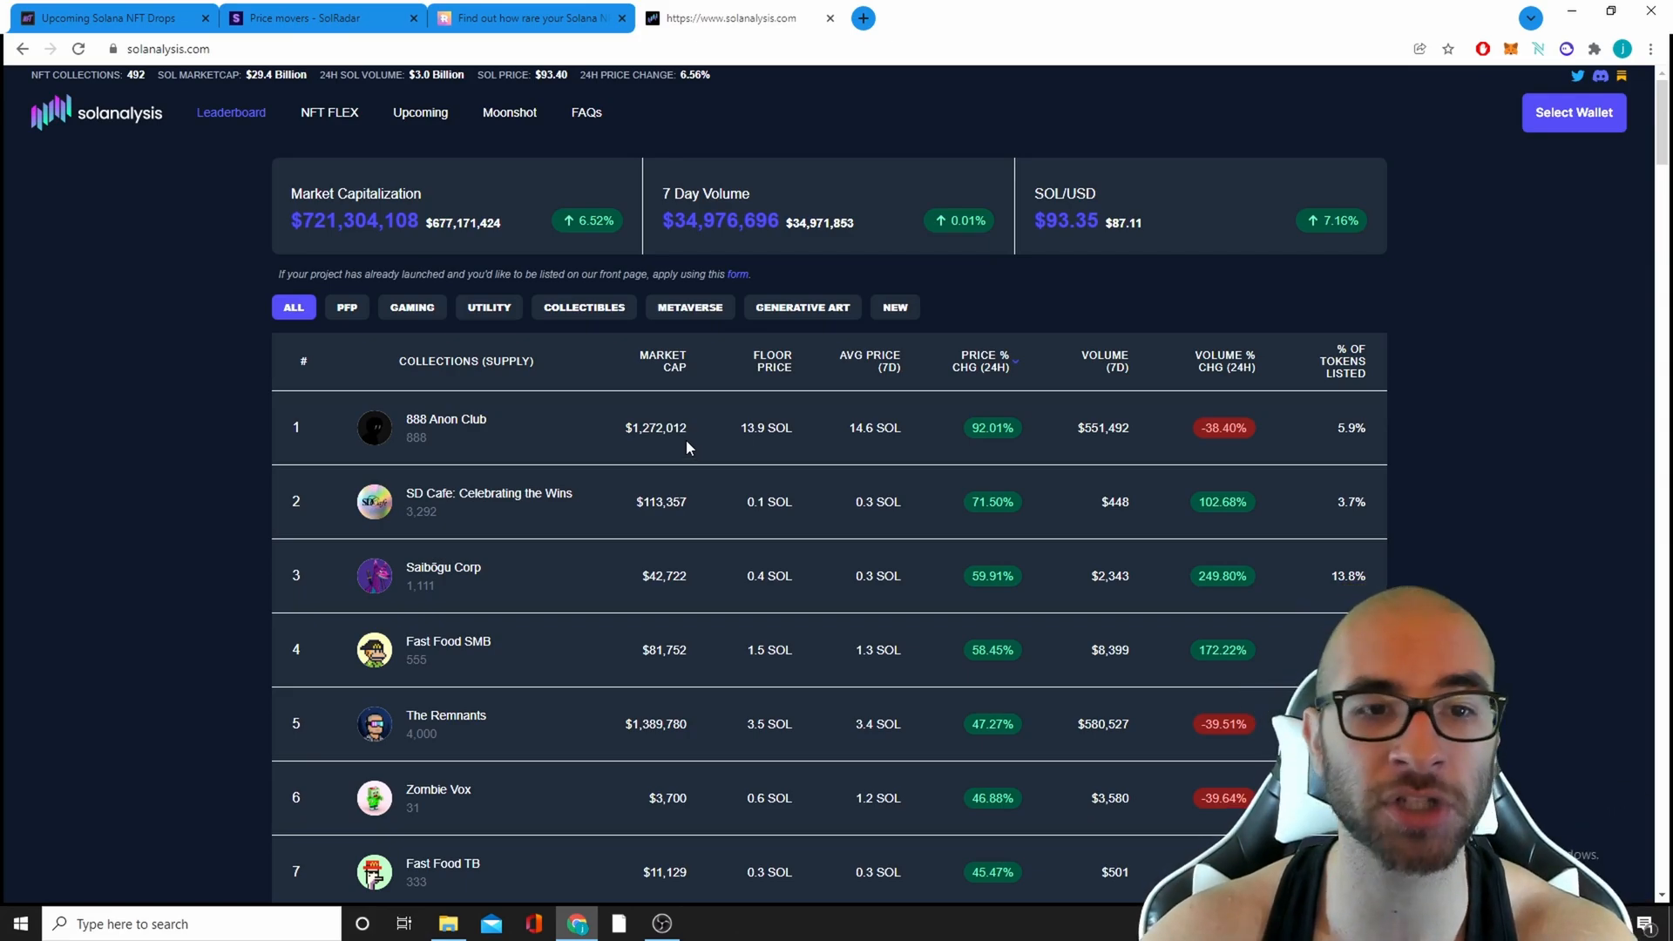
scroll(down, 3)
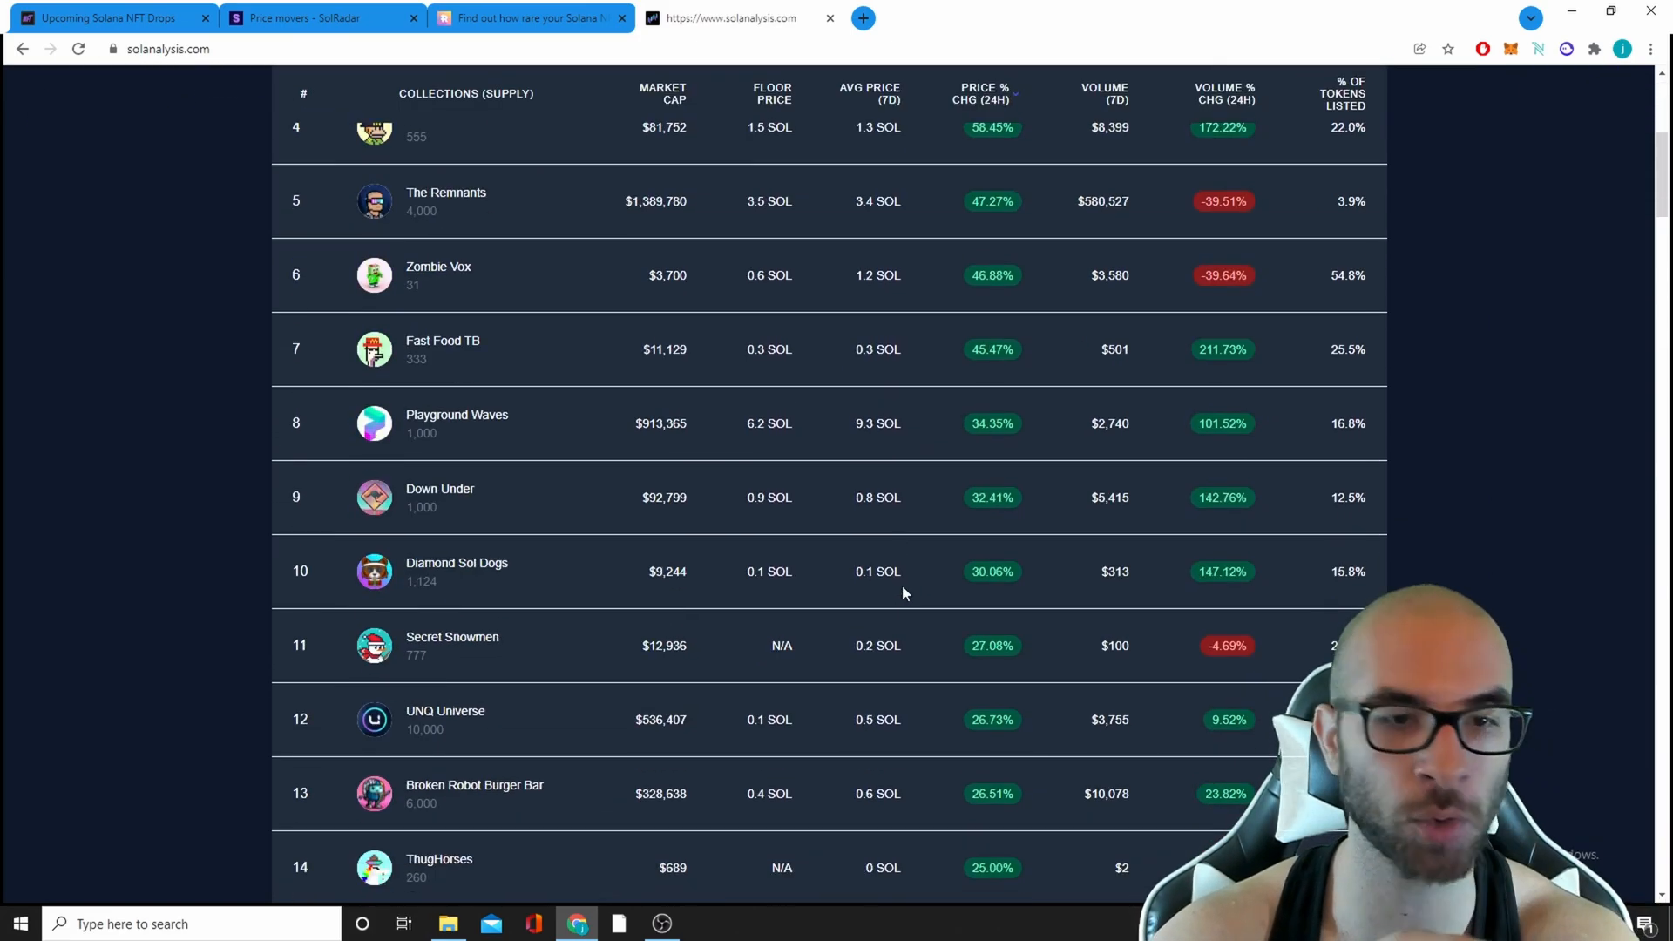
scroll(down, 3)
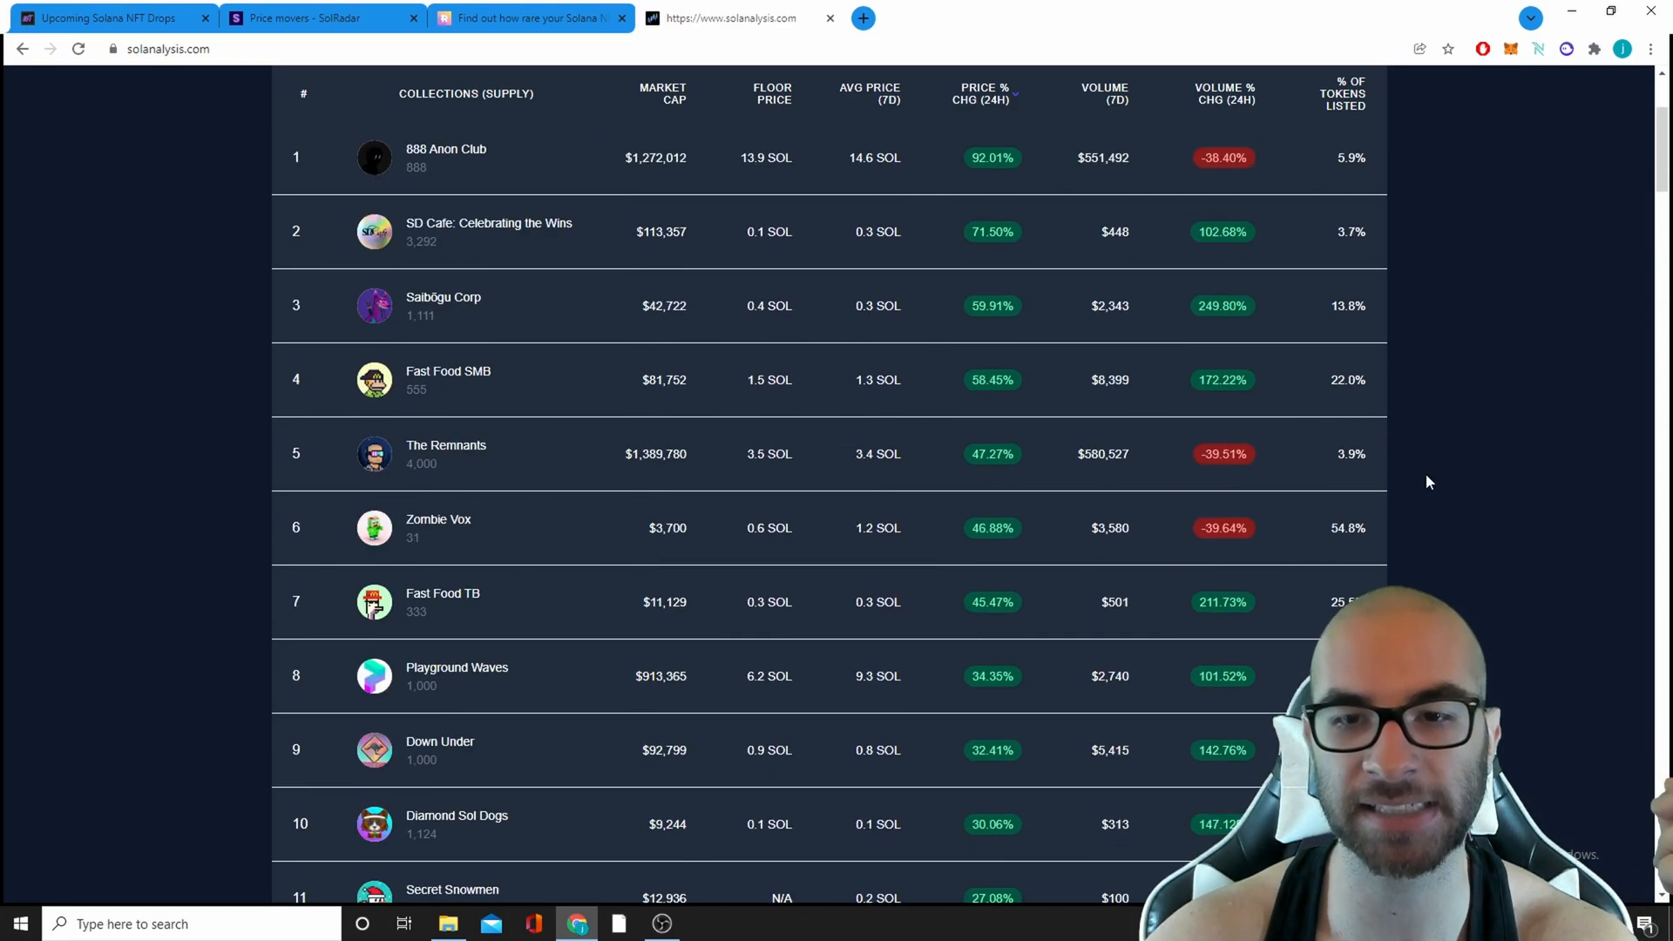
scroll(down, 3)
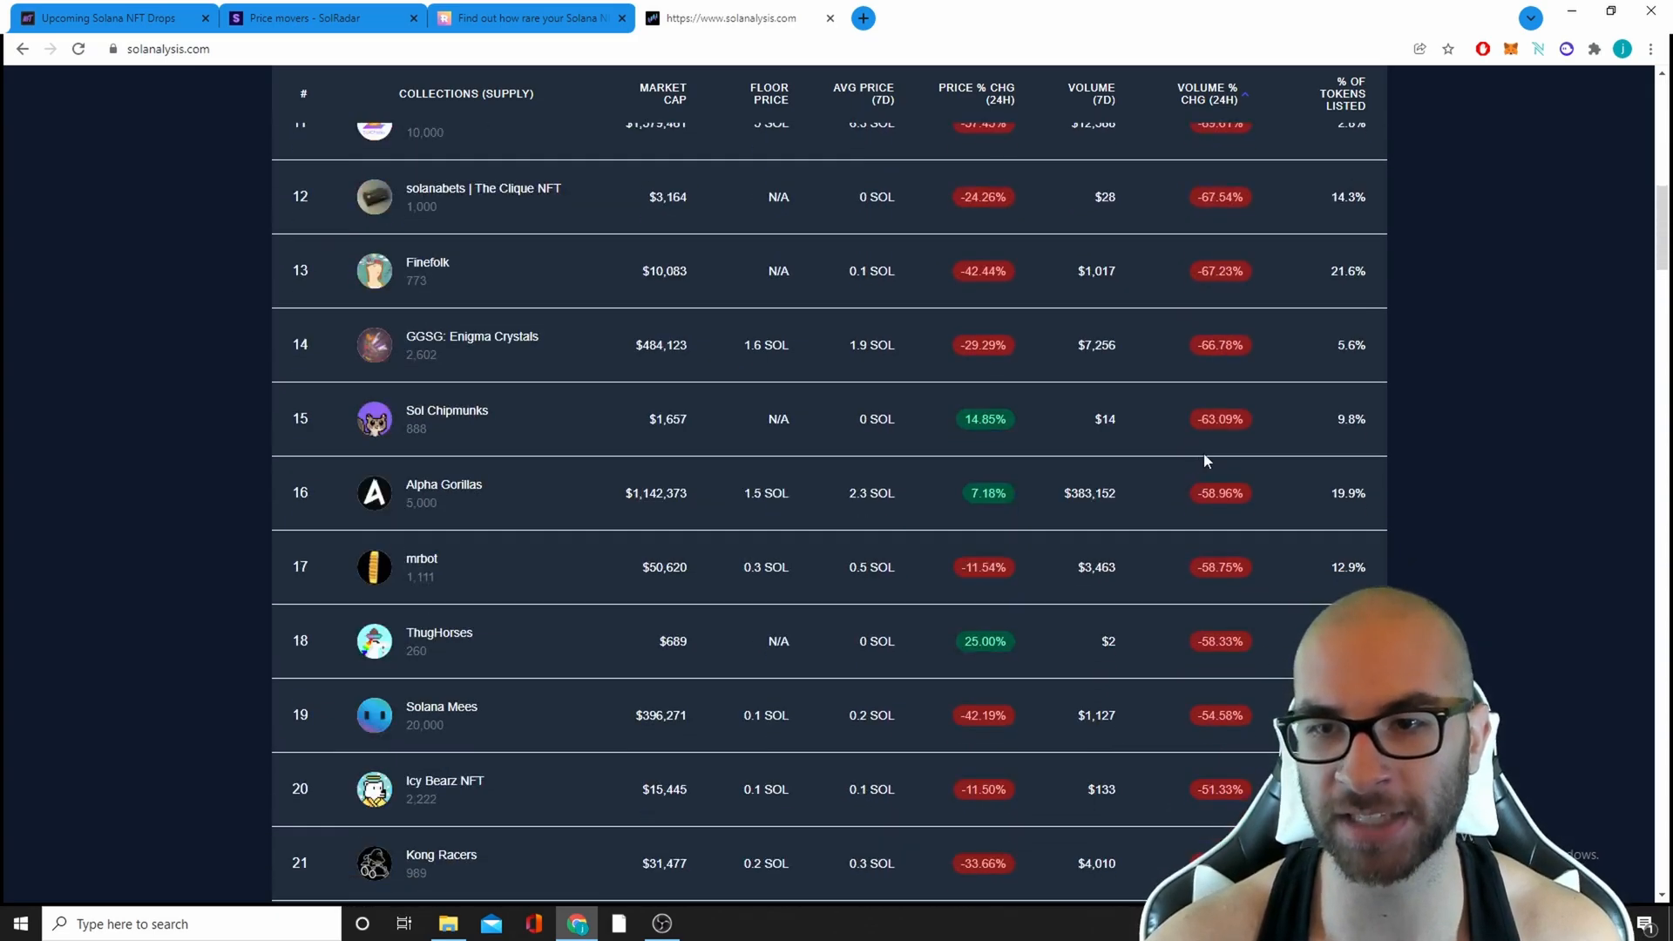
scroll(down, 3)
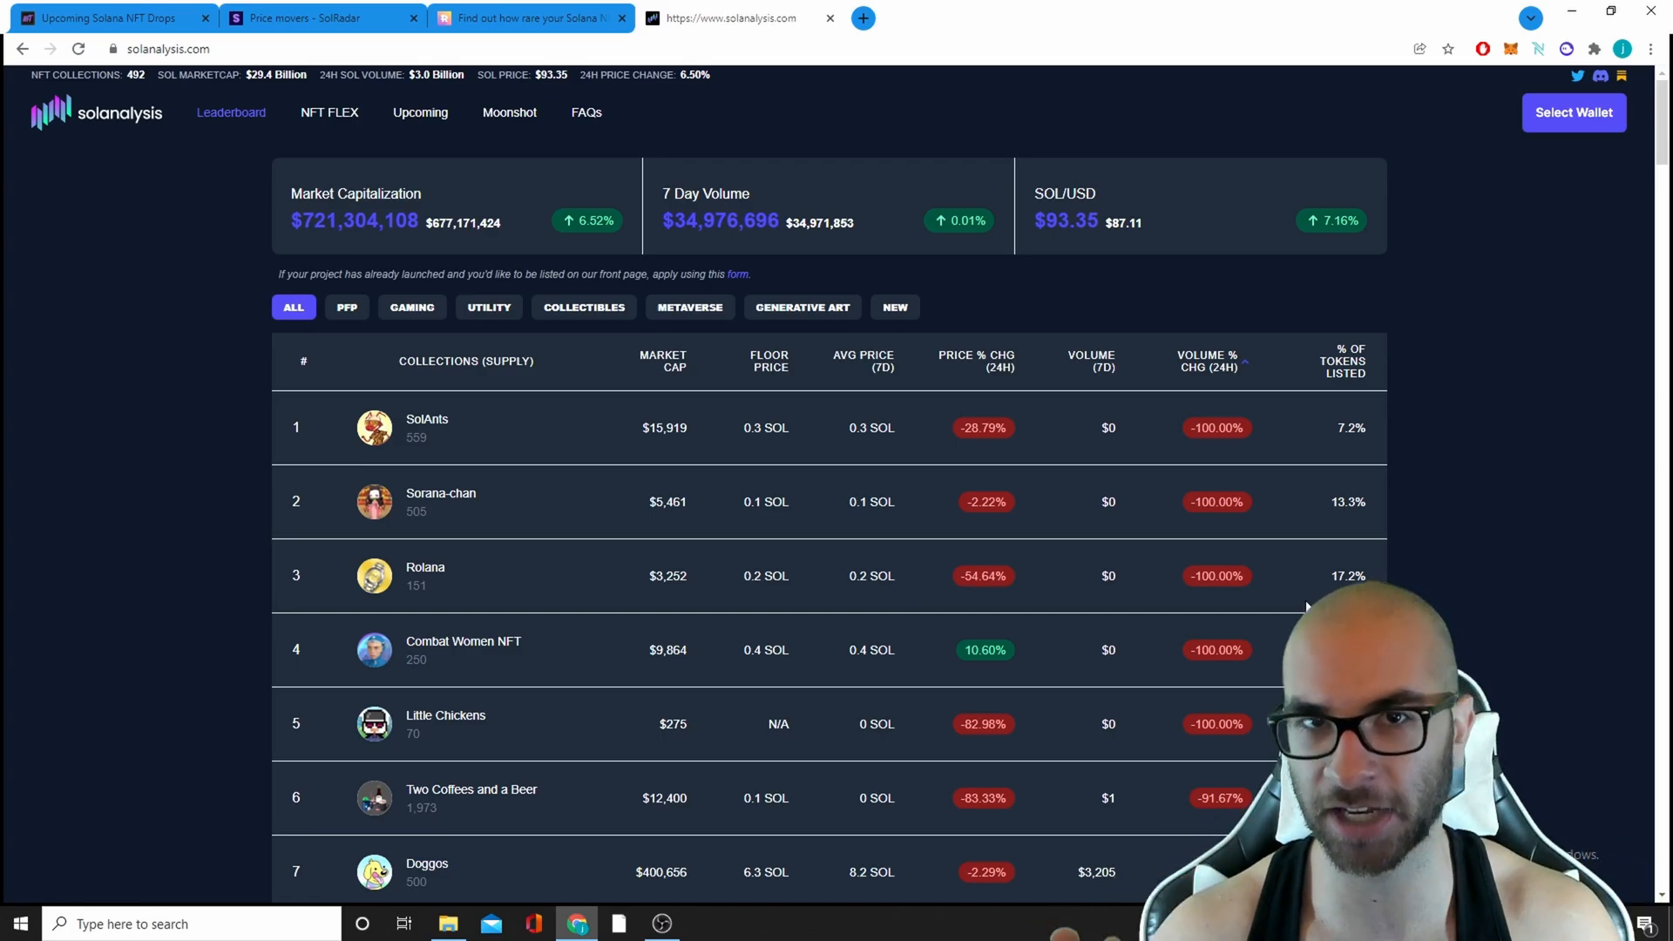
click(324, 17)
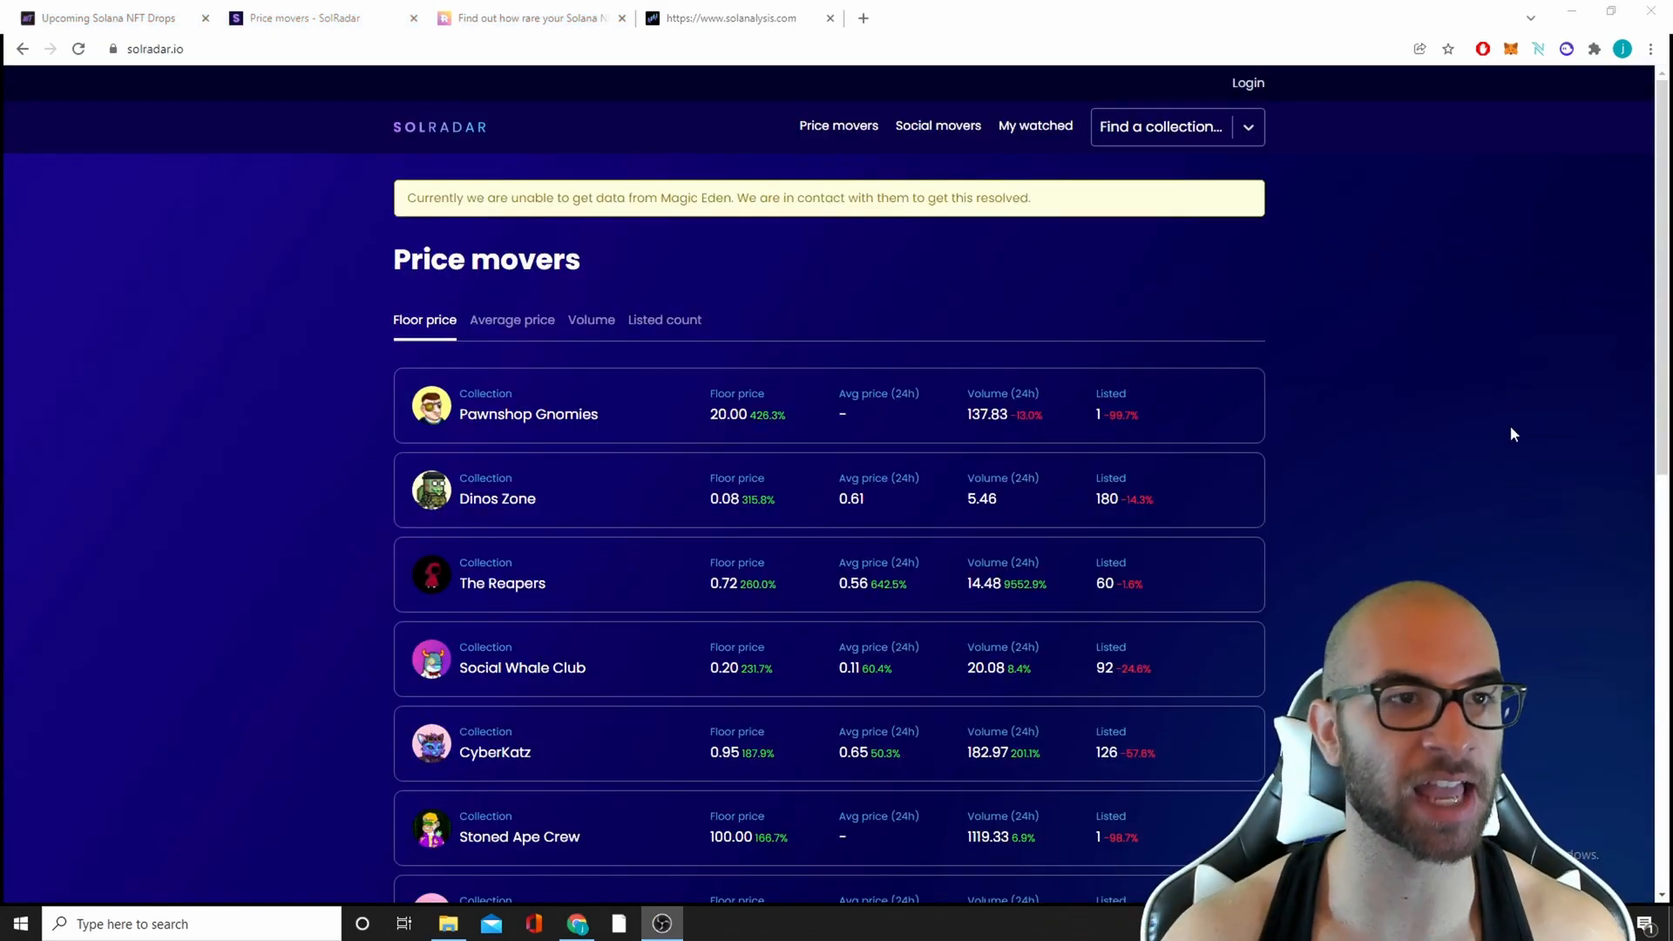
- Switch the Price movers ranking to average price, then to 24-hour volume change
scroll(down, 3)
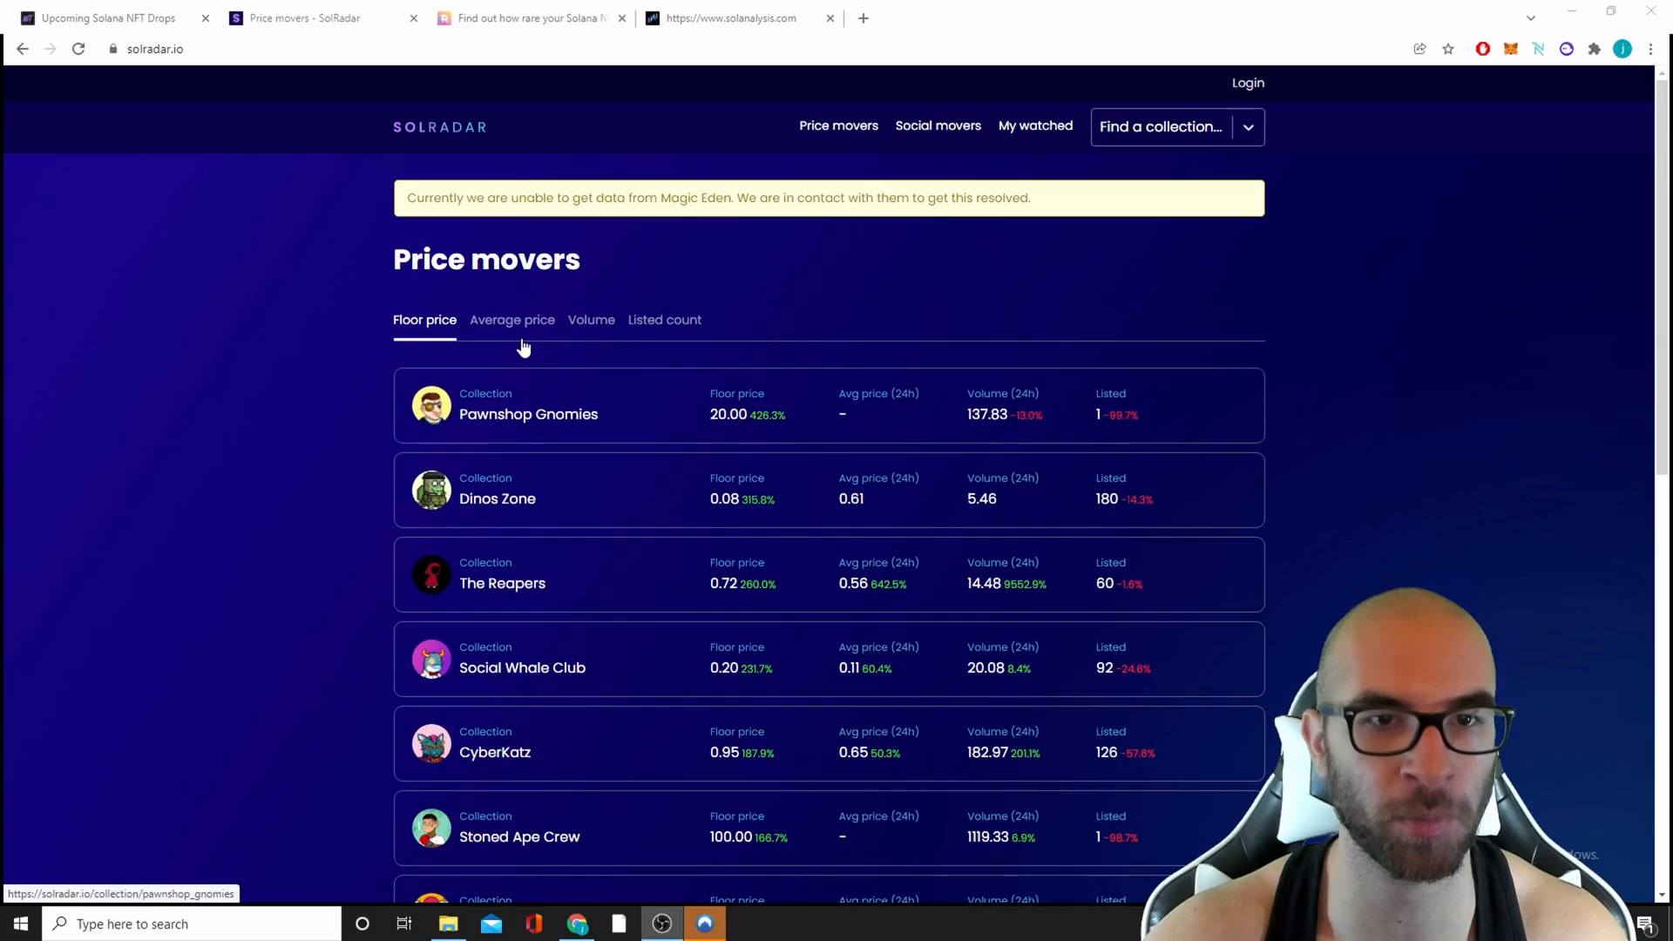
click(512, 319)
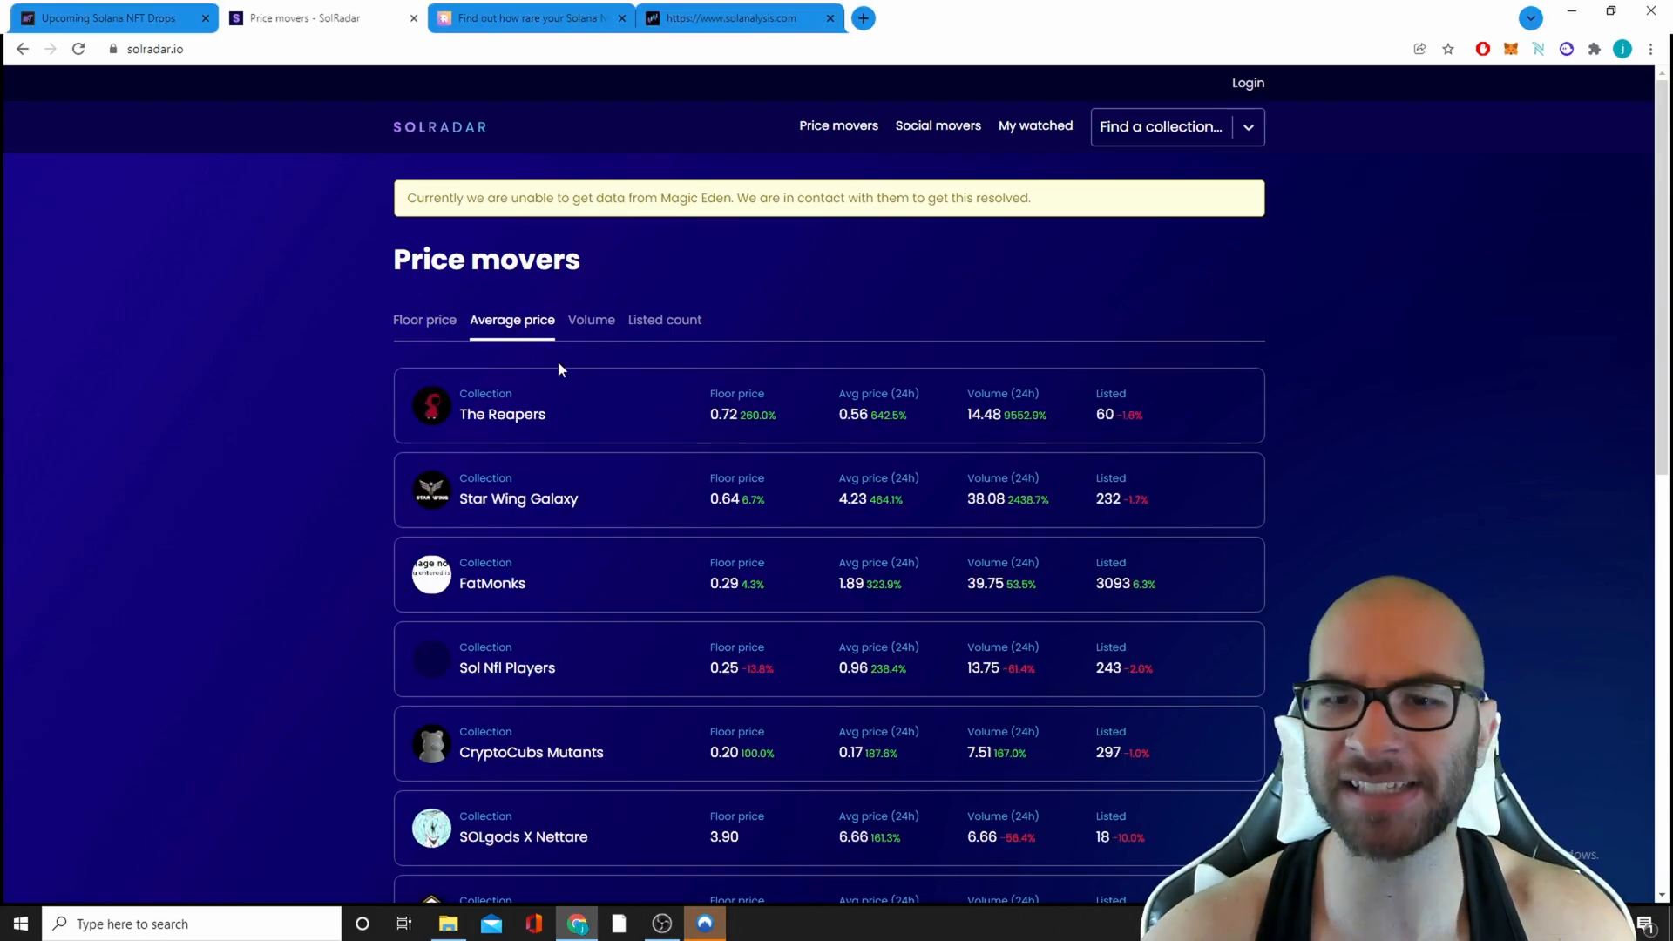
click(591, 319)
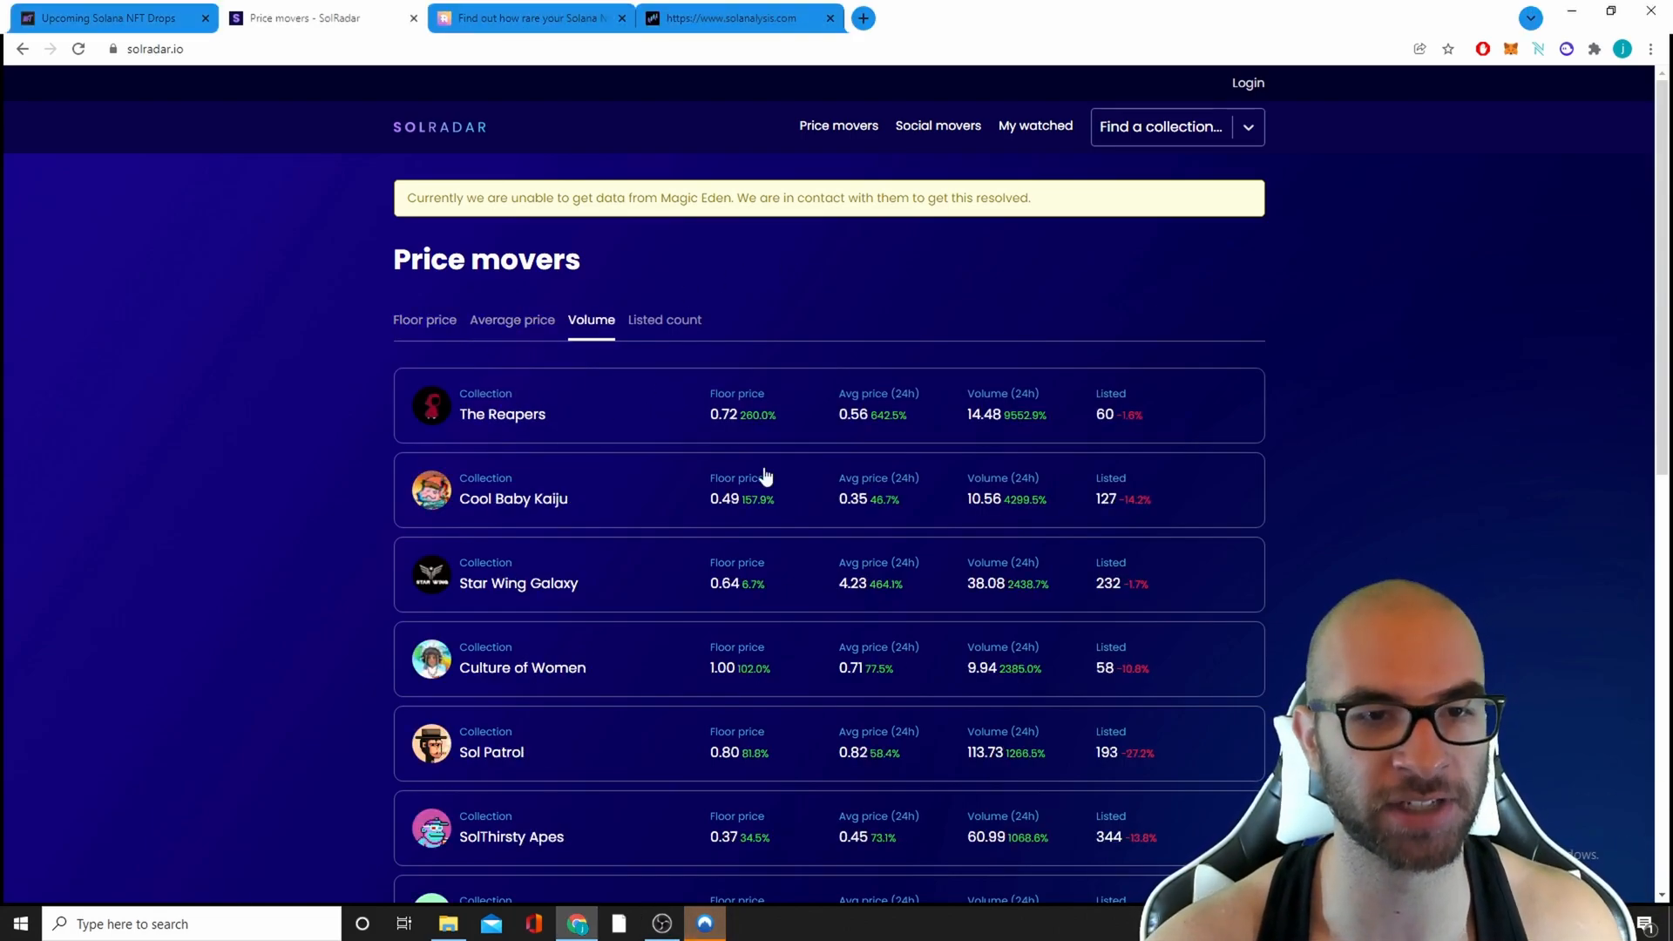
mouse_move(1321, 418)
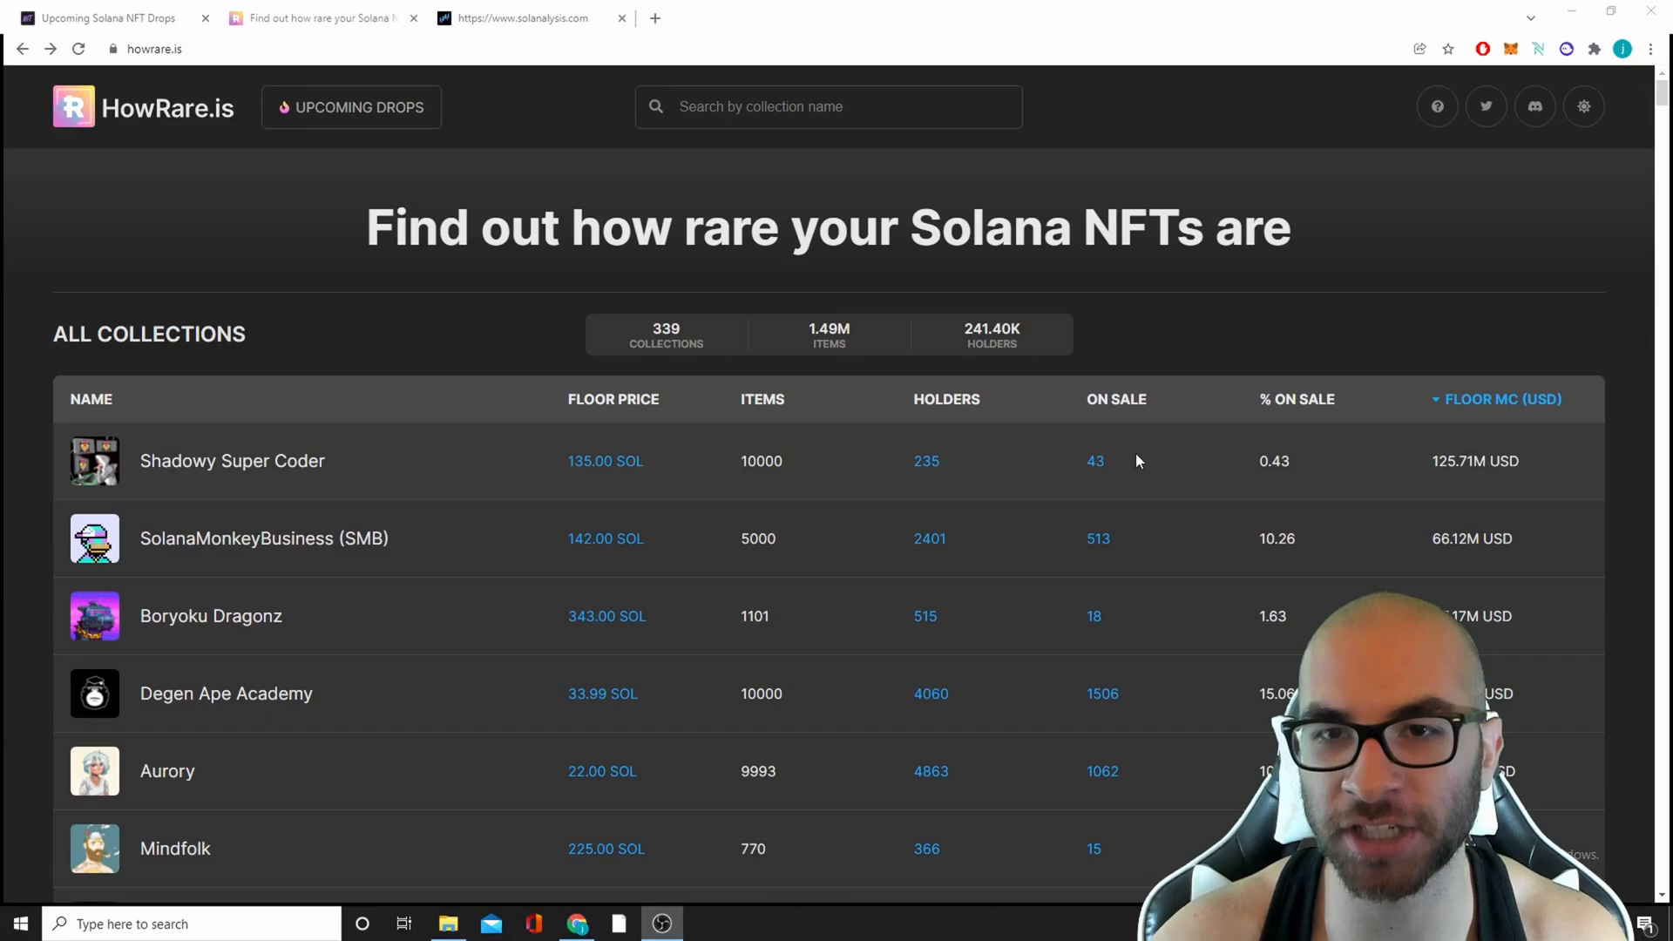
mouse_move(1213, 463)
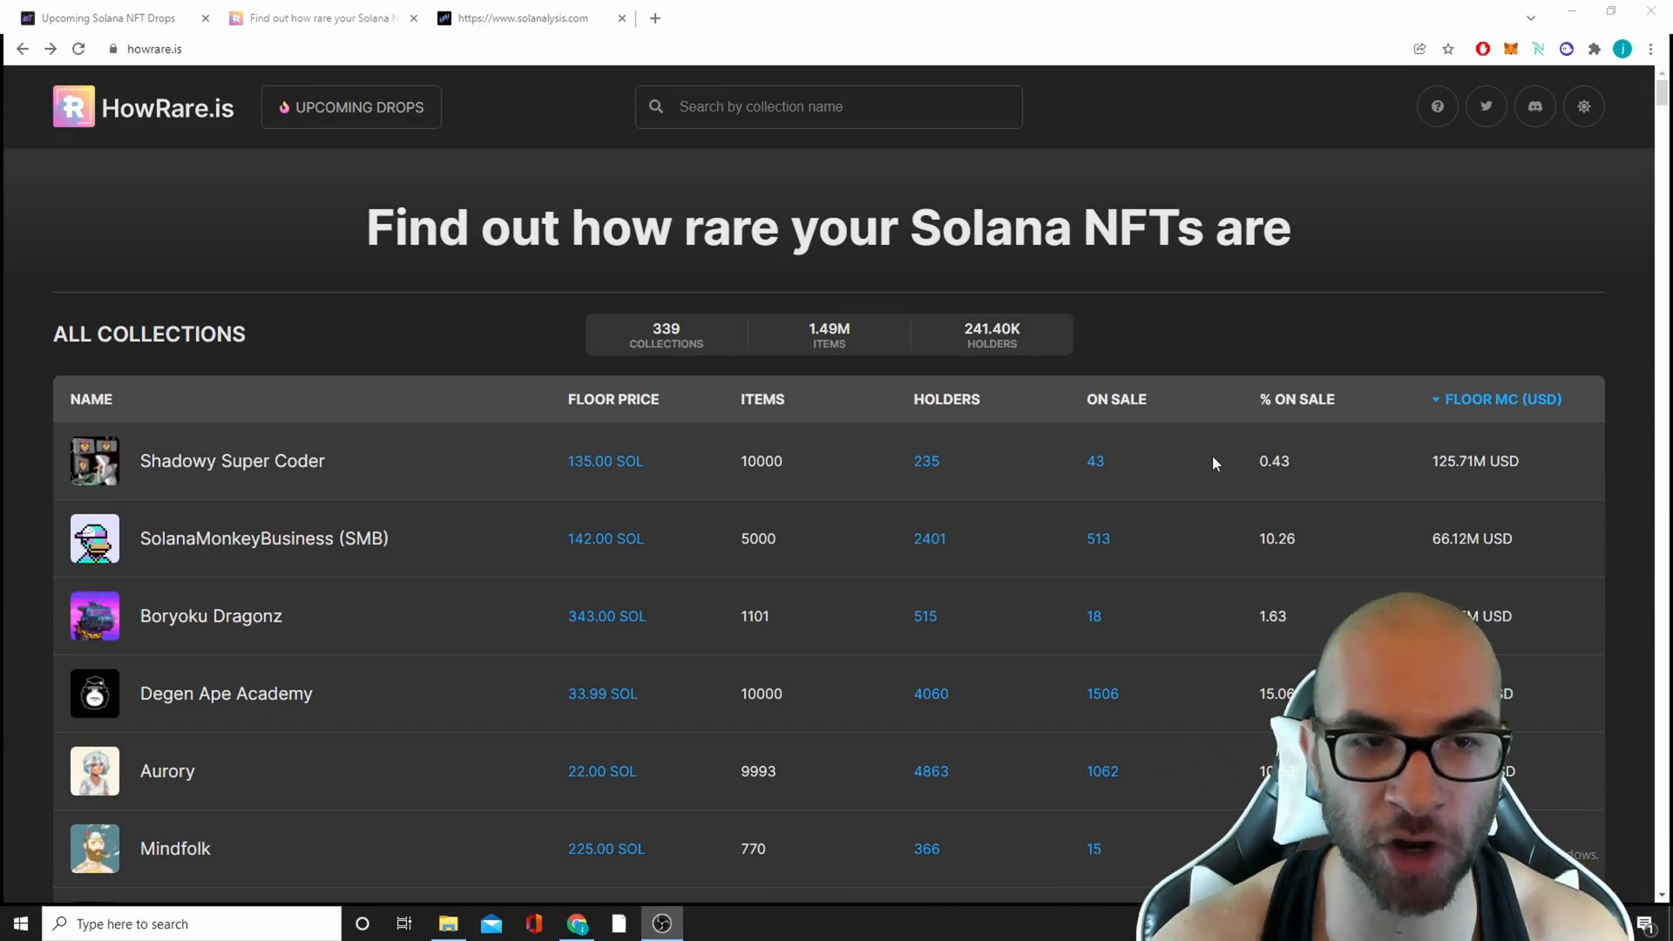
- Open Boryoku Dragonz from All Collections and sort its for-sale items by price
scroll(down, 3)
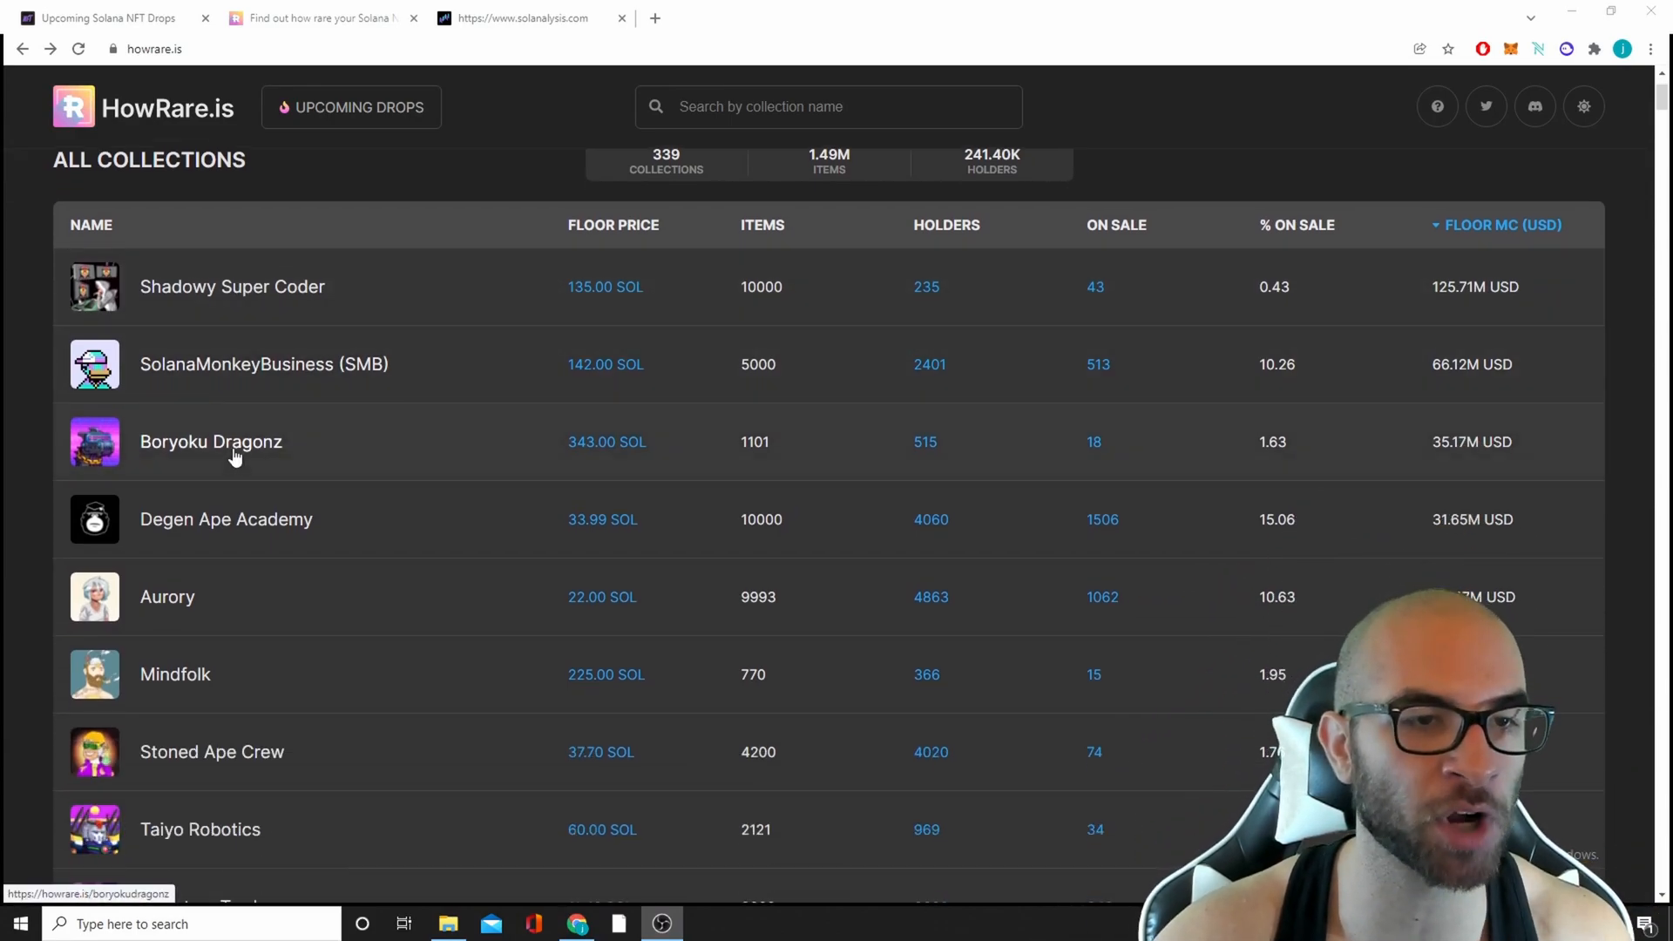
click(211, 441)
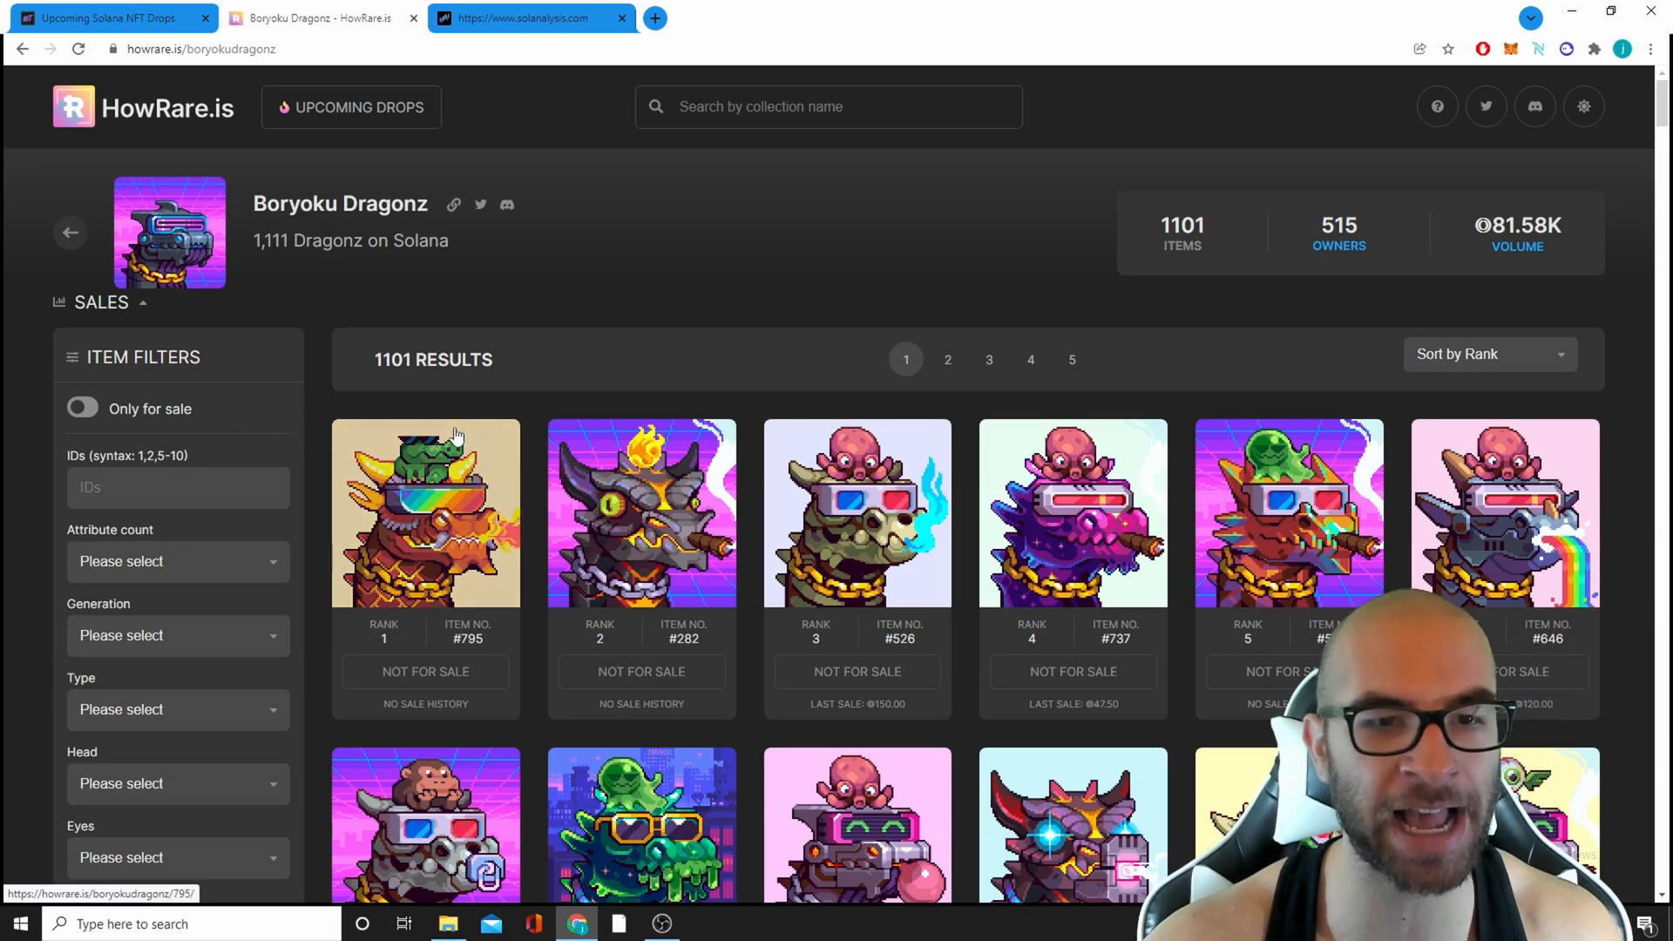
mouse_move(1585, 303)
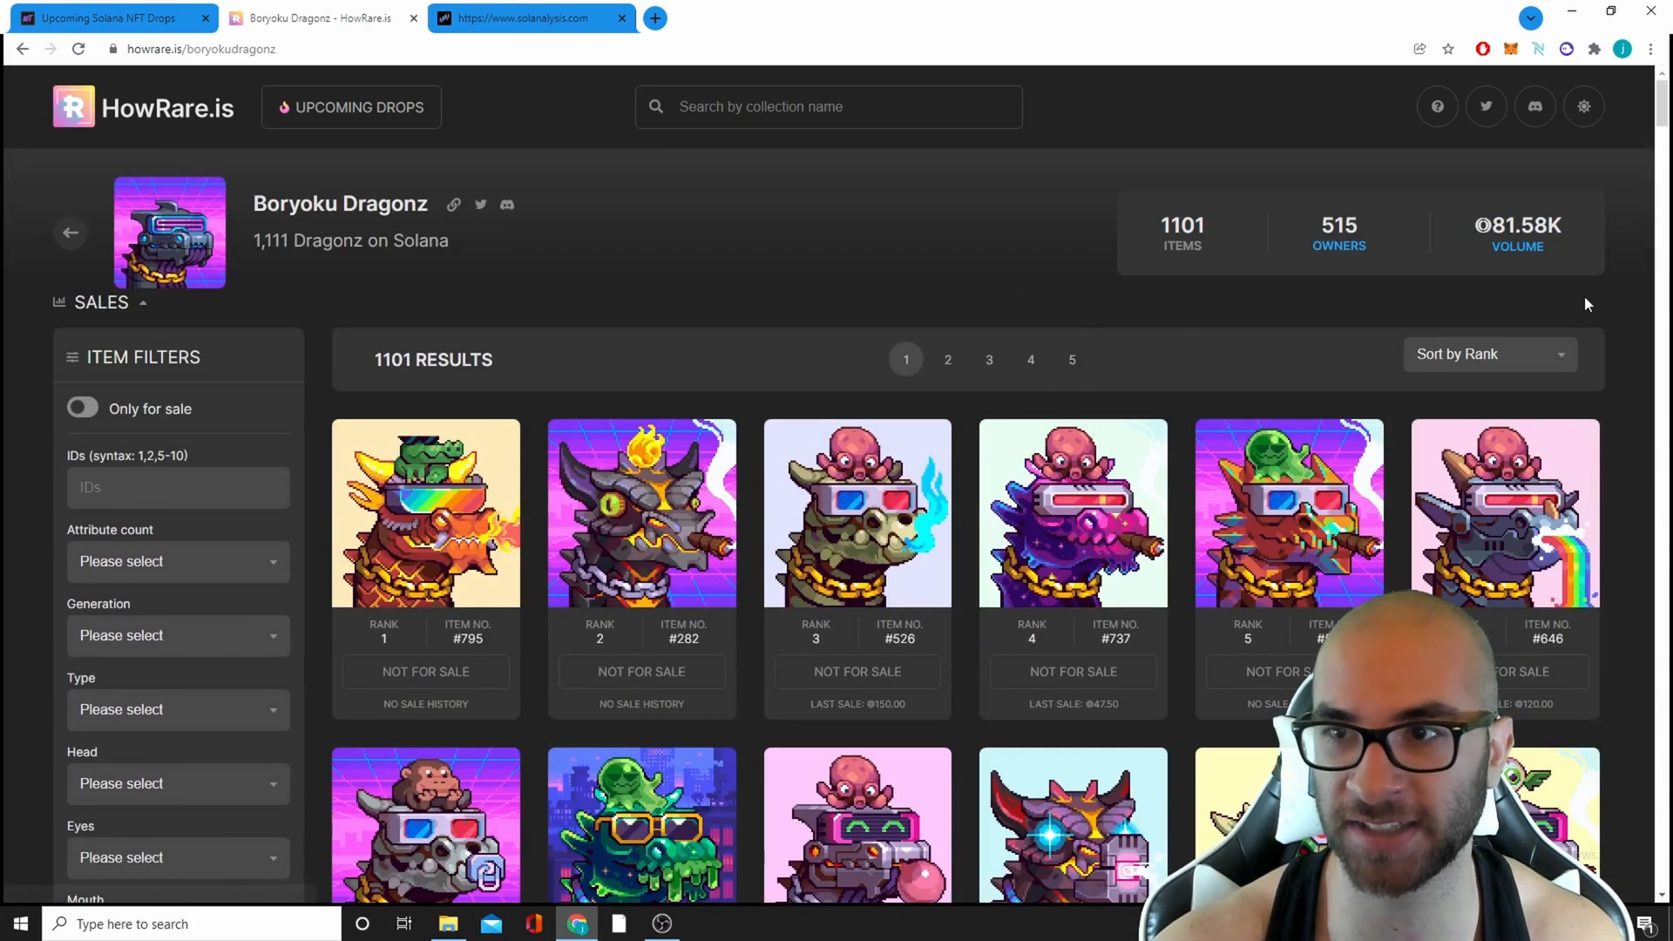
click(1486, 354)
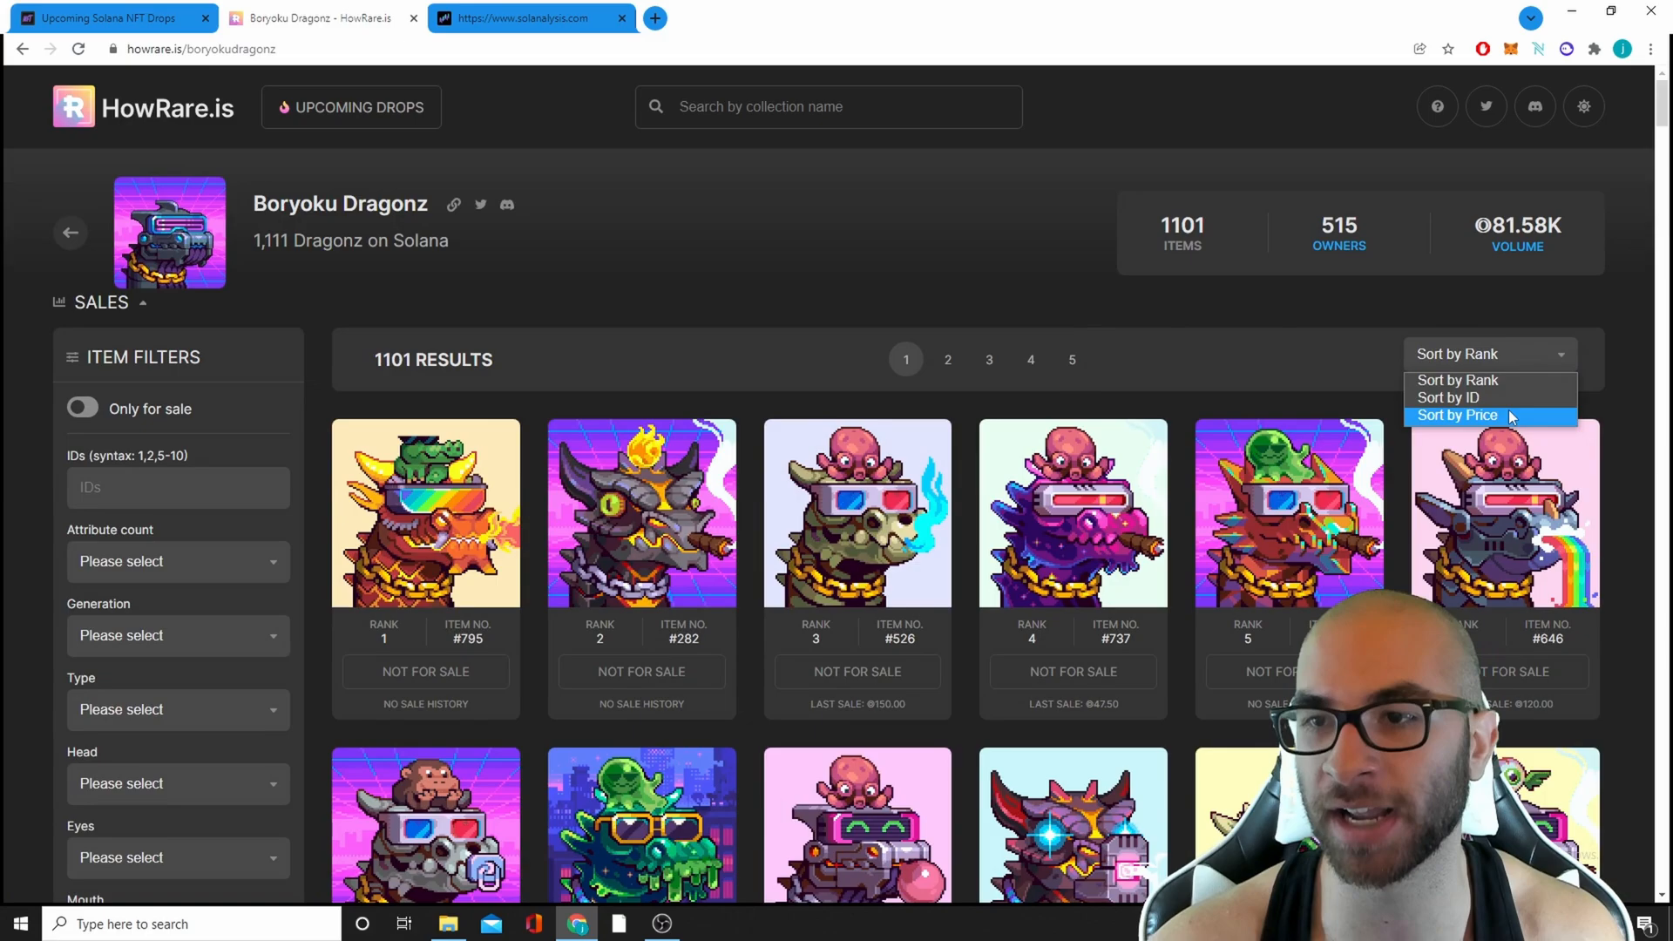
click(1455, 415)
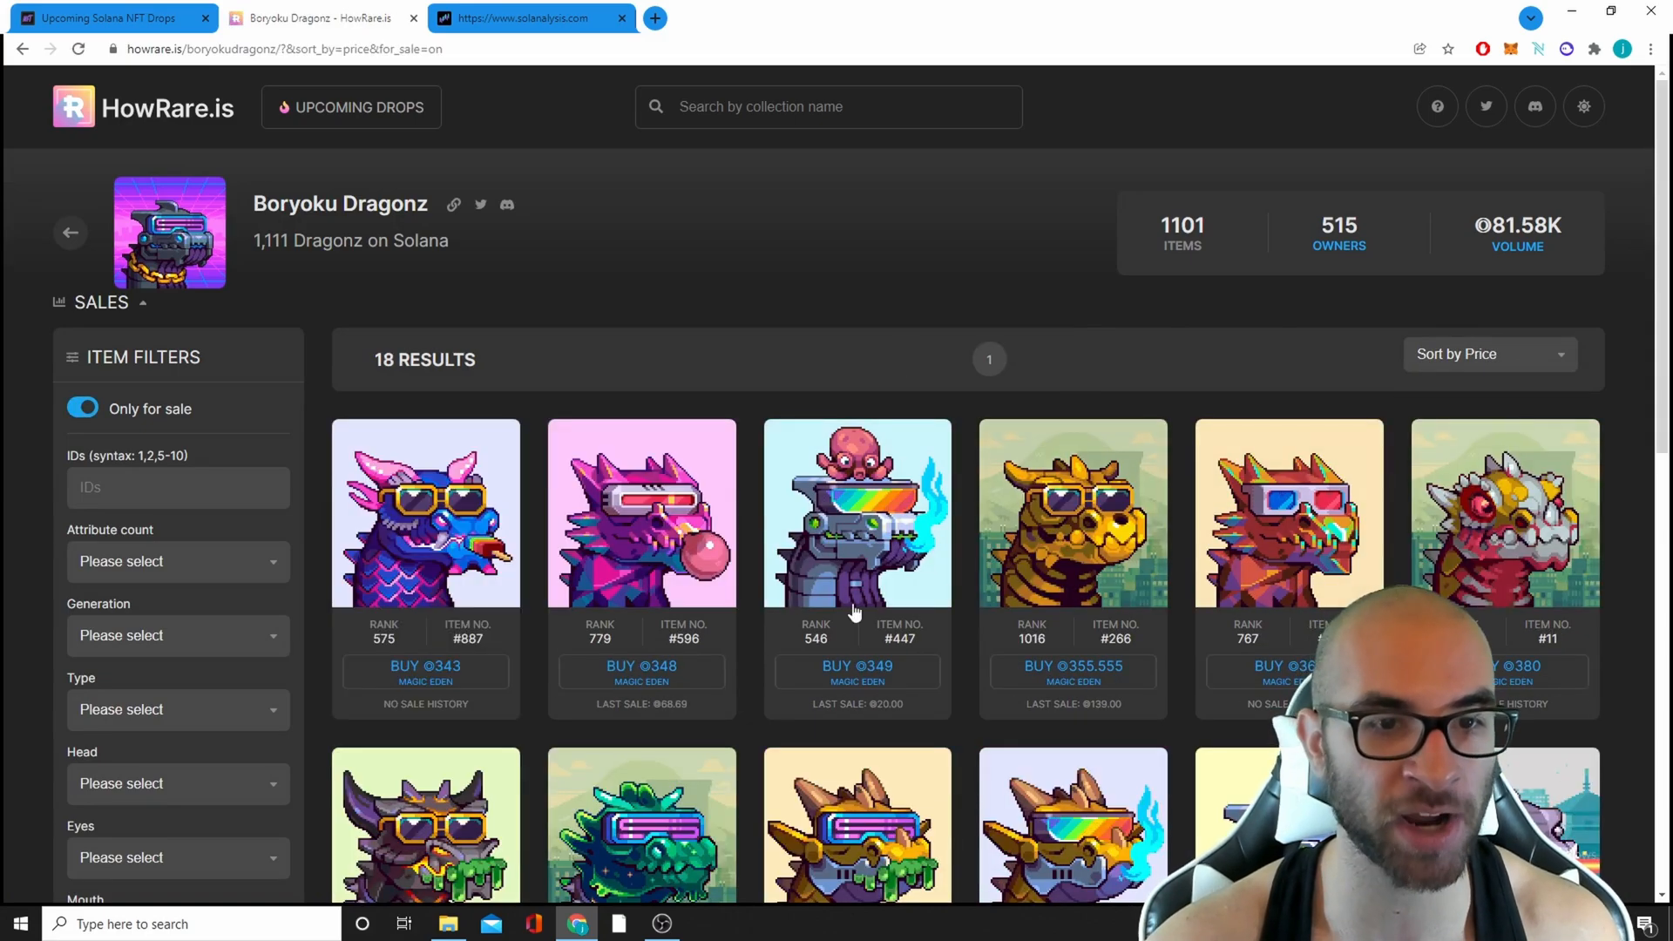
scroll(down, 3)
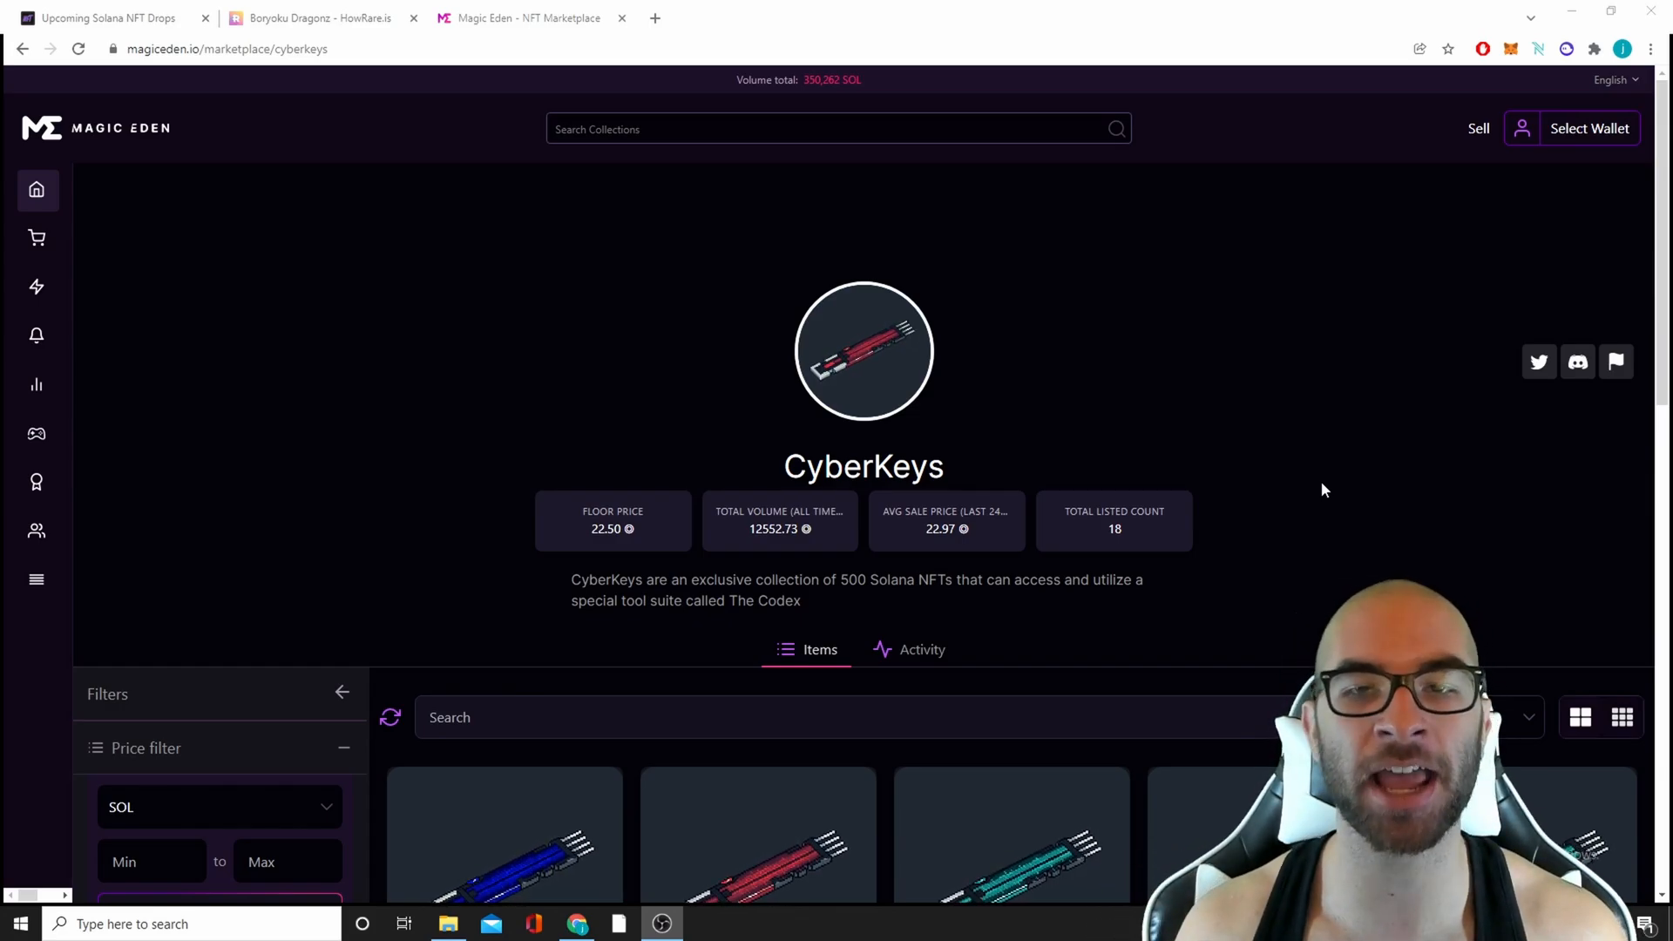
- Scroll through the 18 CyberKeys listings sorted low to high from 22.5 SOL
scroll(down, 3)
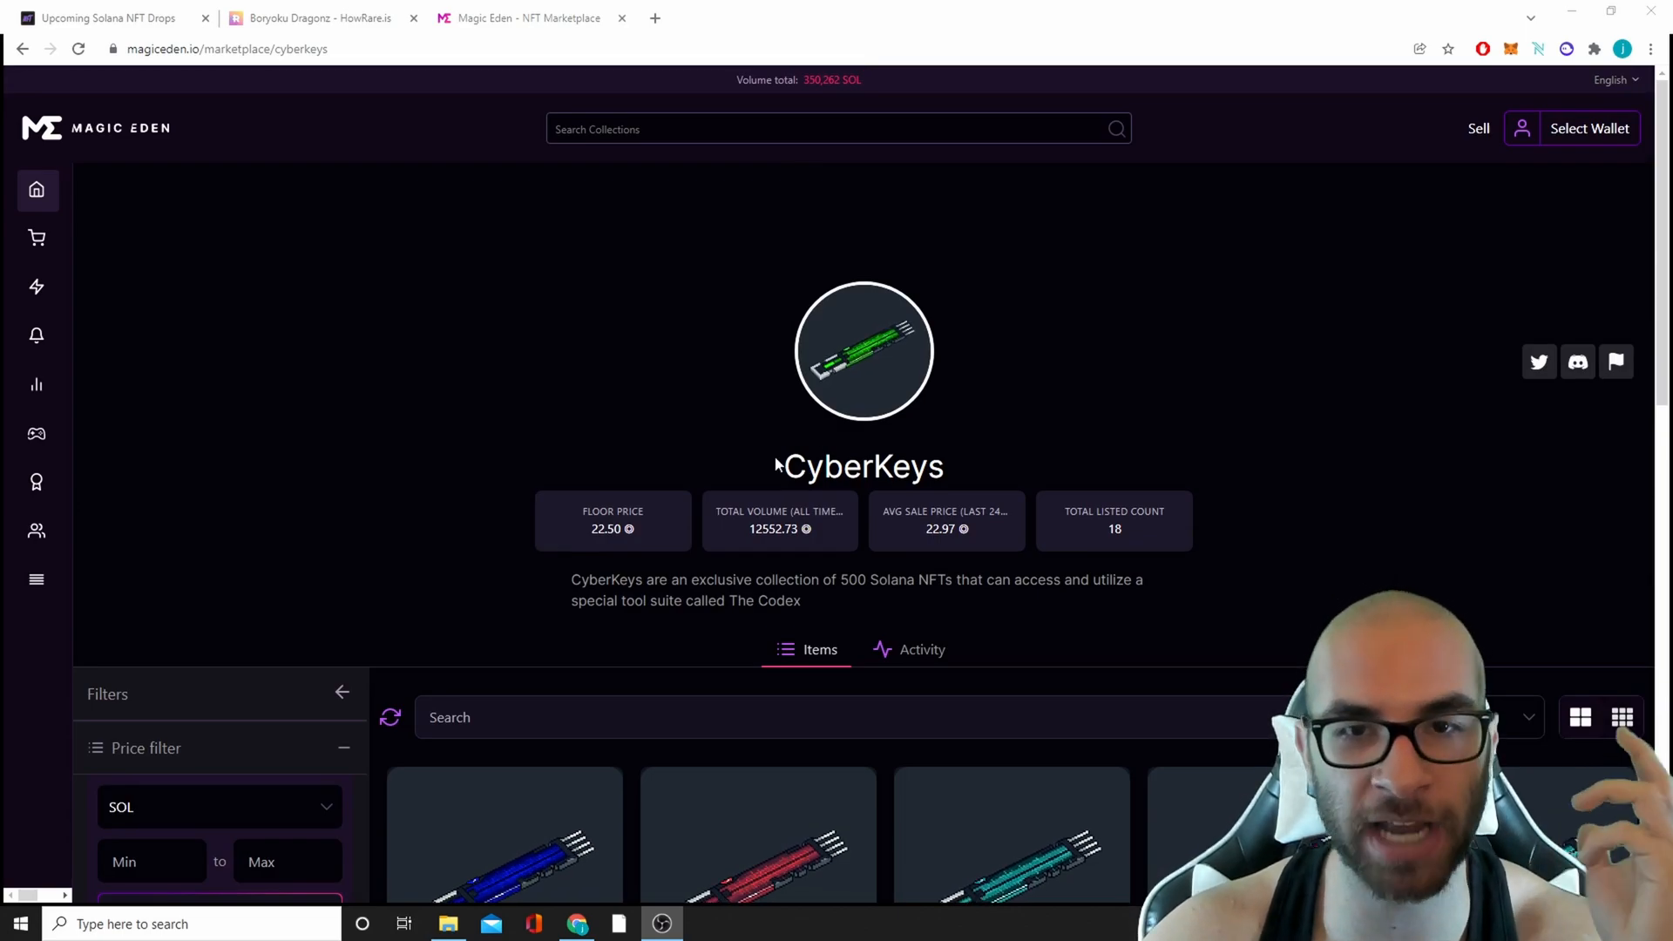
scroll(down, 3)
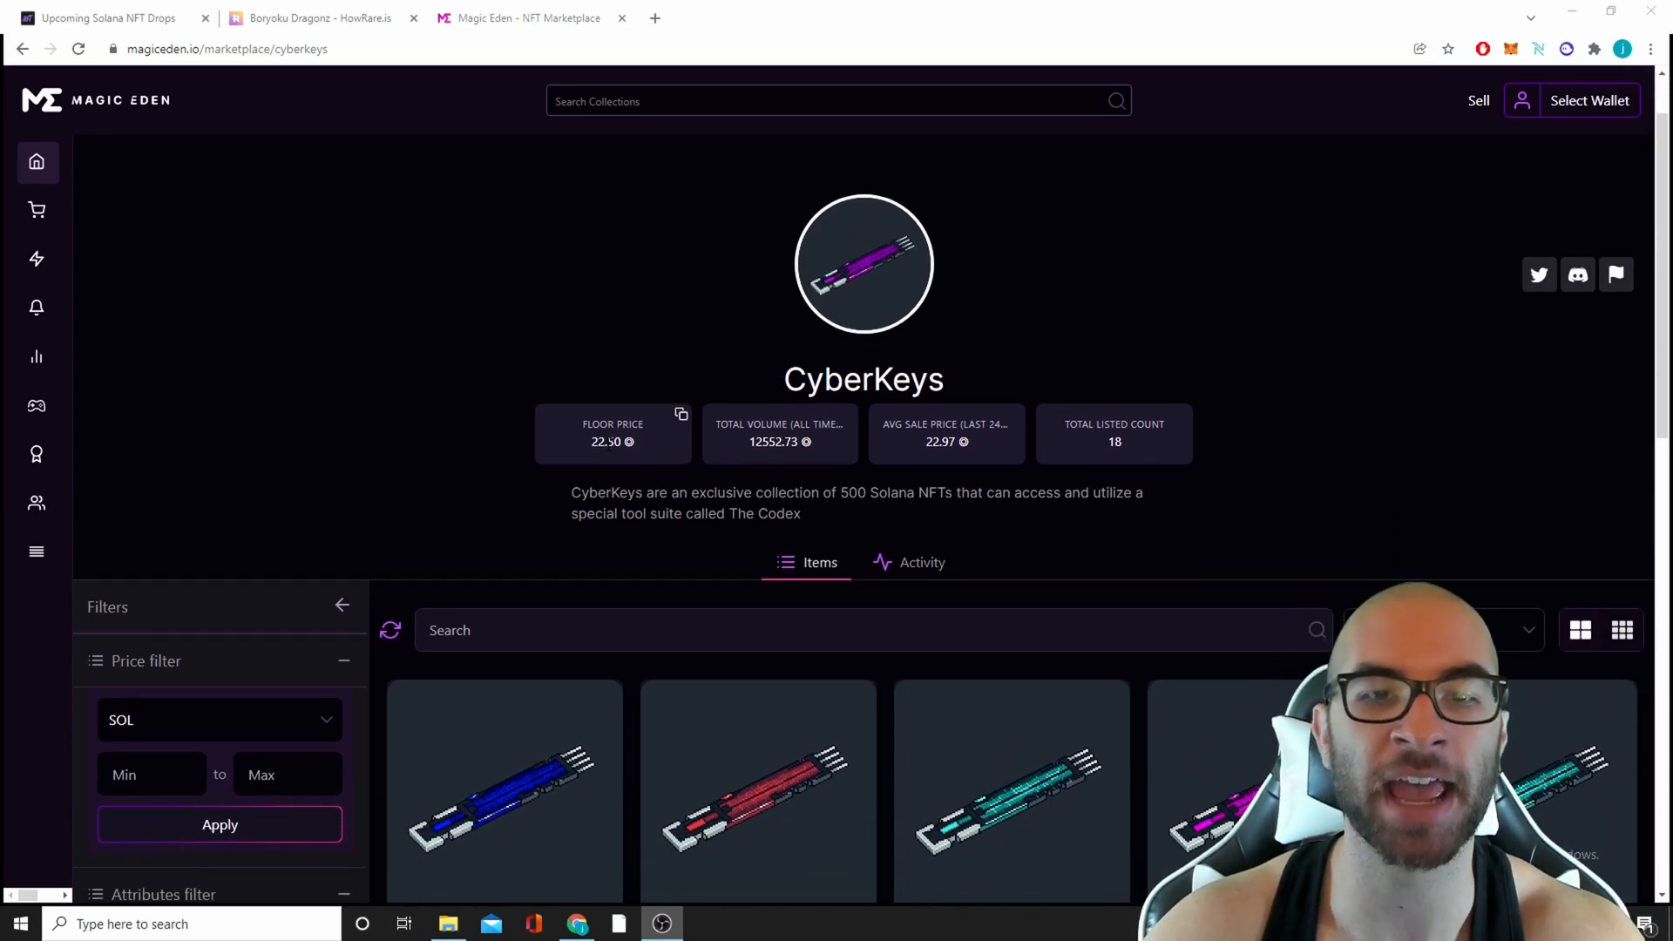
scroll(down, 3)
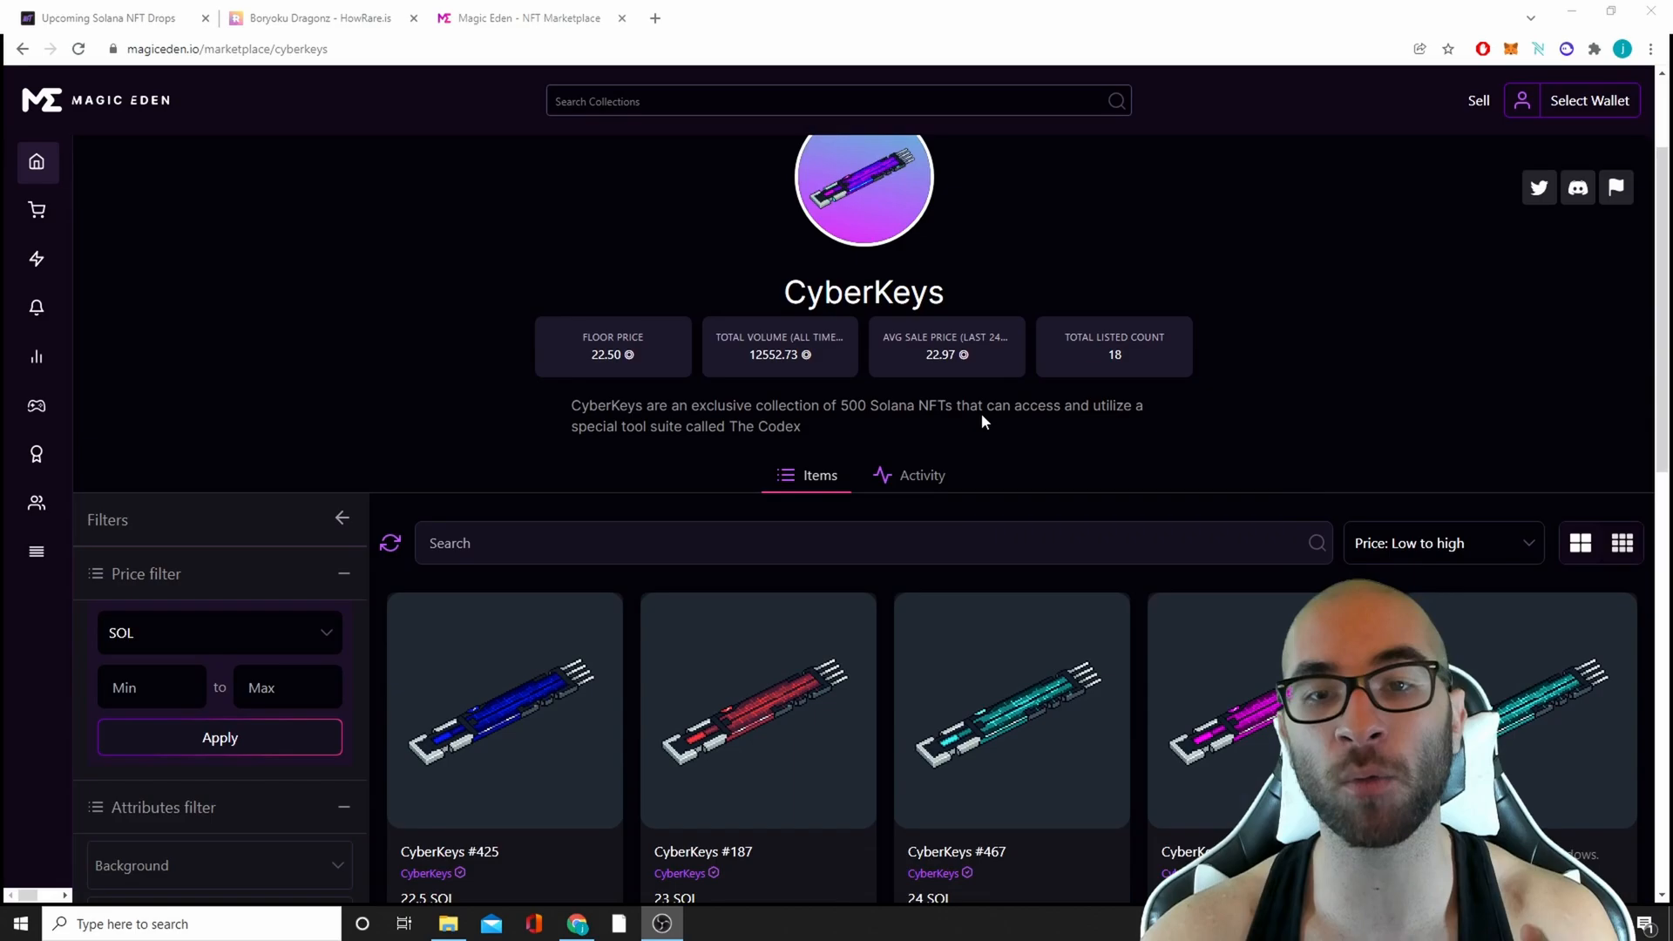
scroll(down, 3)
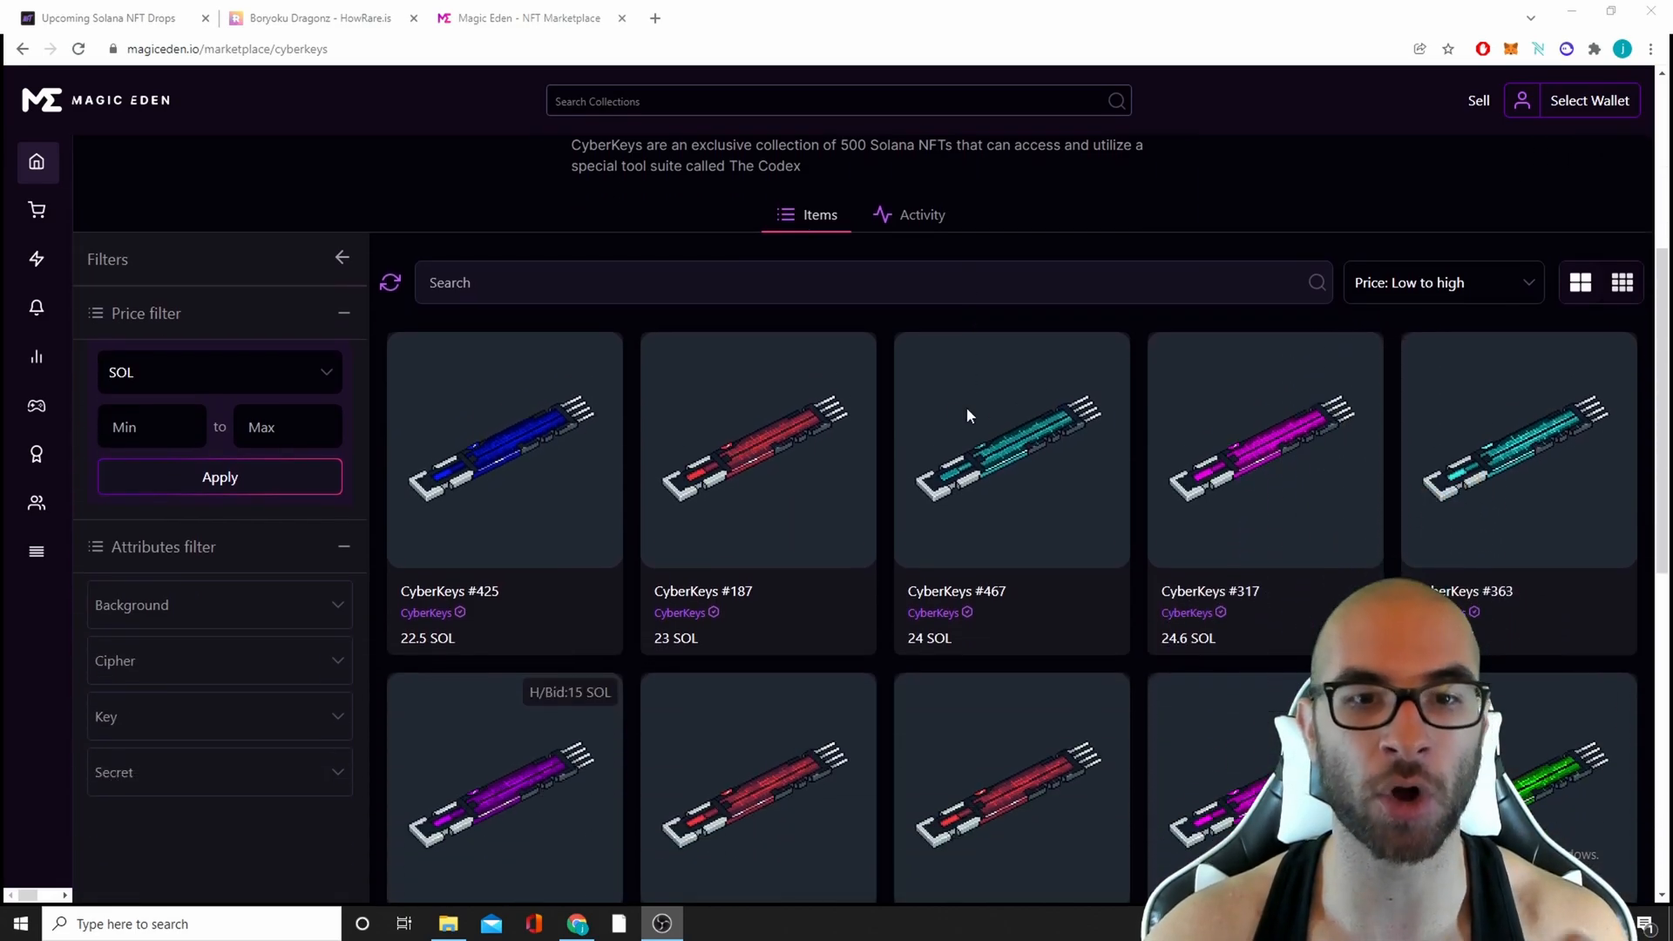
scroll(down, 3)
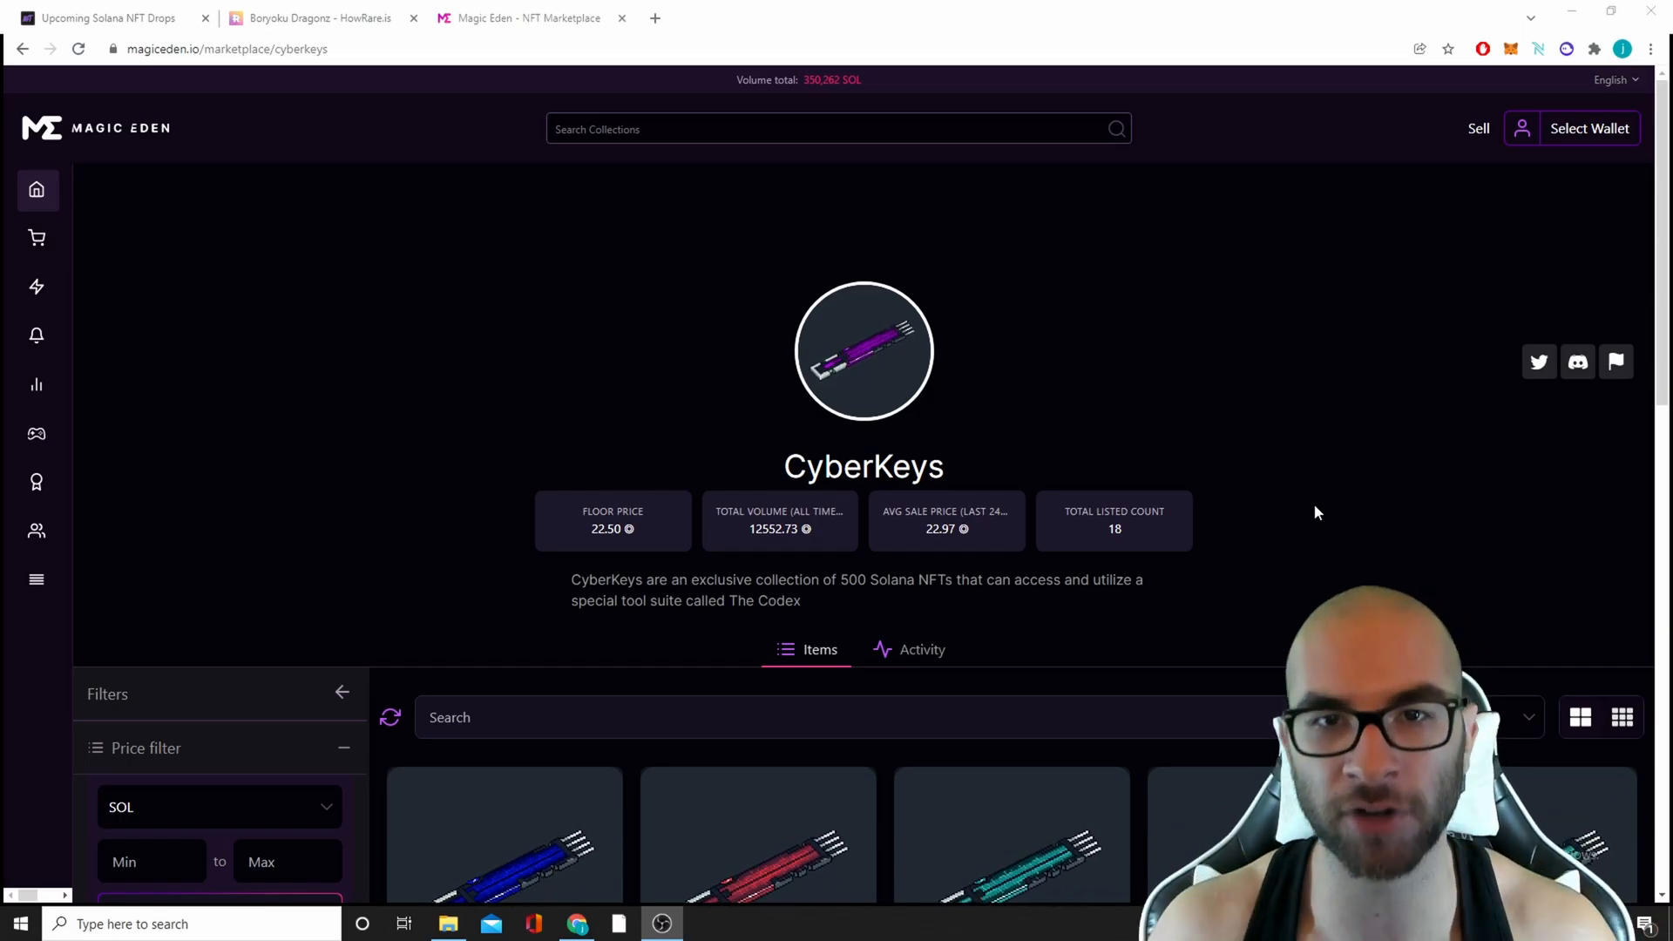
scroll(down, 3)
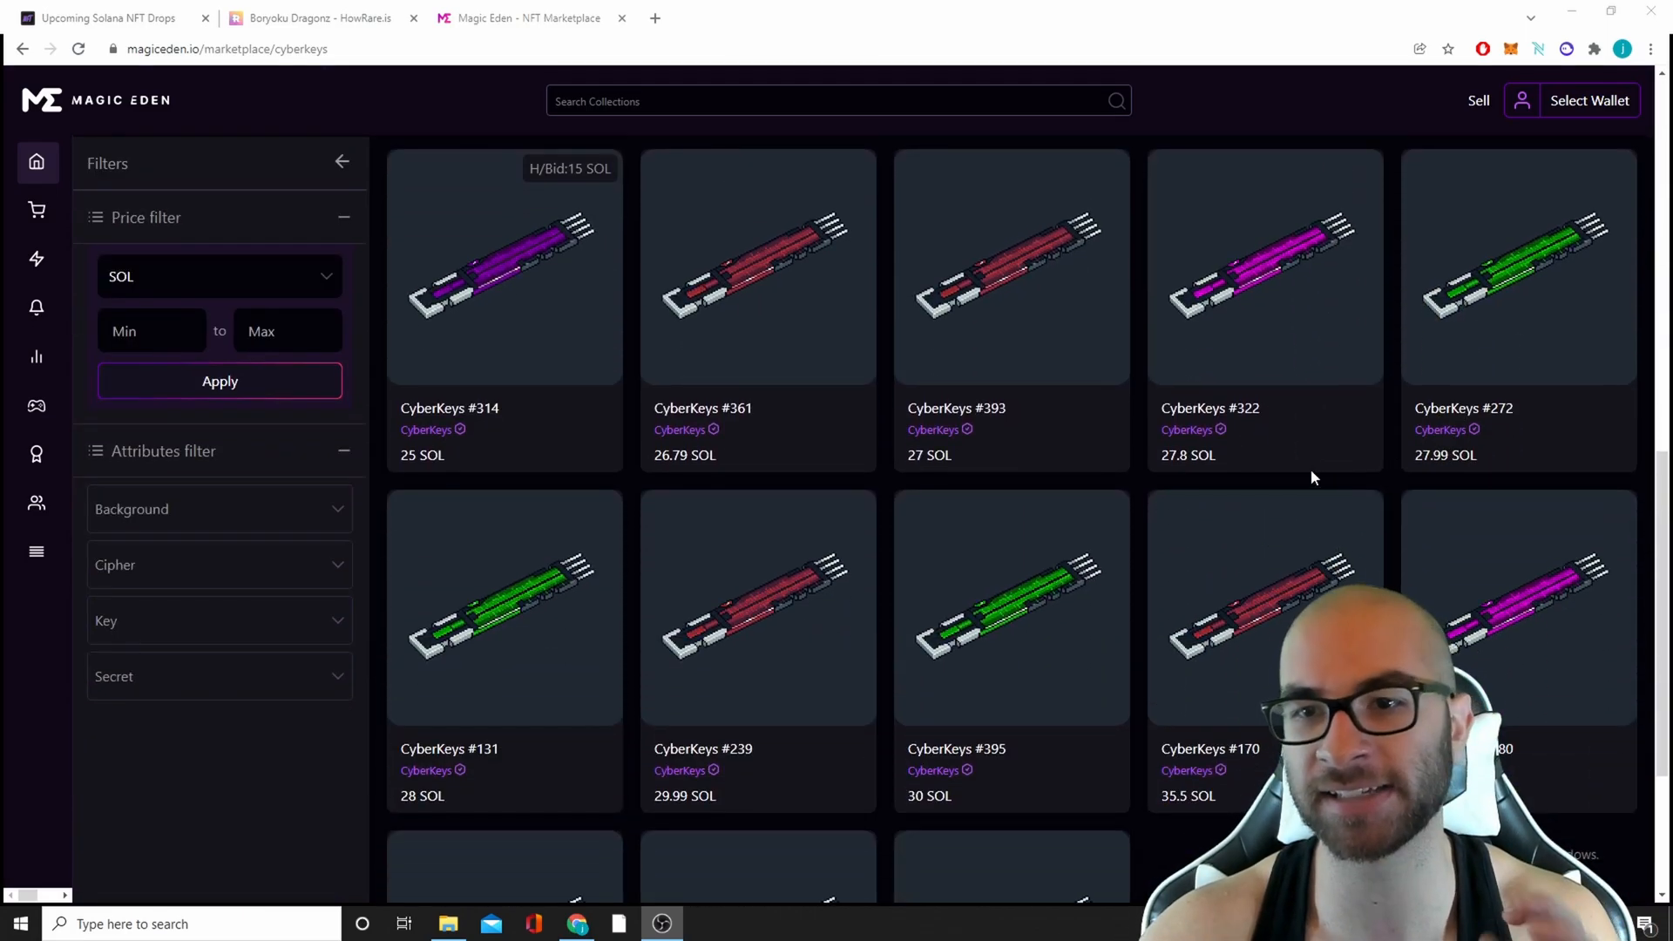
scroll(down, 3)
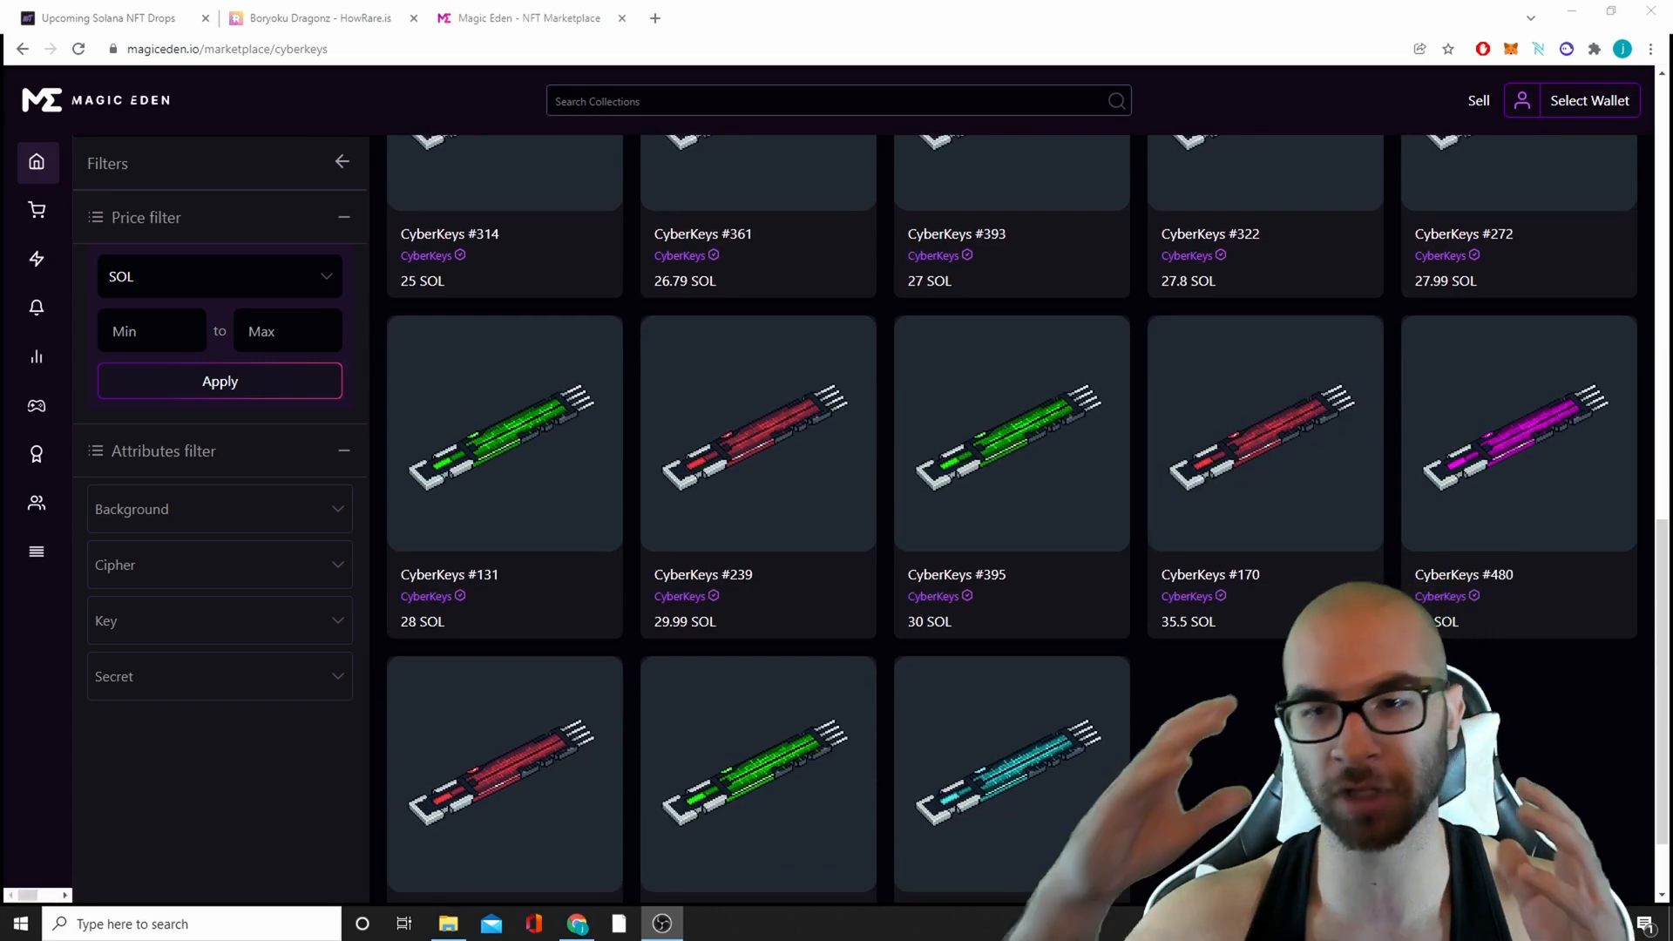